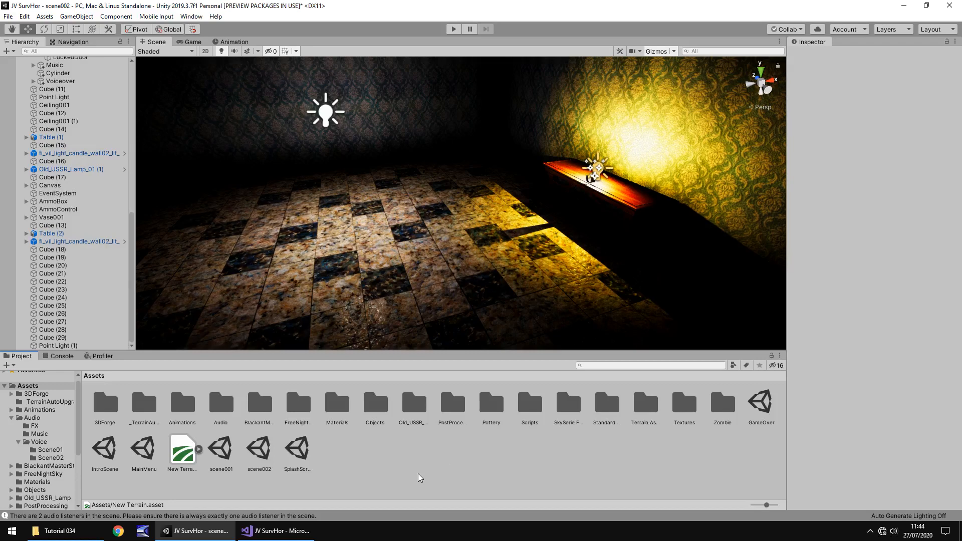
pyautogui.moveTo(462, 274)
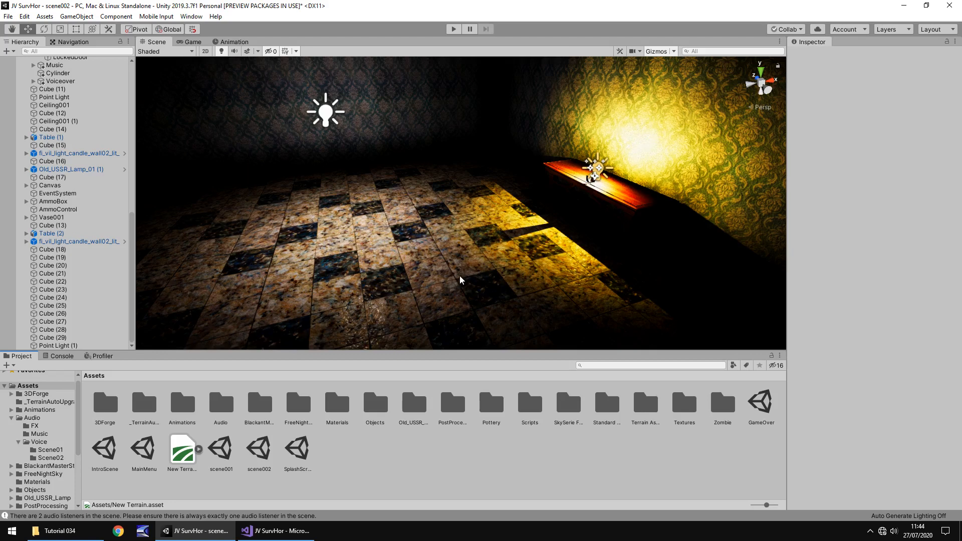
pyautogui.moveTo(267, 430)
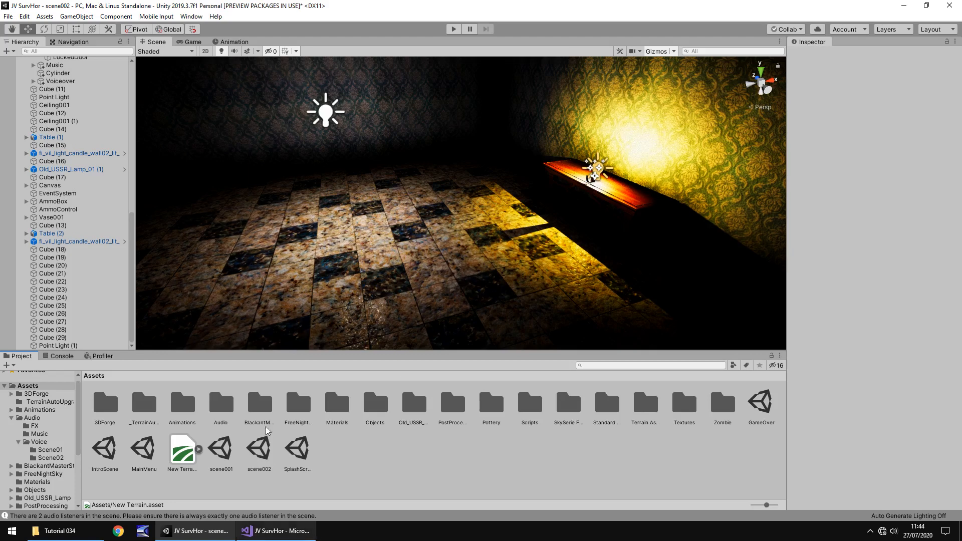
pyautogui.moveTo(649, 200)
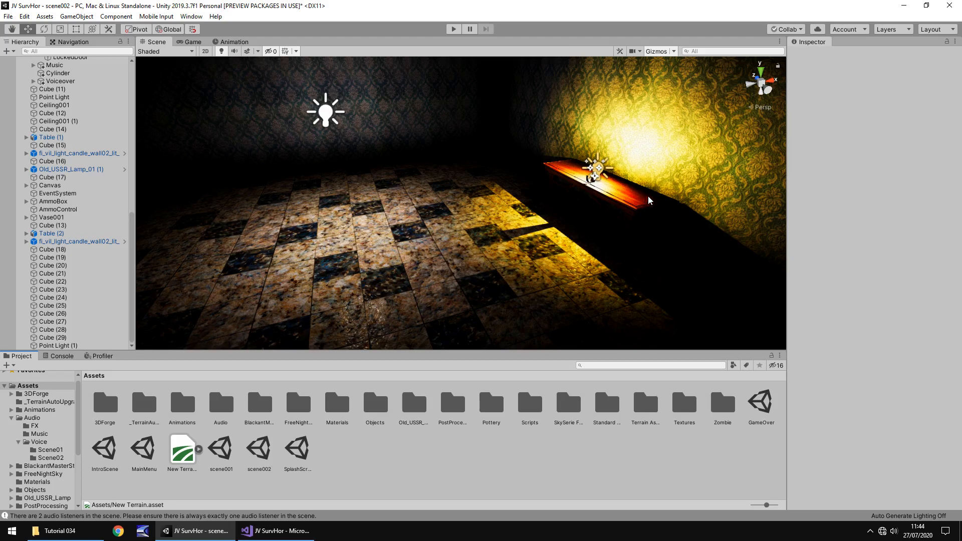
pyautogui.moveTo(555, 265)
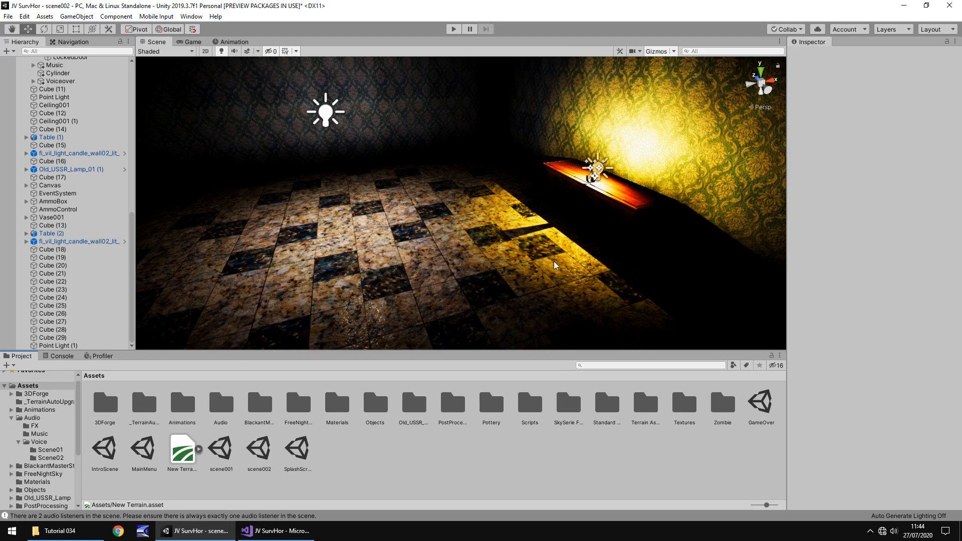
pyautogui.moveTo(548, 255)
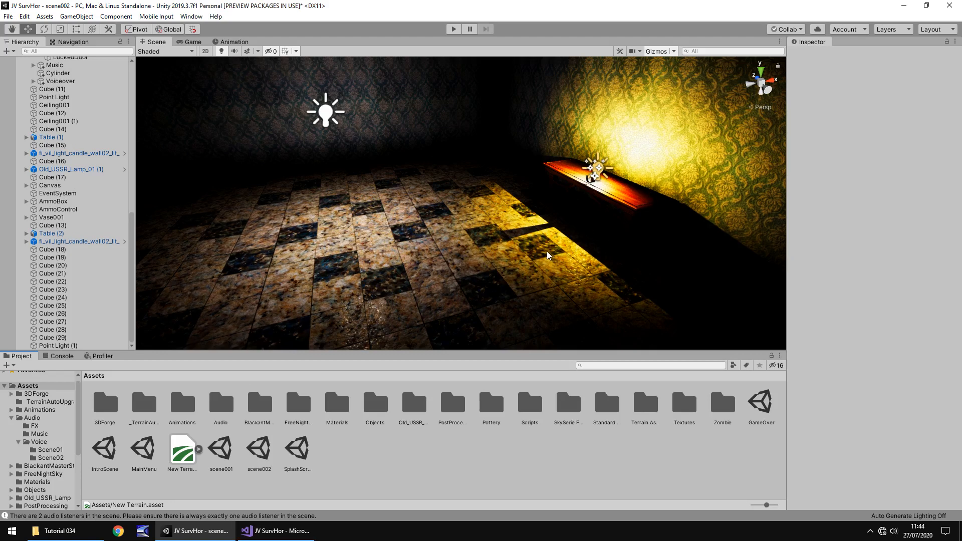
pyautogui.moveTo(531, 257)
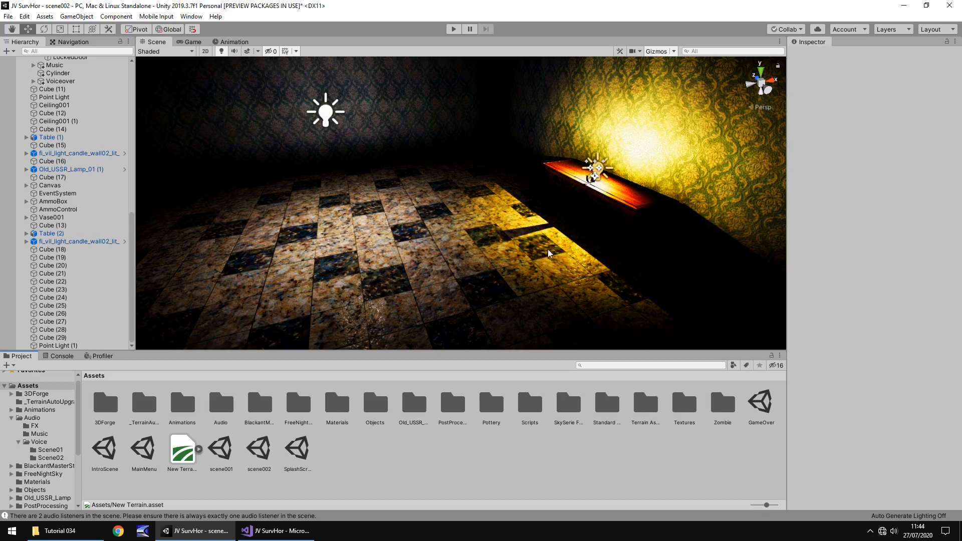
pyautogui.moveTo(530, 261)
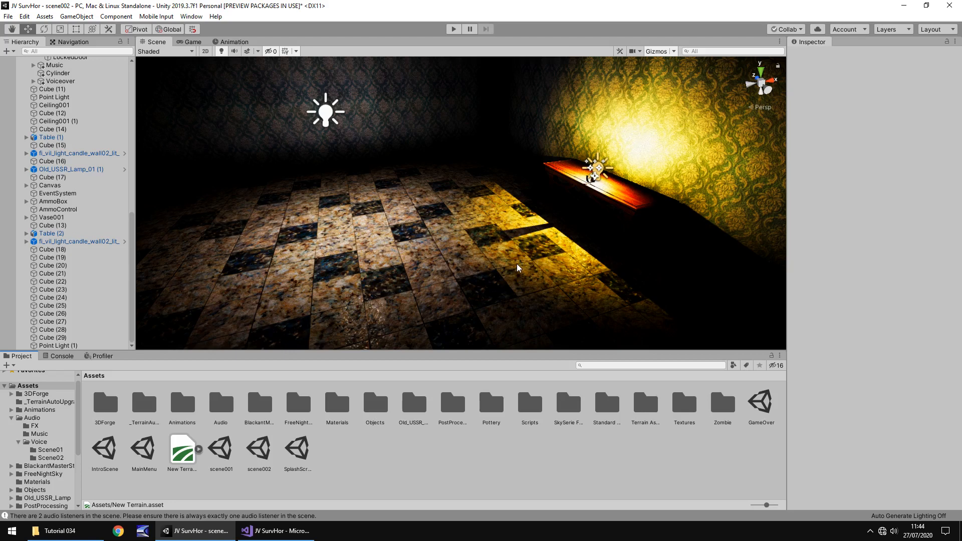
pyautogui.moveTo(483, 270)
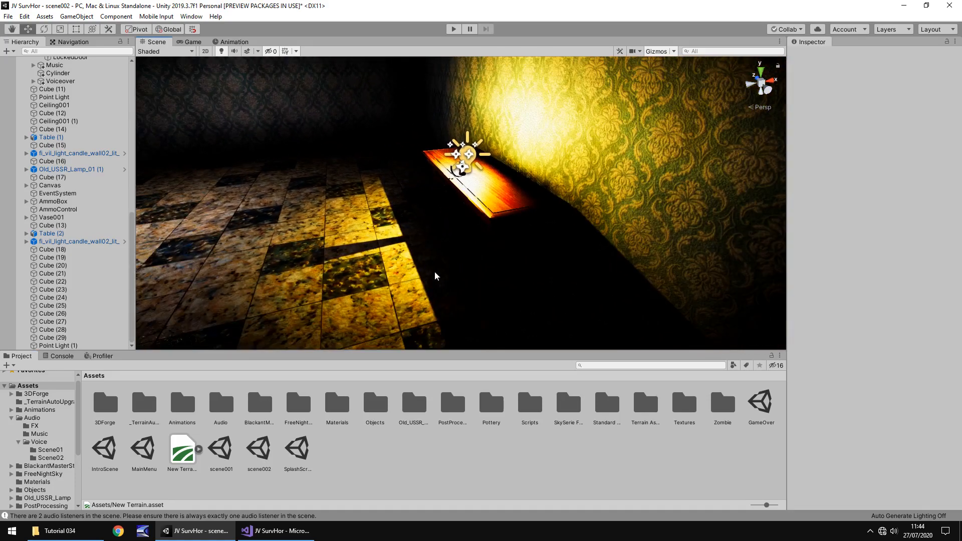
pyautogui.moveTo(264, 247)
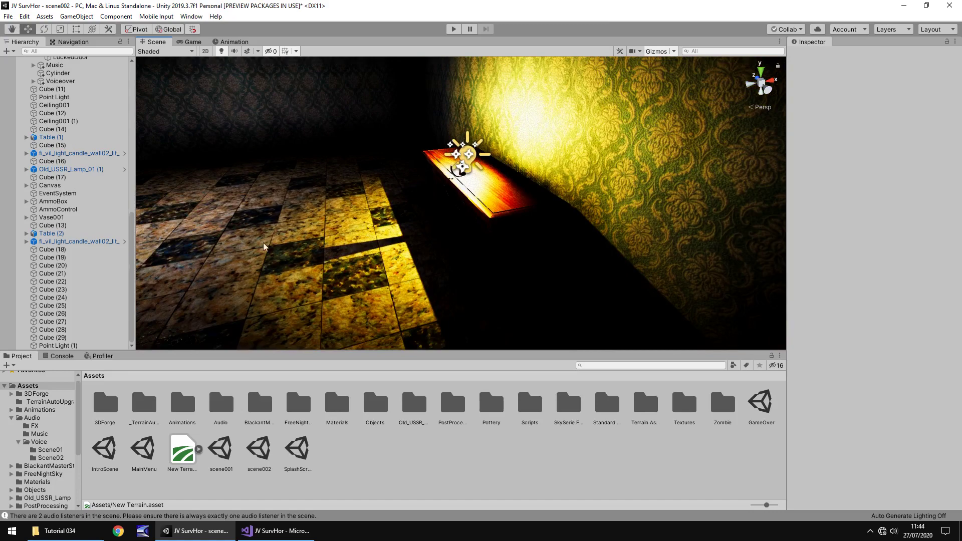
pyautogui.moveTo(327, 271)
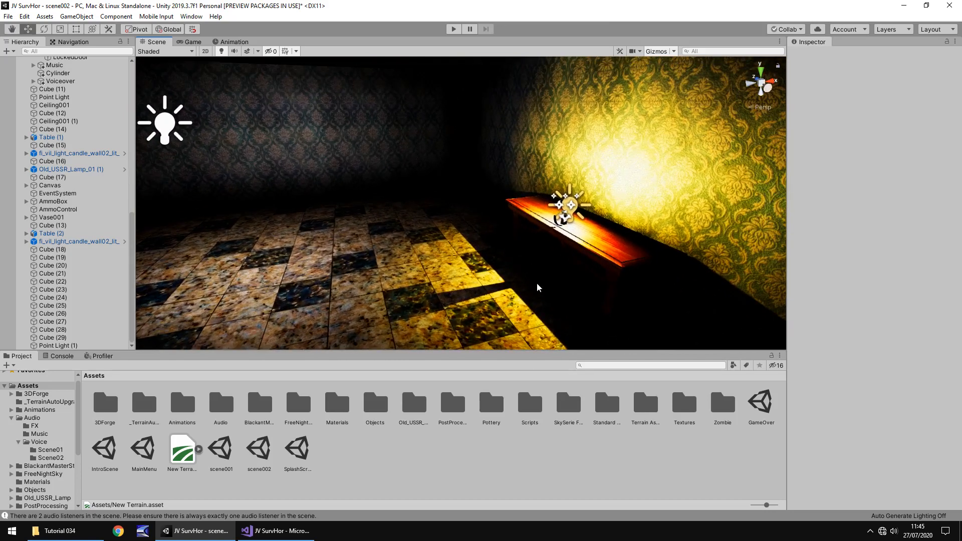
pyautogui.moveTo(539, 292)
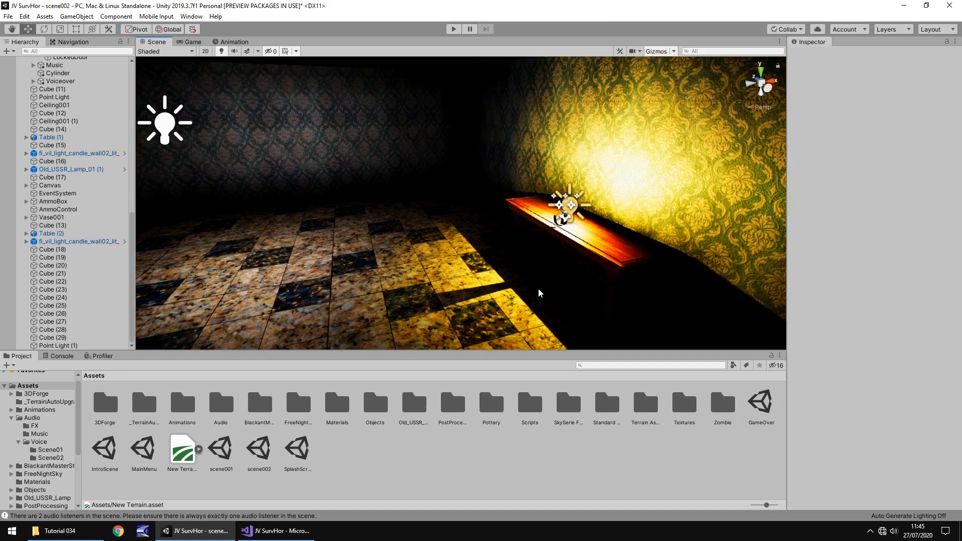
pyautogui.moveTo(461, 93)
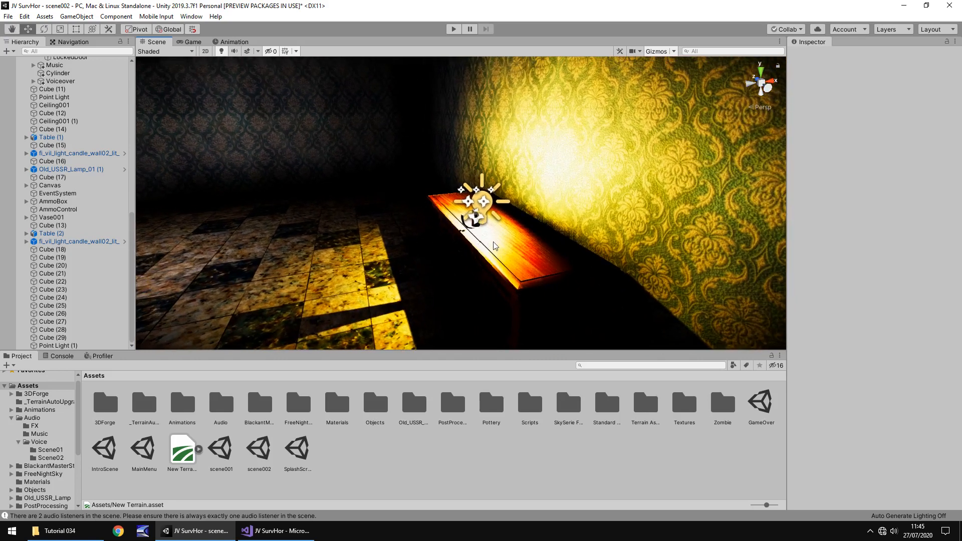
pyautogui.moveTo(469, 231)
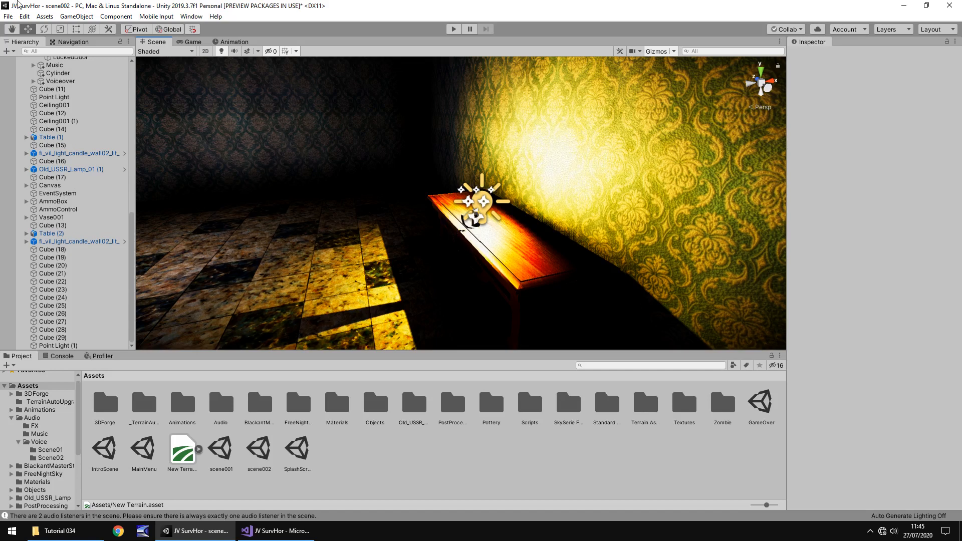
# - Create a new cube from the GameObject menu to rest on the table
pyautogui.click(76, 16)
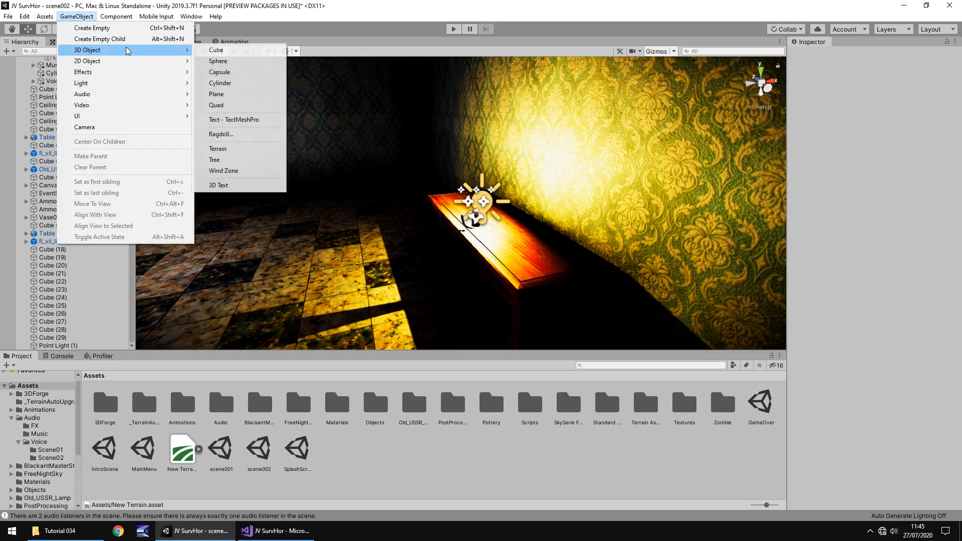
pyautogui.click(216, 50)
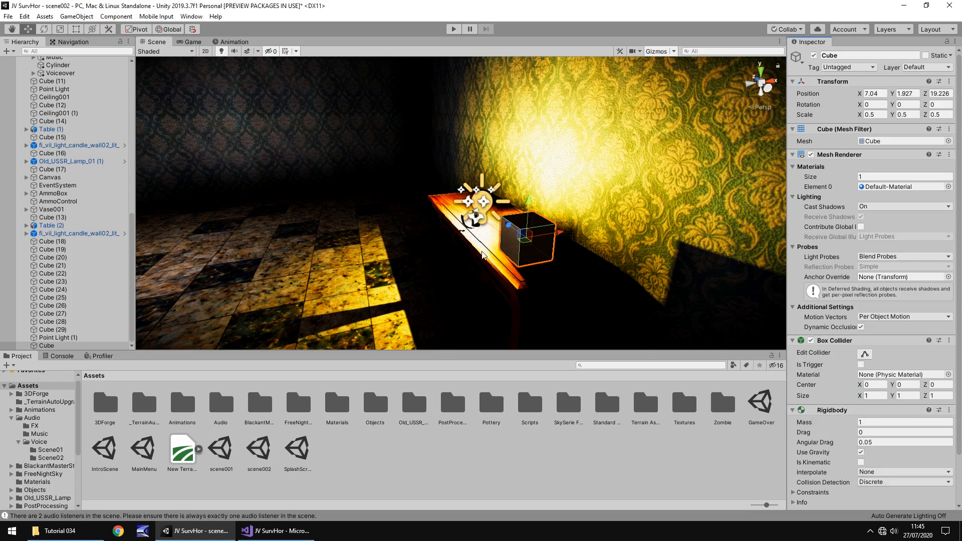
pyautogui.moveTo(319, 255)
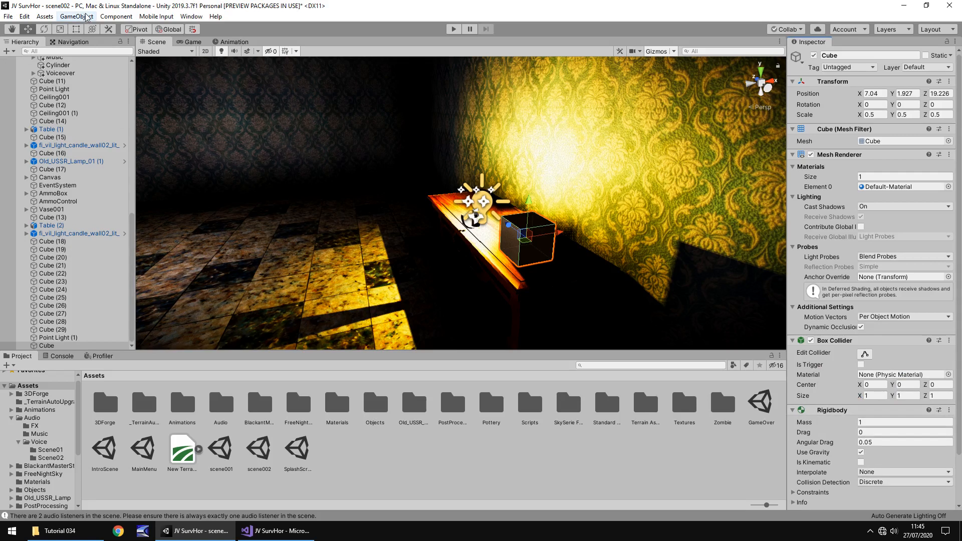
# - Create a new sphere beside the cube and give it a Rigidbody component
pyautogui.click(76, 16)
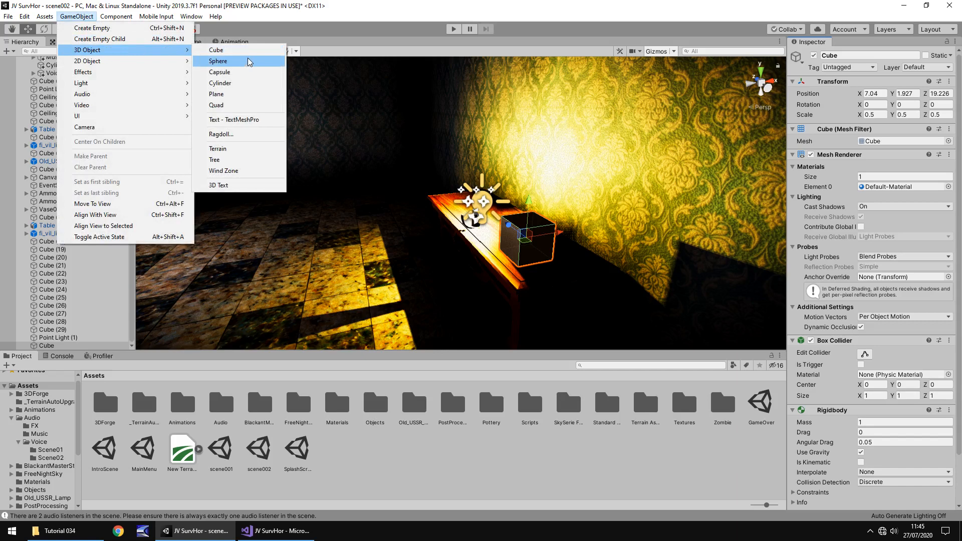
pyautogui.click(218, 61)
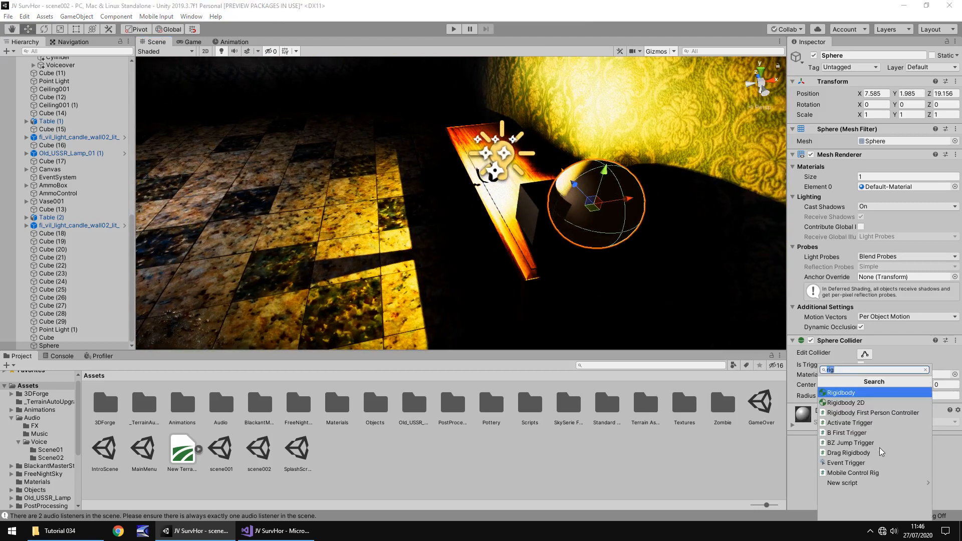
pyautogui.click(841, 392)
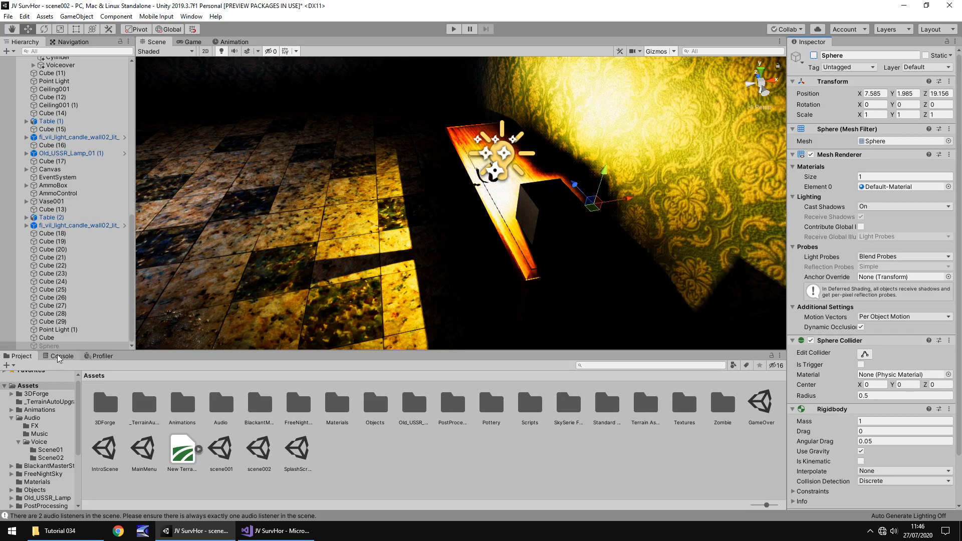
# - Rename the cube in the Hierarchy to FlyingObject
pyautogui.click(46, 337)
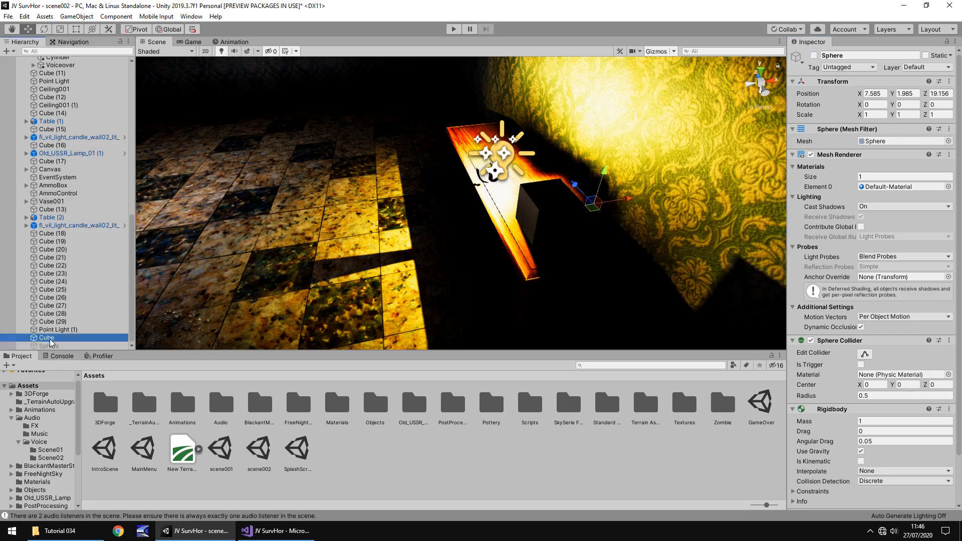
pyautogui.rightClick(46, 337)
pyautogui.write('F')
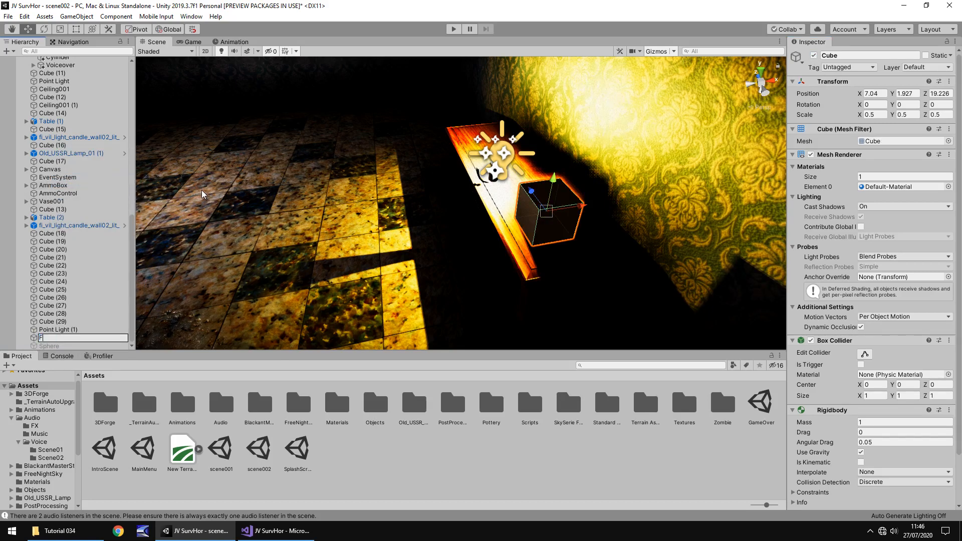
pyautogui.write('lyingObject')
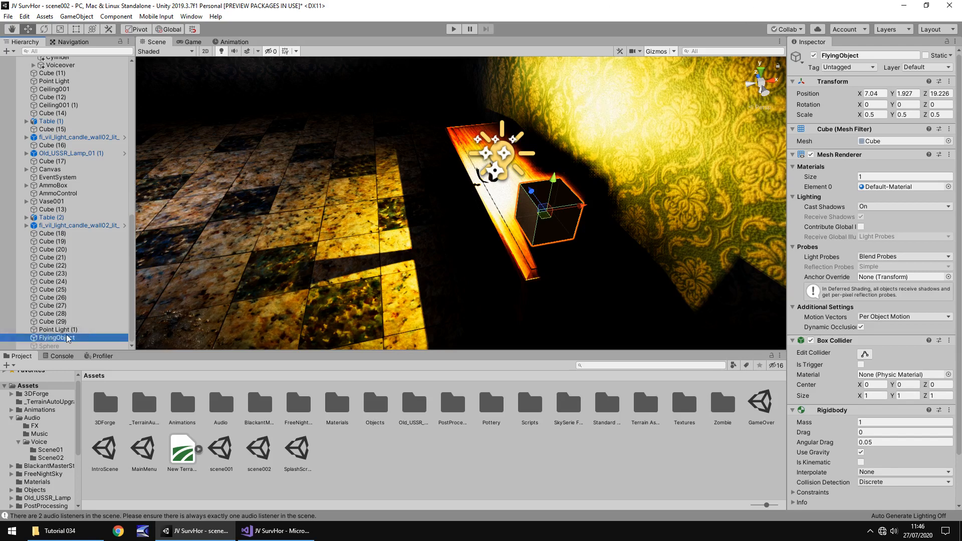
# - Rename the sphere in the Hierarchy to JumpActivator
pyautogui.click(49, 345)
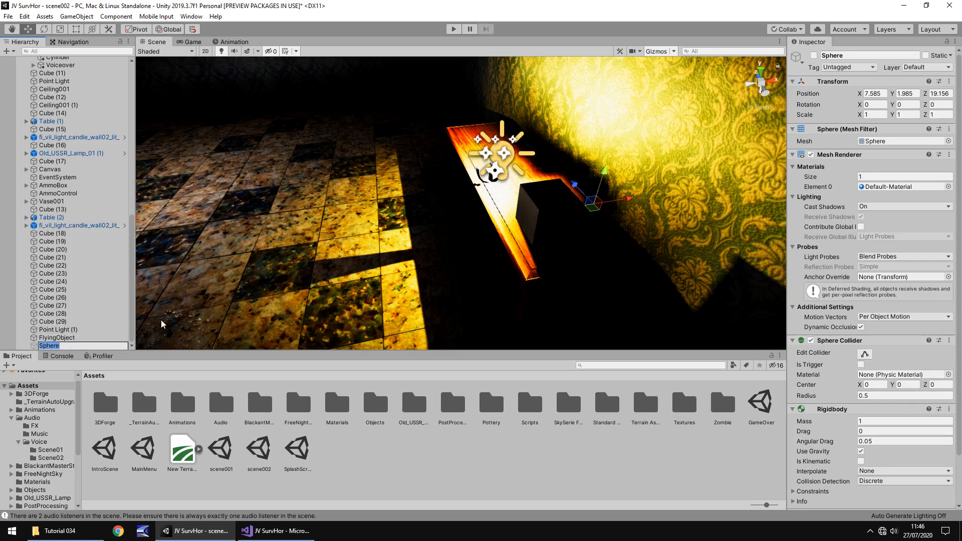
pyautogui.write('JumpActivator')
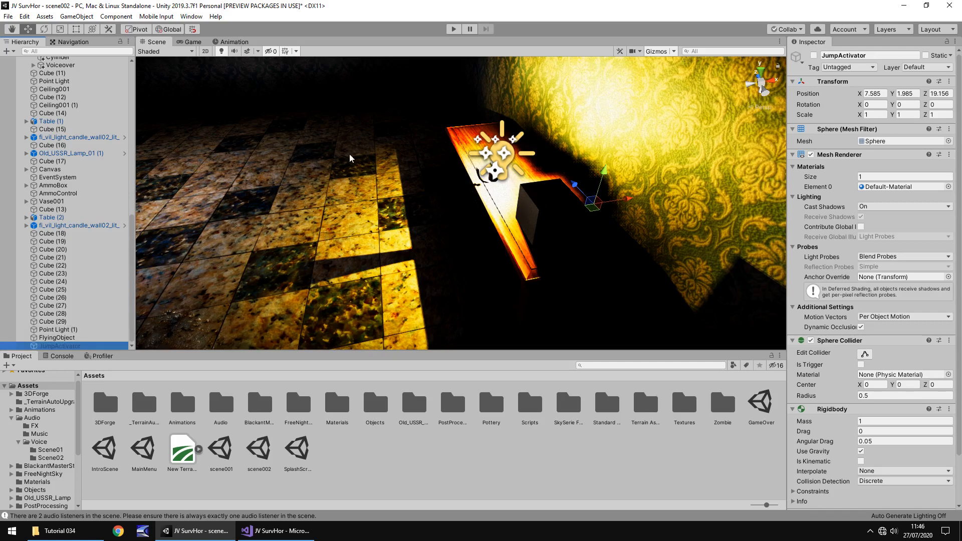
pyautogui.moveTo(354, 196)
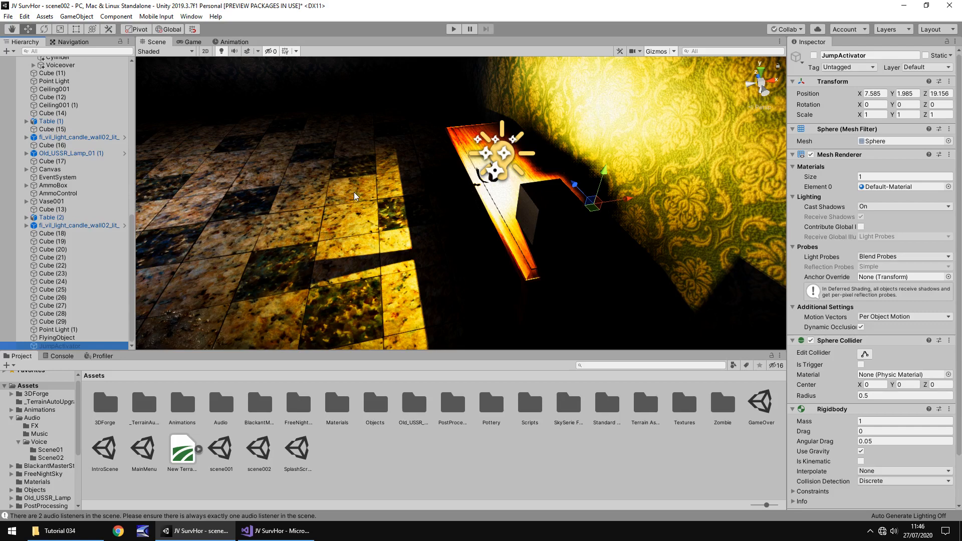
# - Enter play mode and watch the FlyingObject cube from the Game and Scene views
pyautogui.click(453, 29)
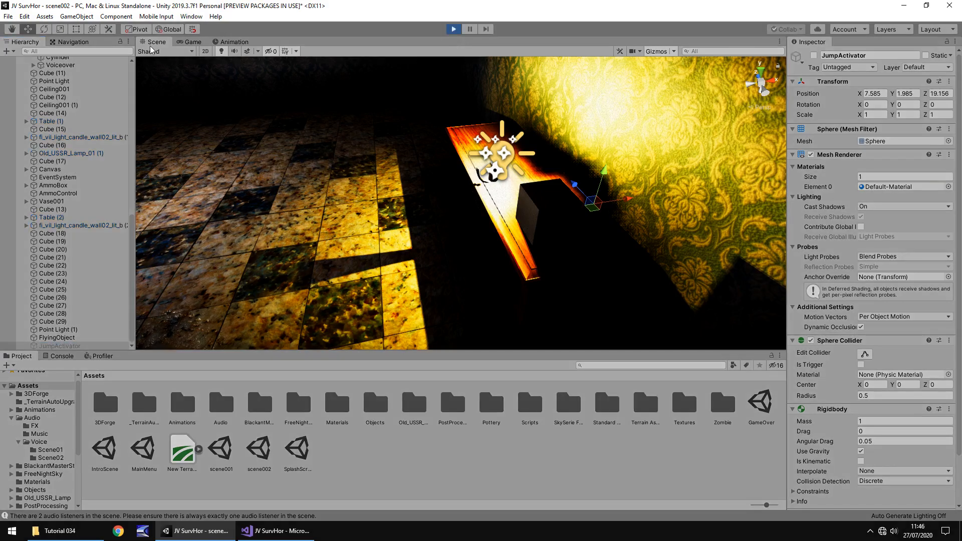
pyautogui.click(192, 42)
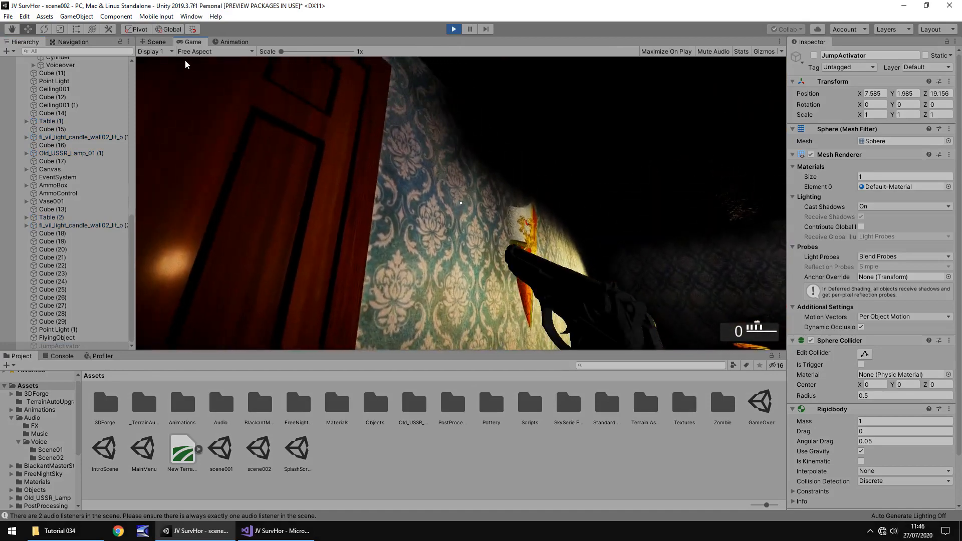
pyautogui.click(154, 41)
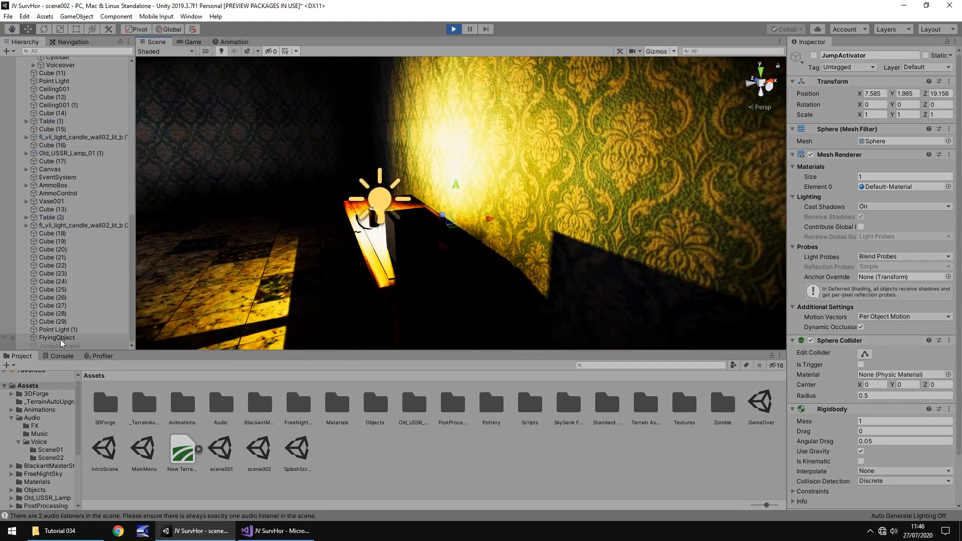
pyautogui.click(59, 347)
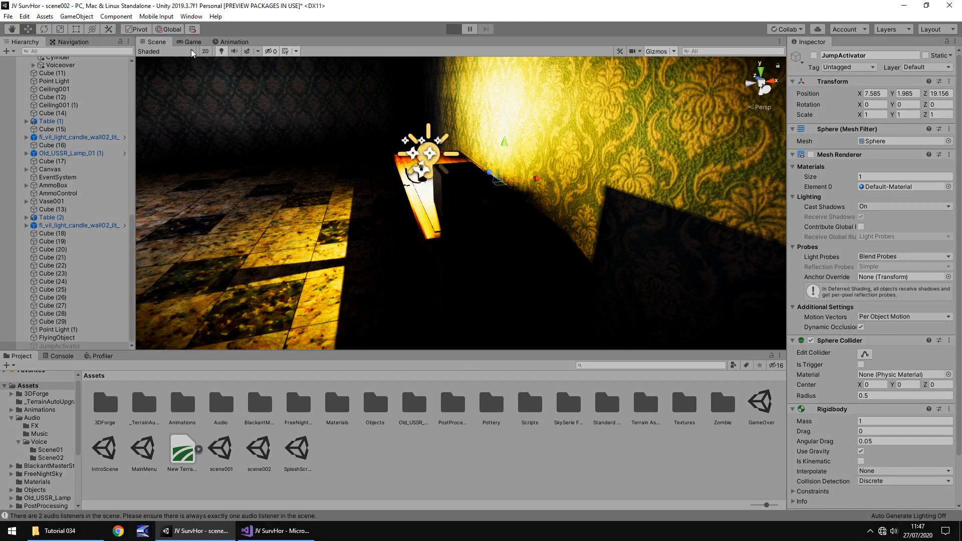
# - Re-run play mode watching from the Scene view, then stop and return to editing
pyautogui.click(453, 29)
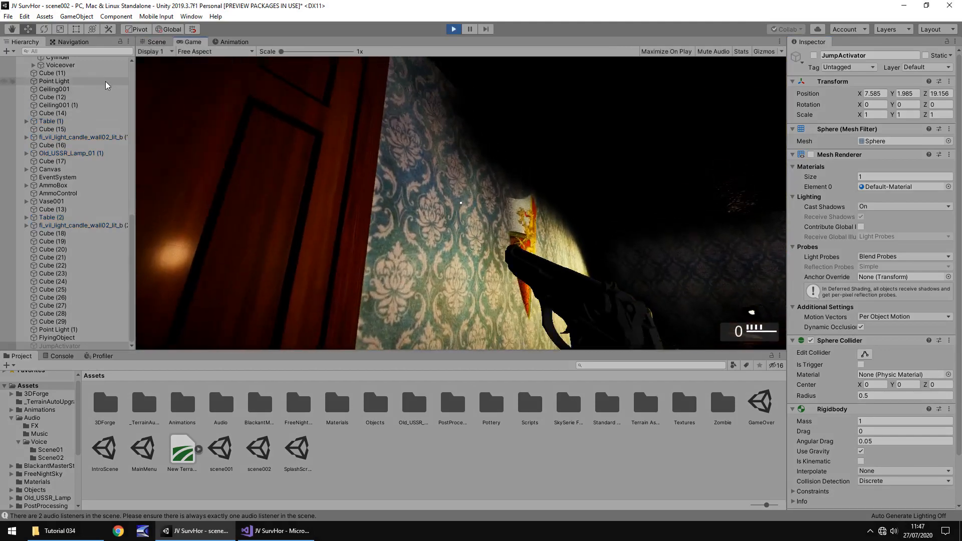
pyautogui.click(155, 41)
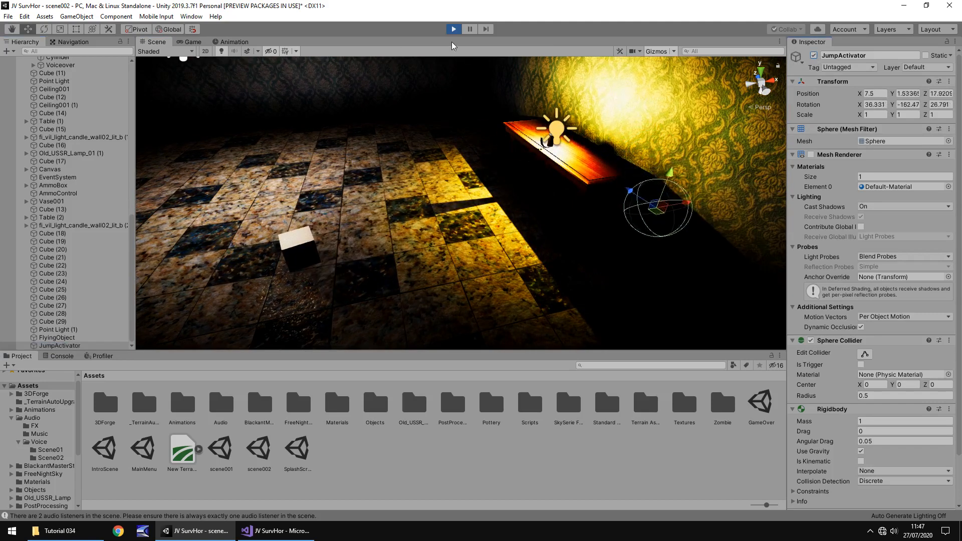
pyautogui.click(453, 29)
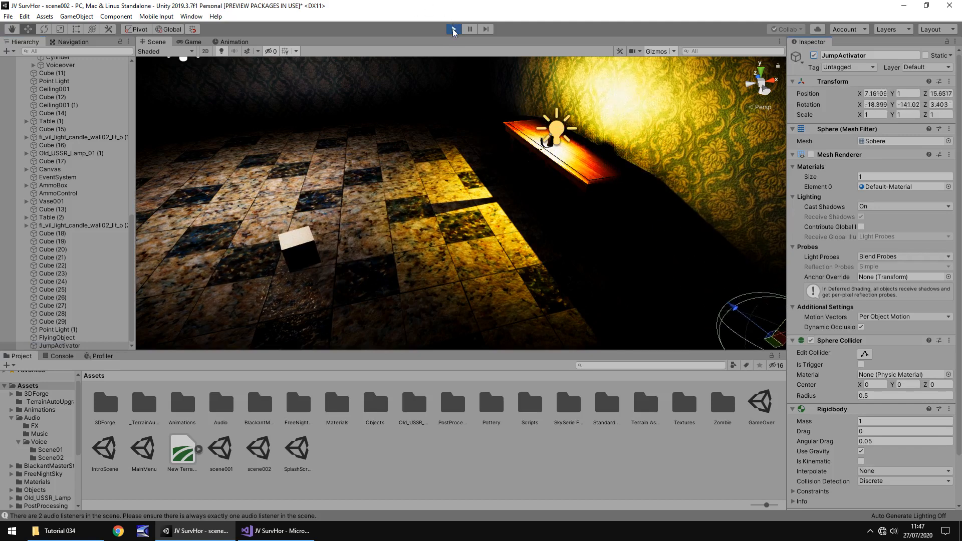
pyautogui.click(453, 29)
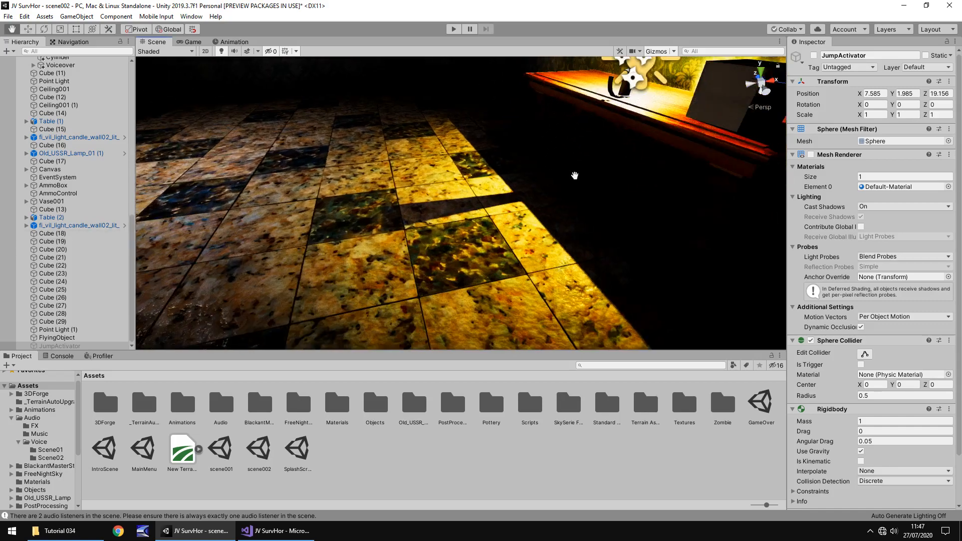
# - Select FlyingObject and browse the 3DForge village assets down to the Particles folder
pyautogui.click(57, 337)
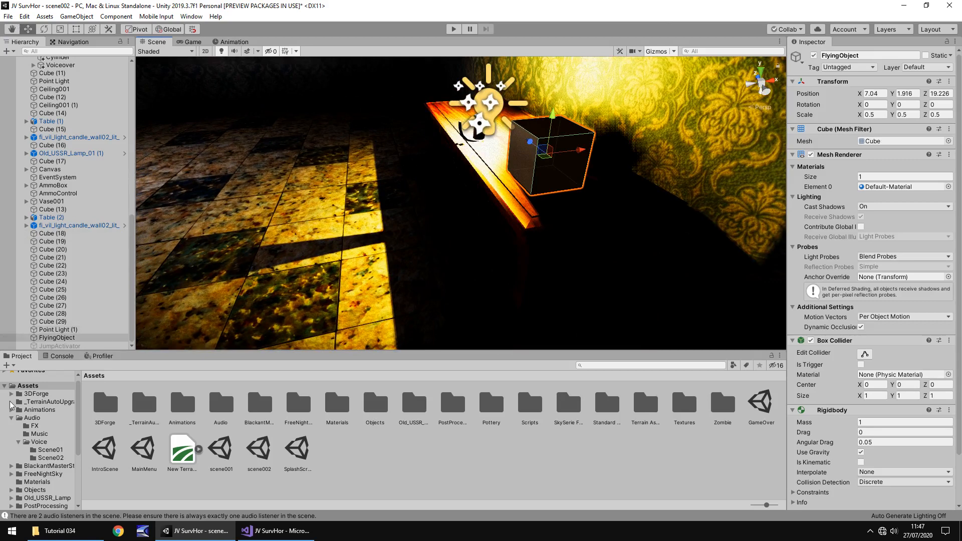
pyautogui.moveTo(43, 410)
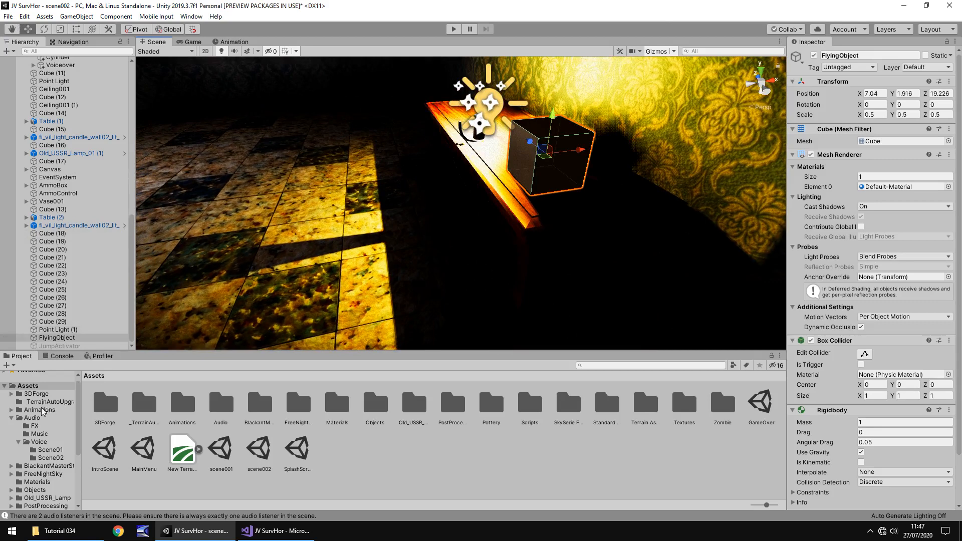
pyautogui.click(27, 394)
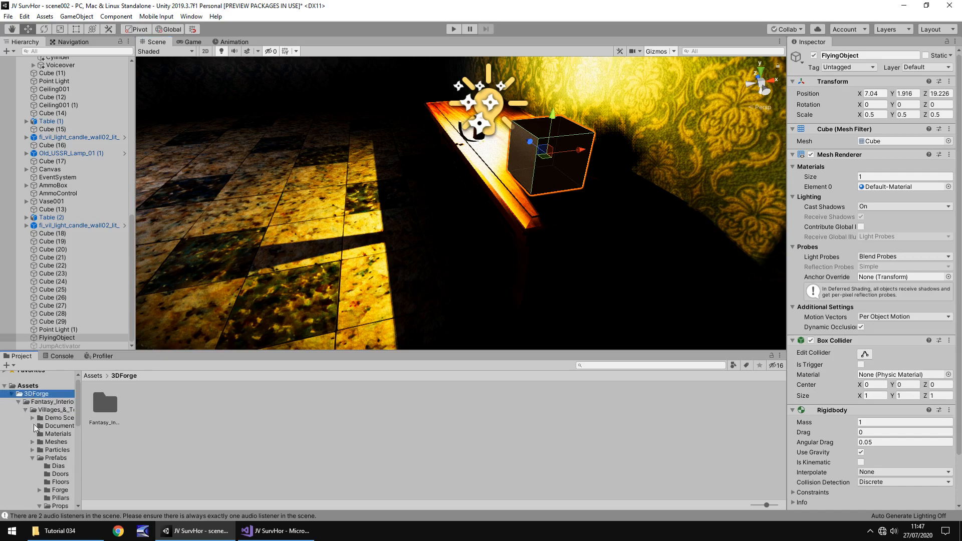
pyautogui.click(58, 449)
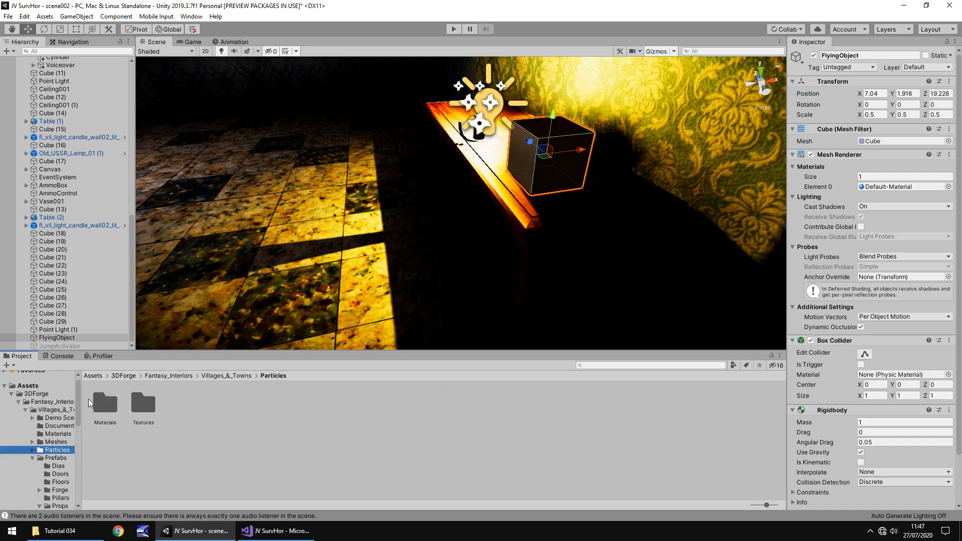
# - Drag the forge cooling bath prefab from the Forge folder onto FlyingObject as the cup
pyautogui.click(60, 490)
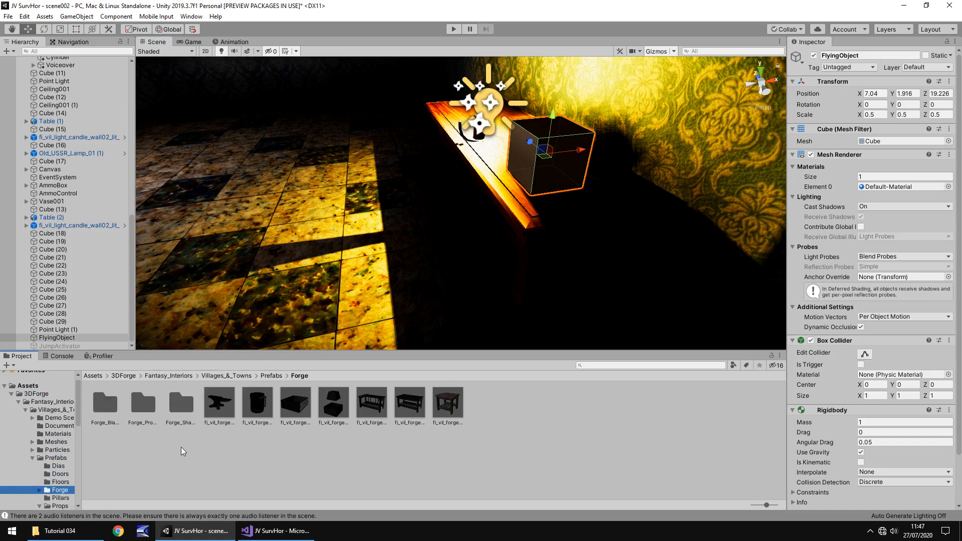
pyautogui.moveTo(263, 408)
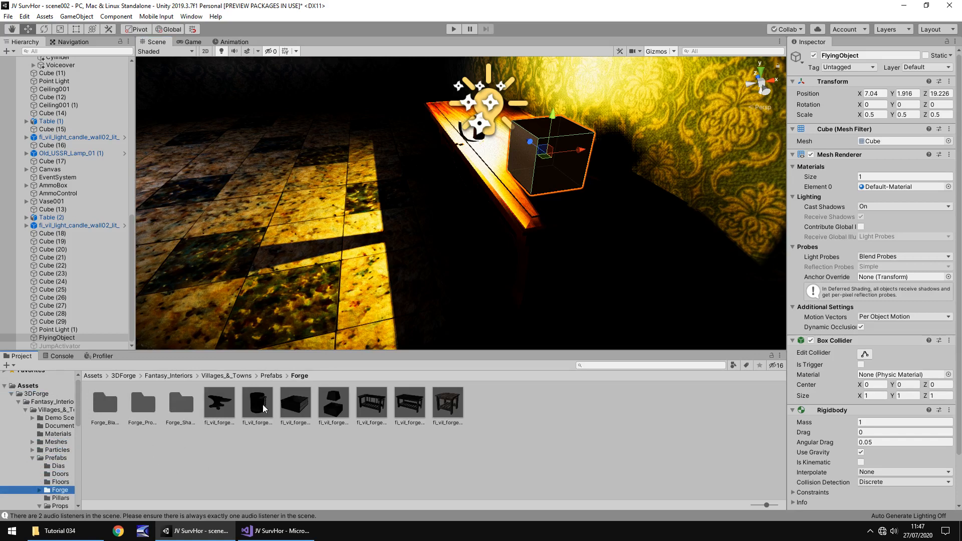
pyautogui.moveTo(246, 404)
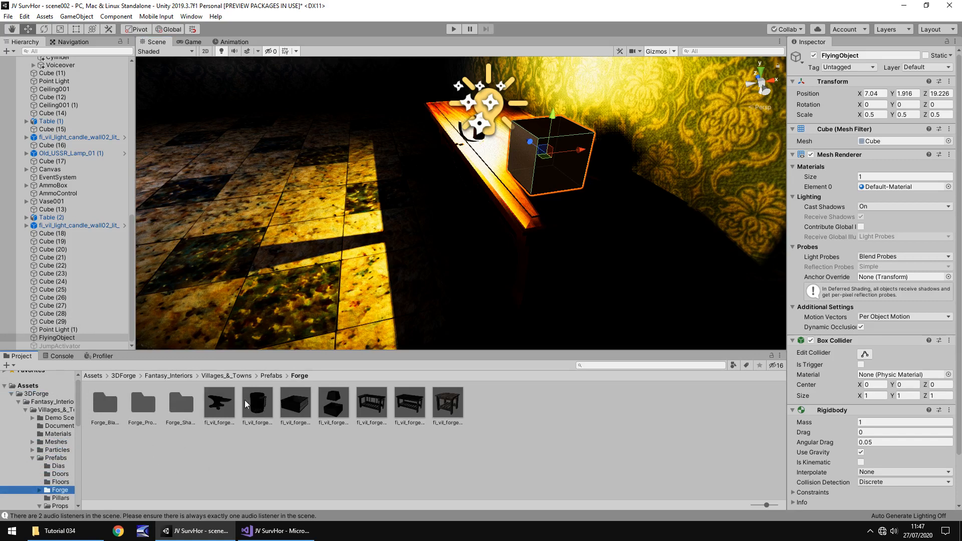
pyautogui.click(56, 337)
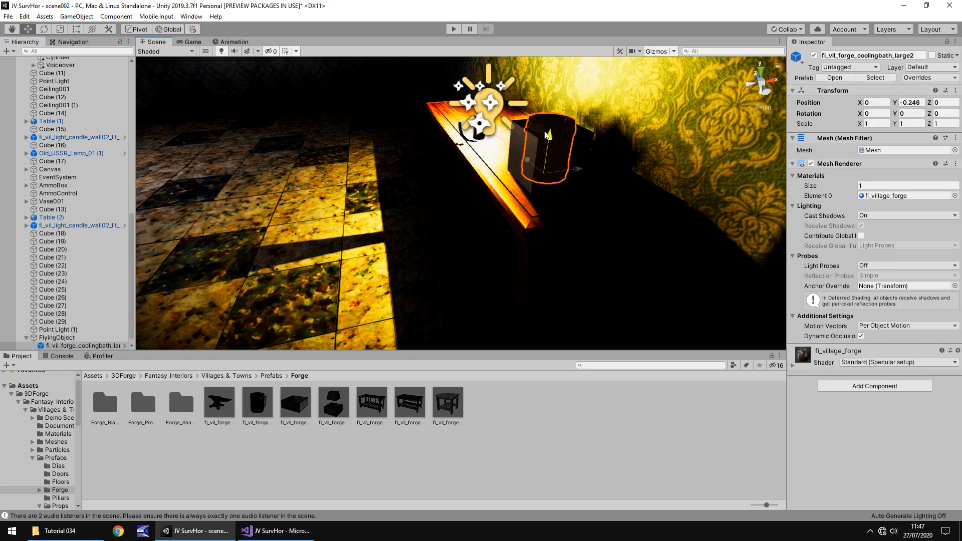
pyautogui.click(57, 337)
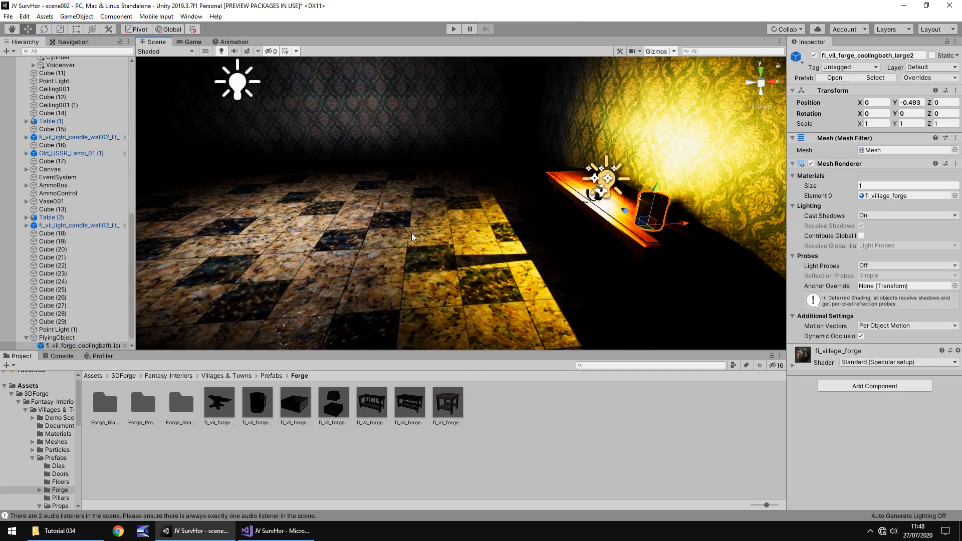
pyautogui.moveTo(139, 296)
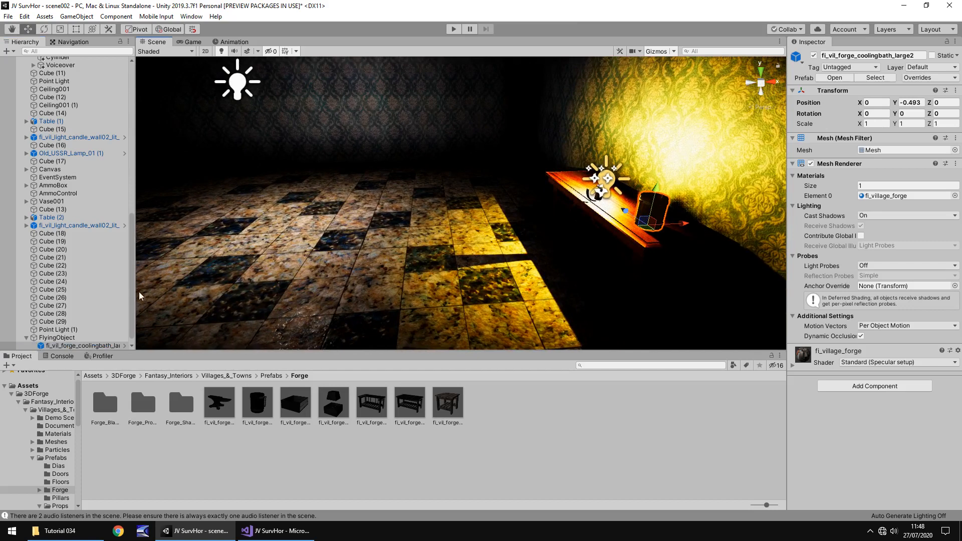
pyautogui.moveTo(328, 257)
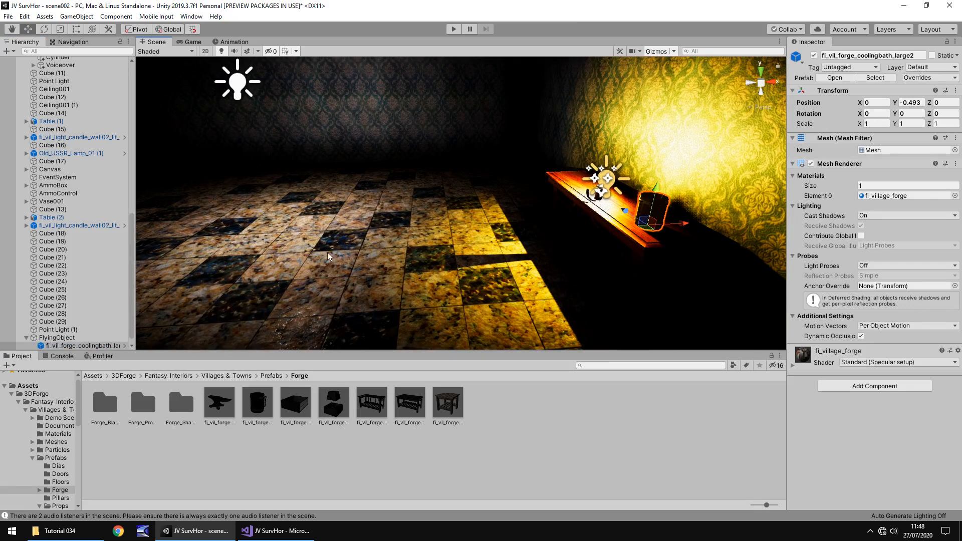
pyautogui.moveTo(380, 273)
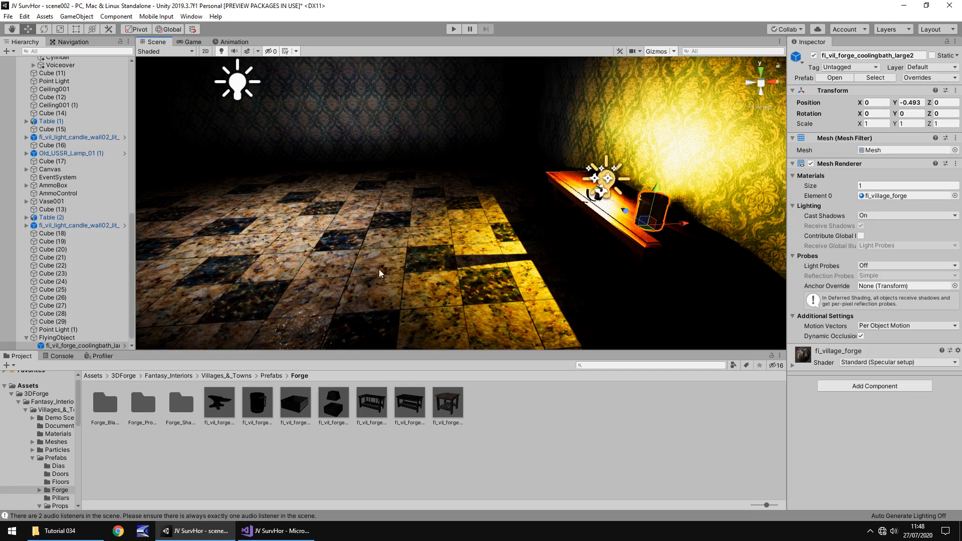
pyautogui.moveTo(407, 265)
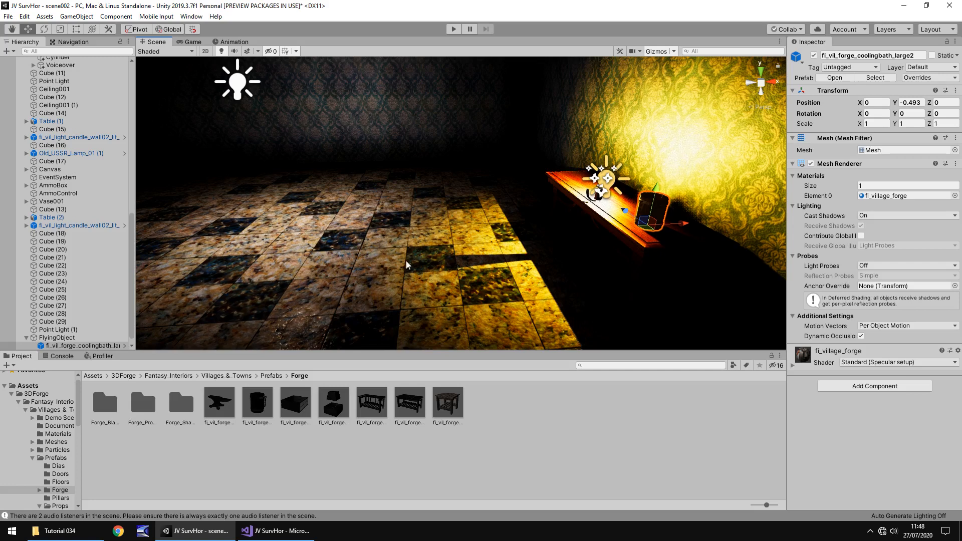
pyautogui.moveTo(440, 260)
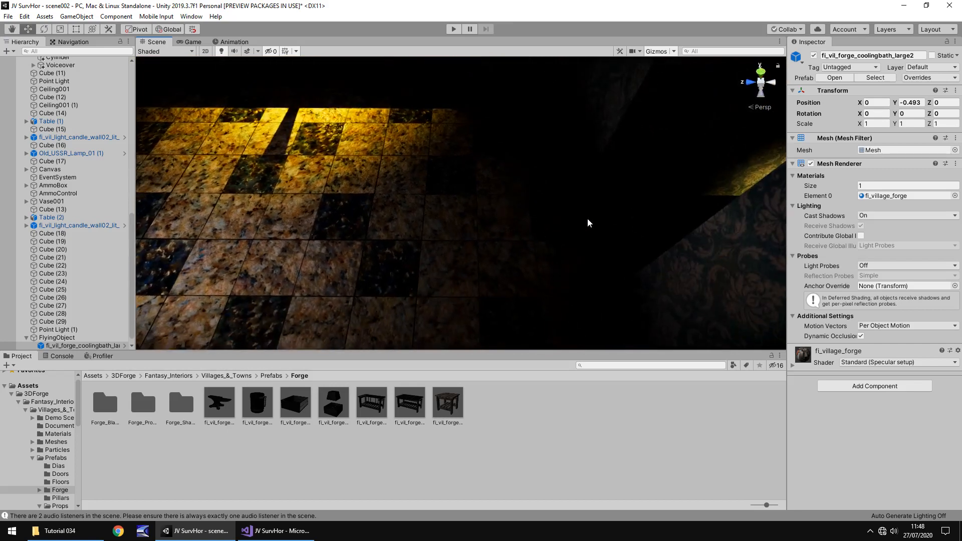
# - Create a new cube with its Mesh Renderer off and Box Collider set to Is Trigger
pyautogui.click(76, 16)
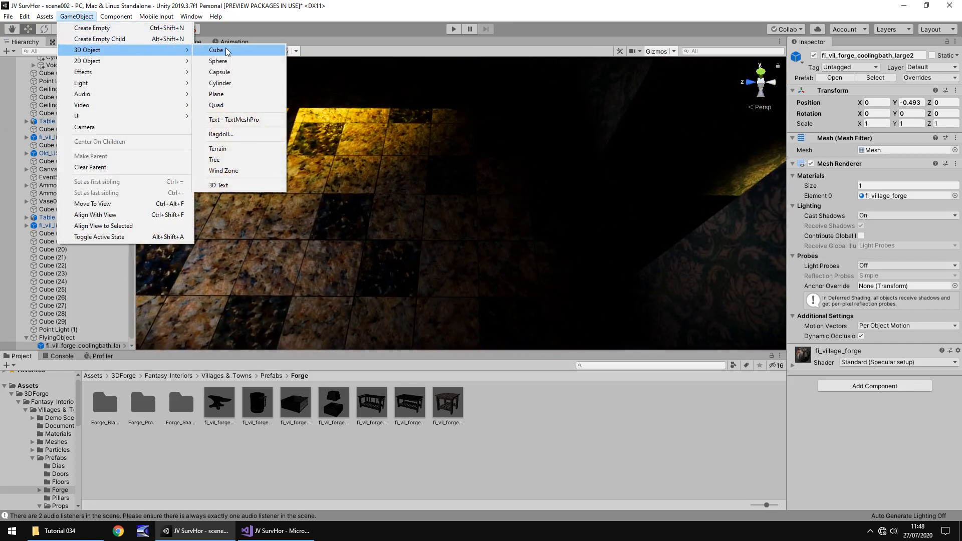
pyautogui.click(216, 49)
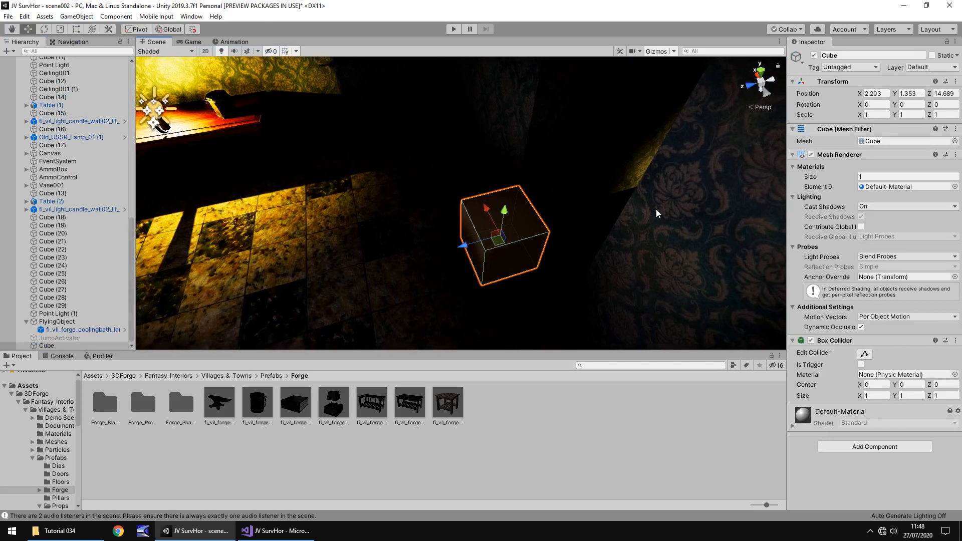
pyautogui.click(811, 155)
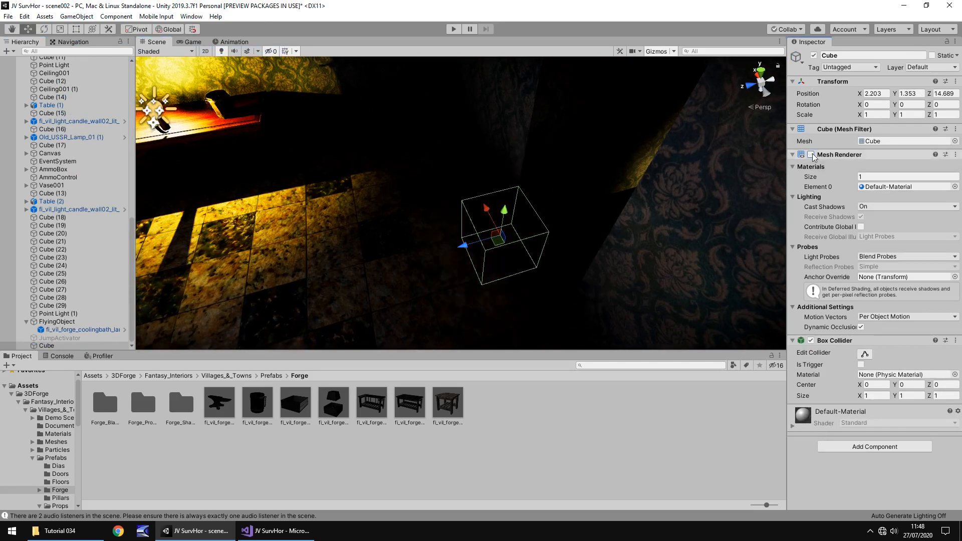
pyautogui.click(812, 155)
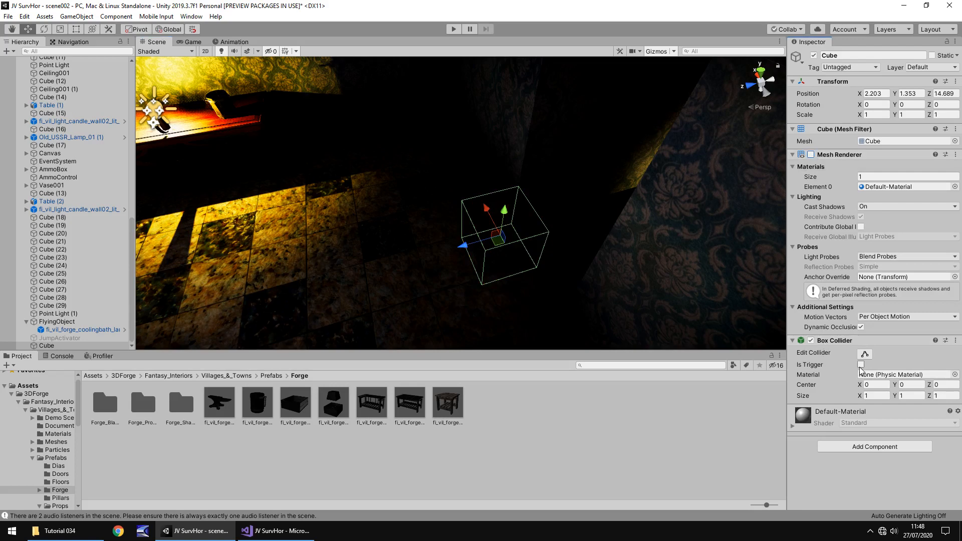
pyautogui.click(860, 364)
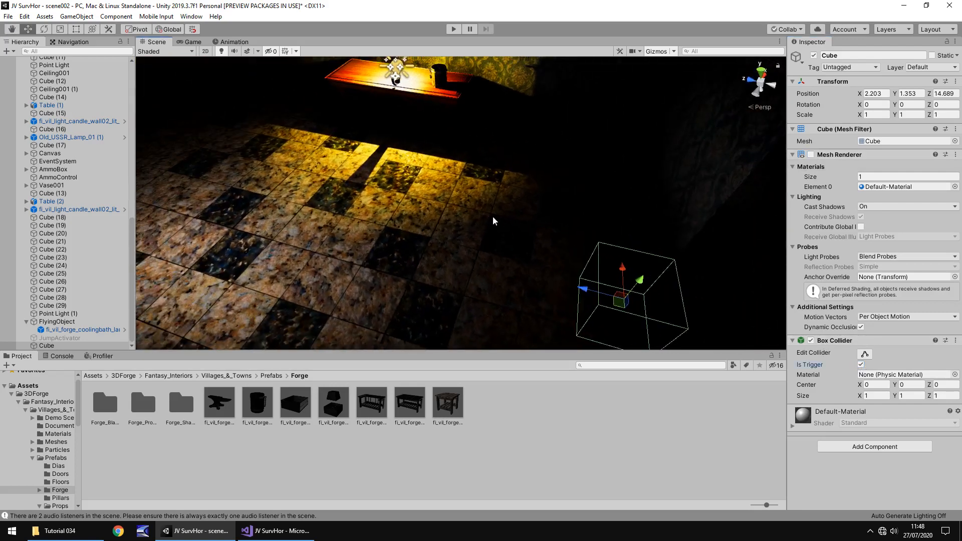
# - Rename the trigger cube to MinorJumpTrig
pyautogui.click(46, 345)
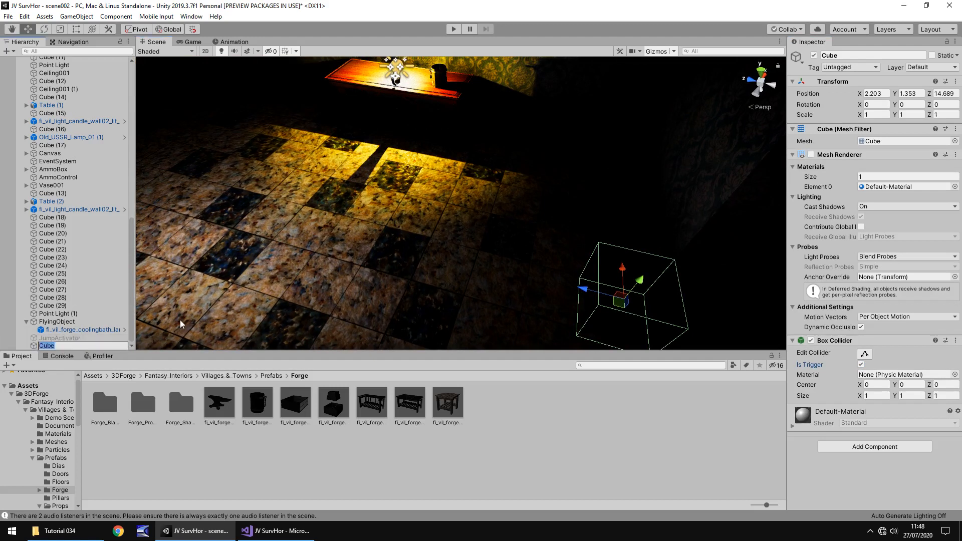
pyautogui.write('MinorJumpTrig')
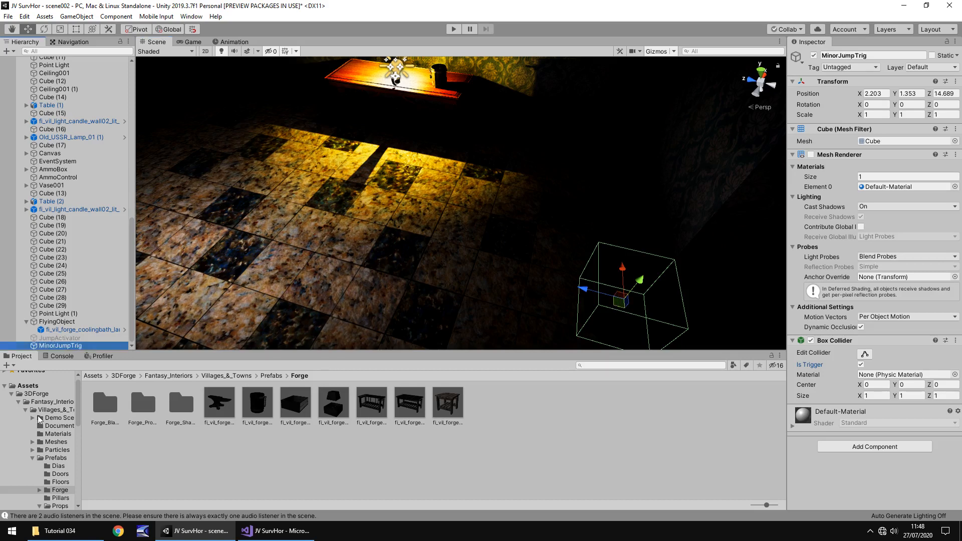
# - Create a MinorJump C# script in Scripts/Environment and open it in Visual Studio
pyautogui.scroll(-3)
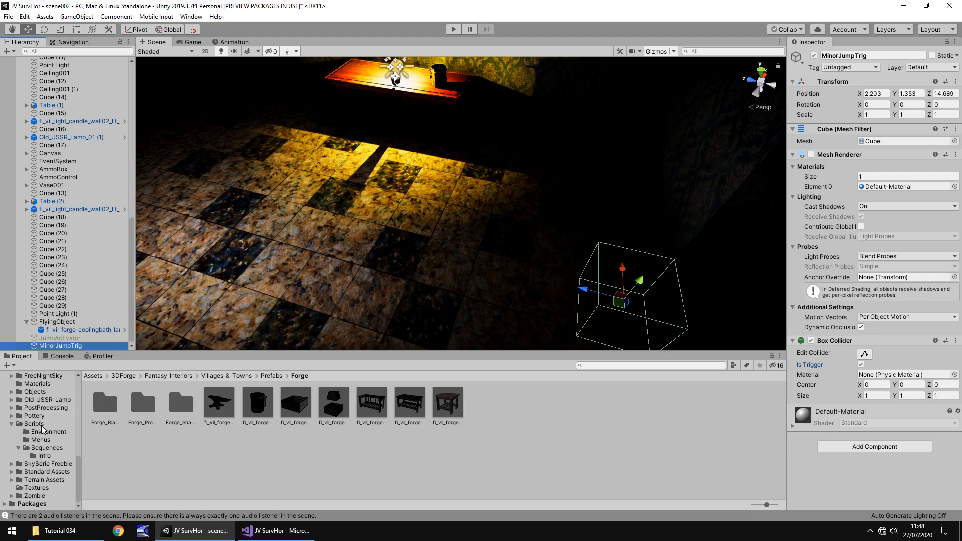
pyautogui.click(49, 431)
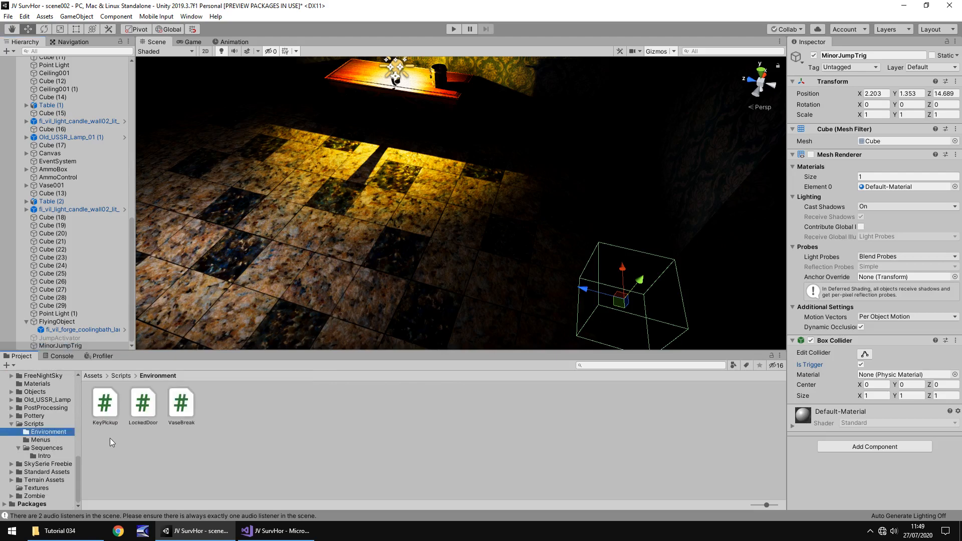
pyautogui.rightClick(48, 432)
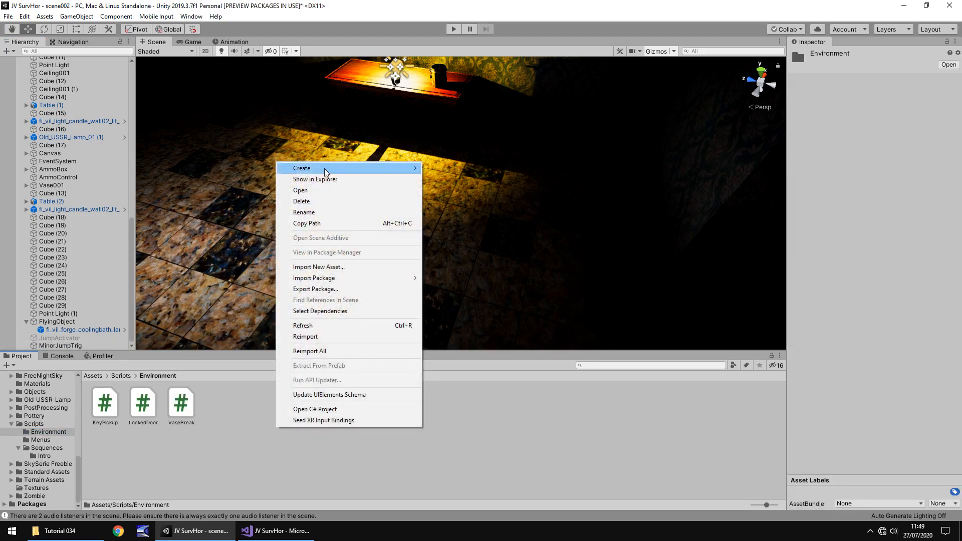
pyautogui.click(301, 168)
pyautogui.write('MinorJump')
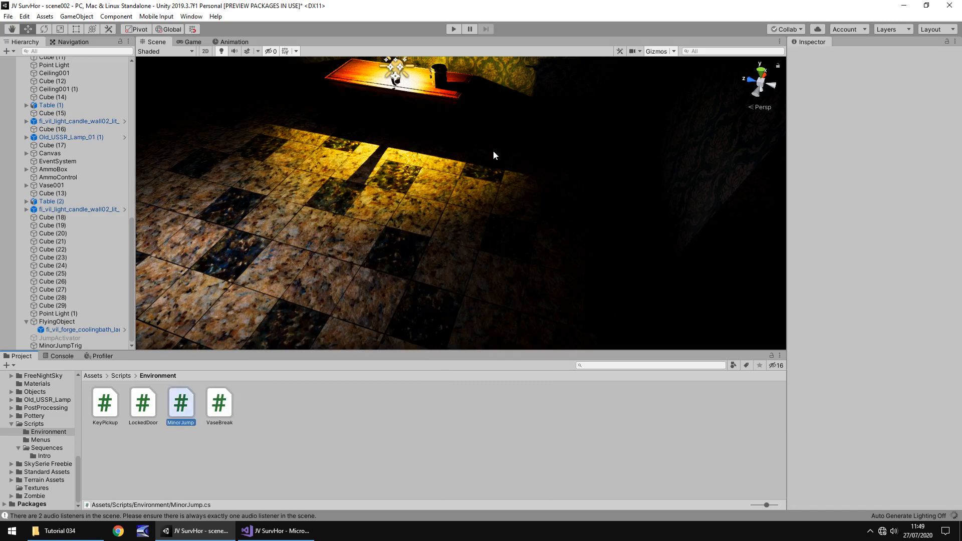
pyautogui.click(180, 403)
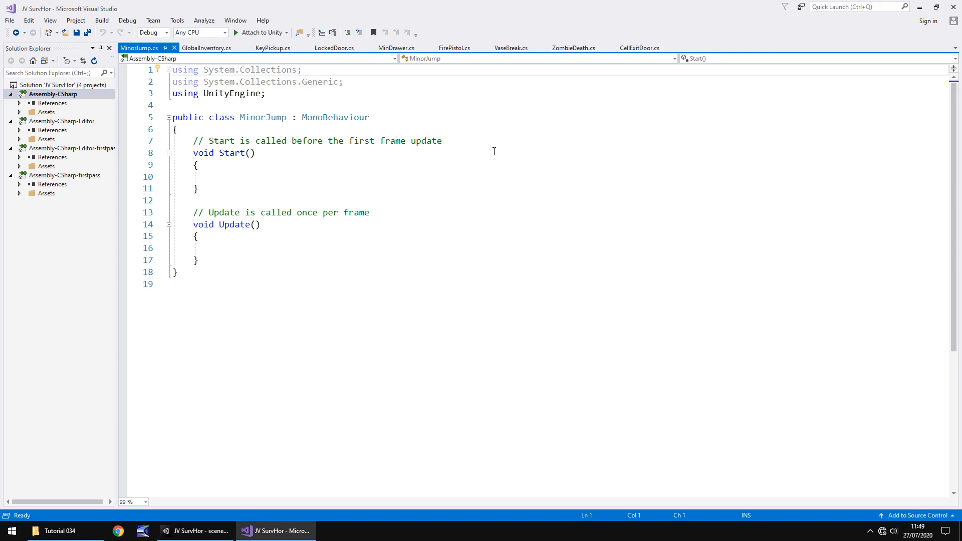
pyautogui.moveTo(349, 320)
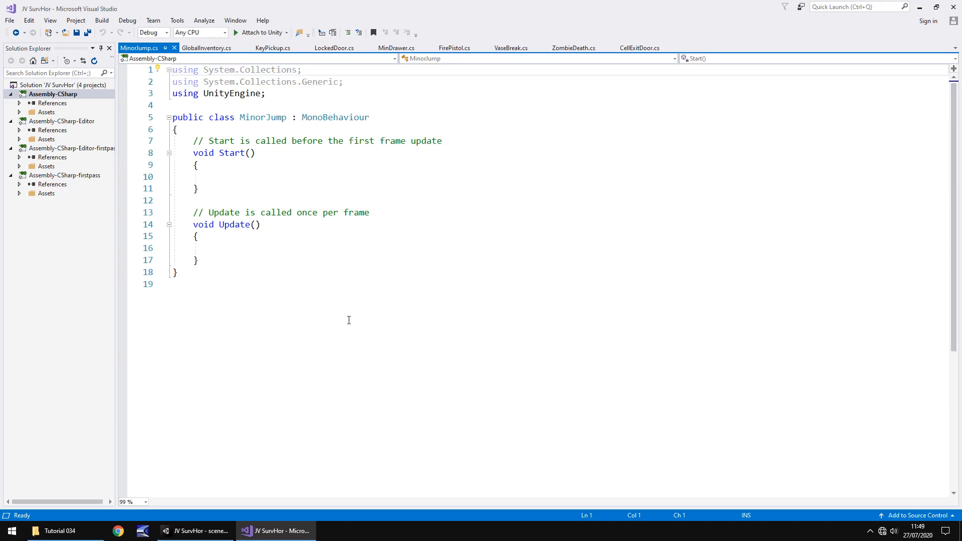
pyautogui.moveTo(332, 276)
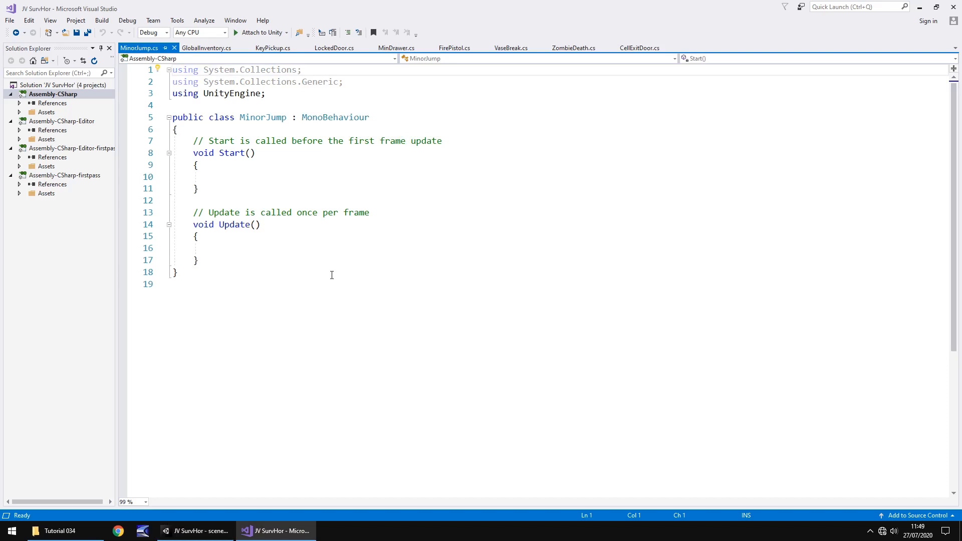
pyautogui.moveTo(249, 519)
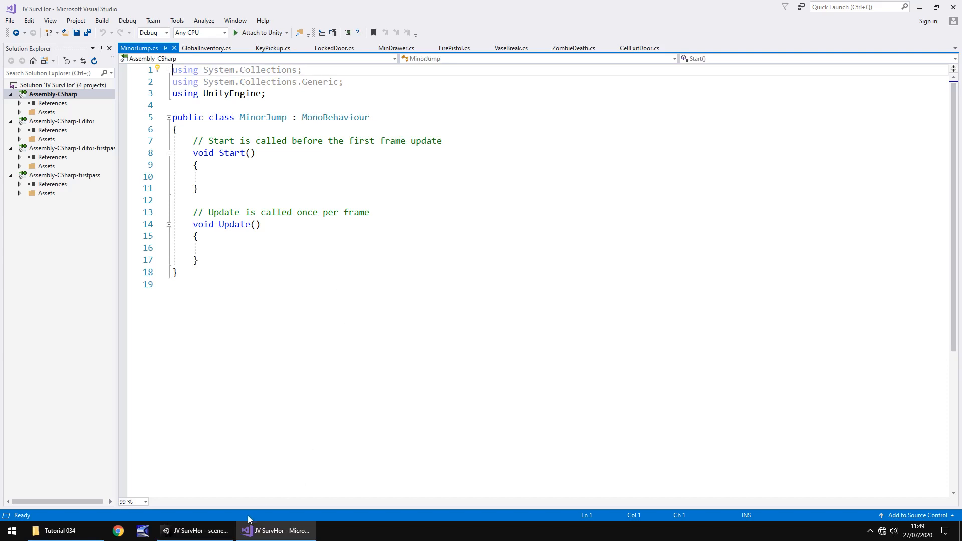
# - Switch to Unity and back to the MinorJump script via the taskbar
pyautogui.click(195, 530)
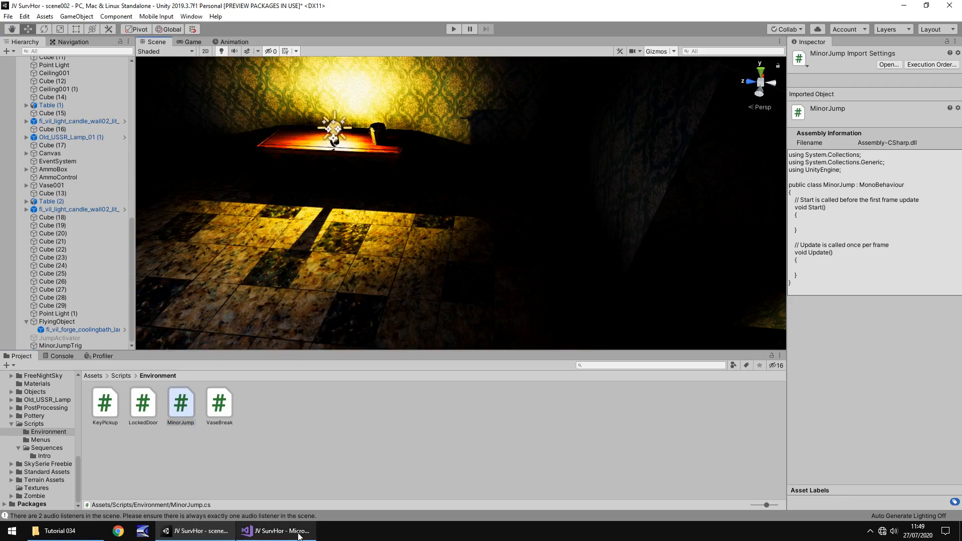
pyautogui.click(276, 531)
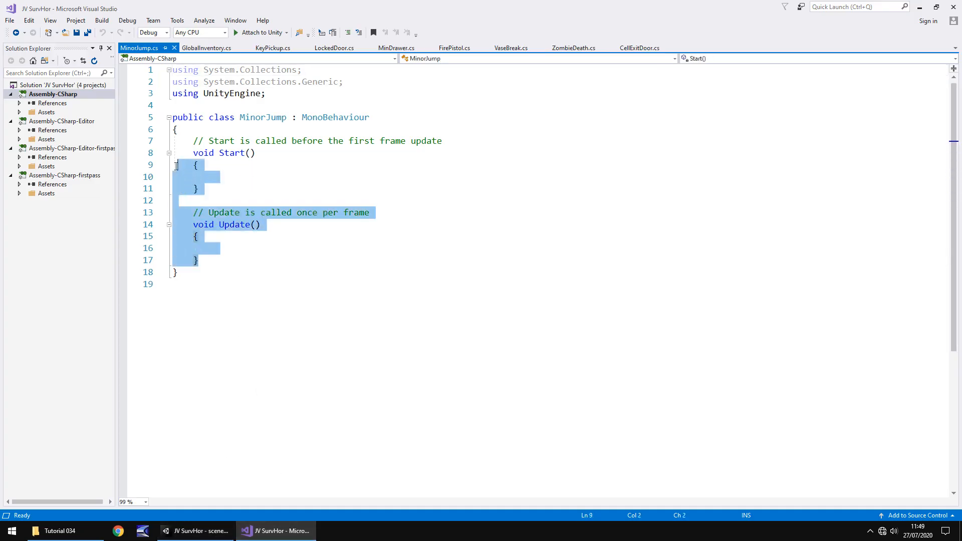
# - Replace the default methods with public GameObject fields cupObject and sphereTrig
pyautogui.press('Delete')
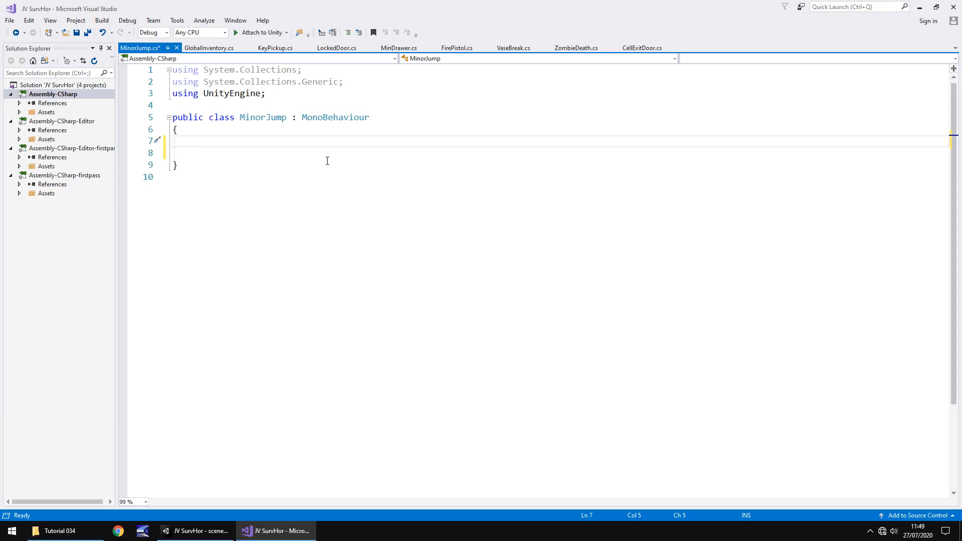
pyautogui.write('public GameObject')
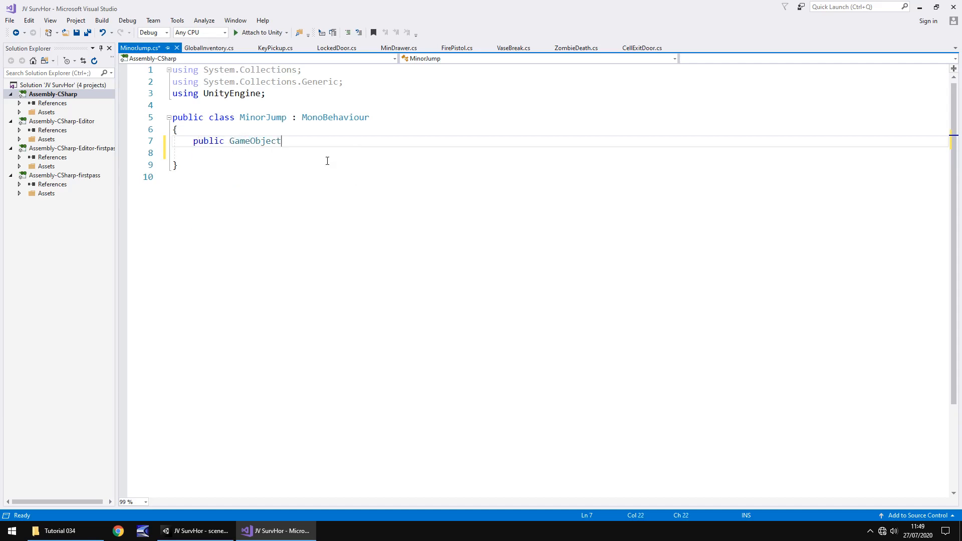
pyautogui.write('cupObject;')
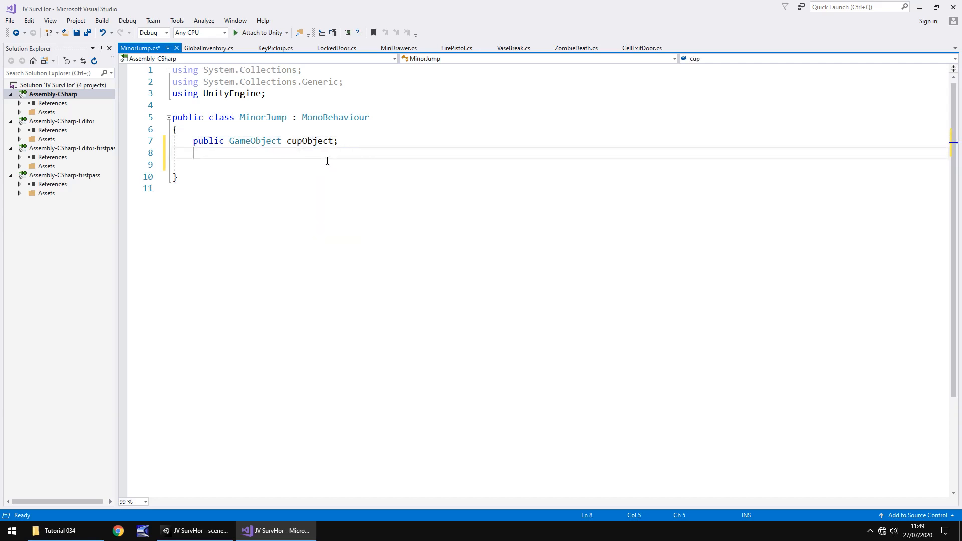
pyautogui.write('public GA')
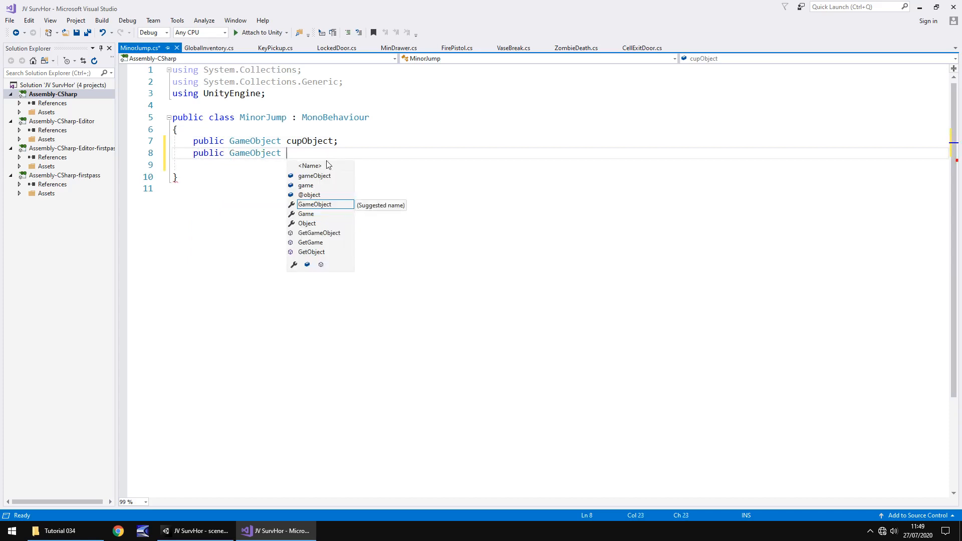
pyautogui.write('sphereTrig;')
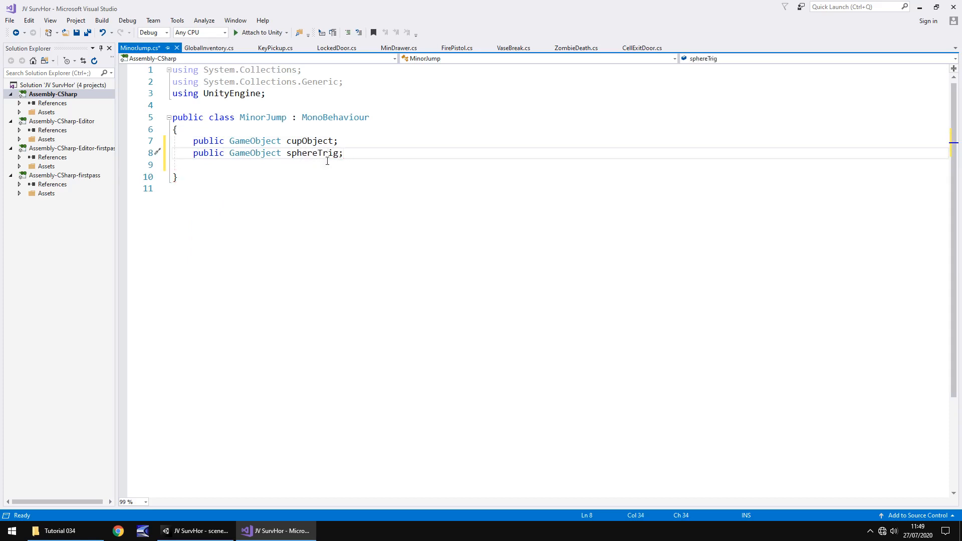
pyautogui.press('enter')
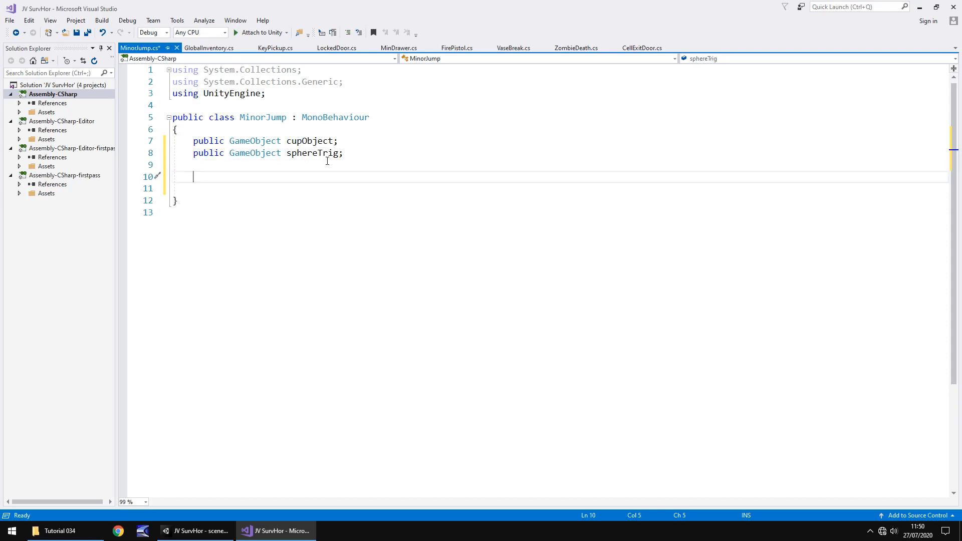
# - Declare a void OnTriggerEnter(Collider other) method in MinorJump without the private keyword
pyautogui.write('void OnT')
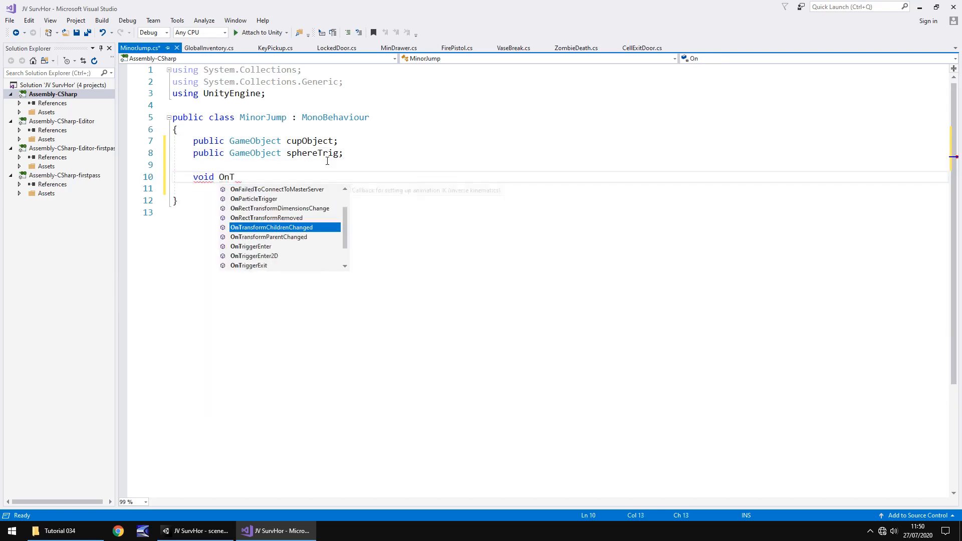
pyautogui.write('riggerEnter(Collider other')
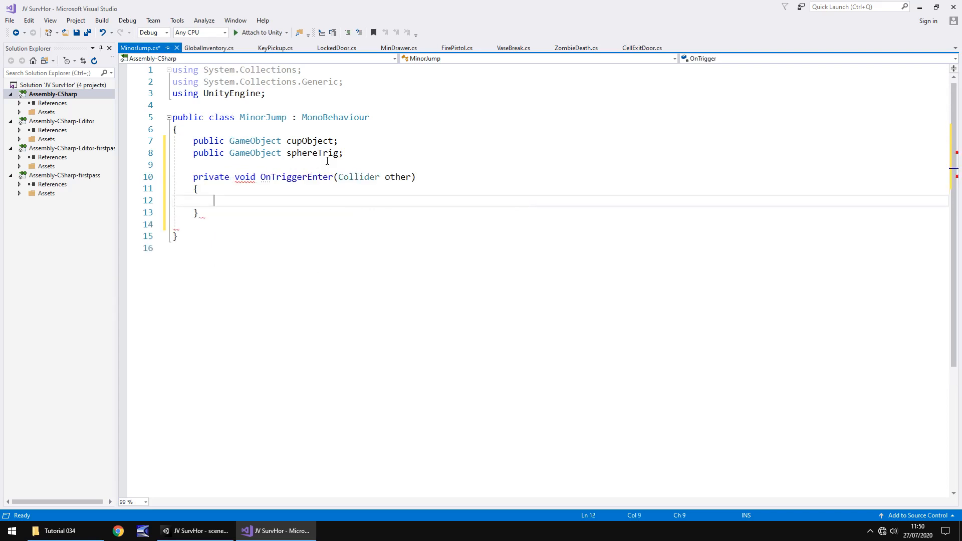
pyautogui.click(233, 177)
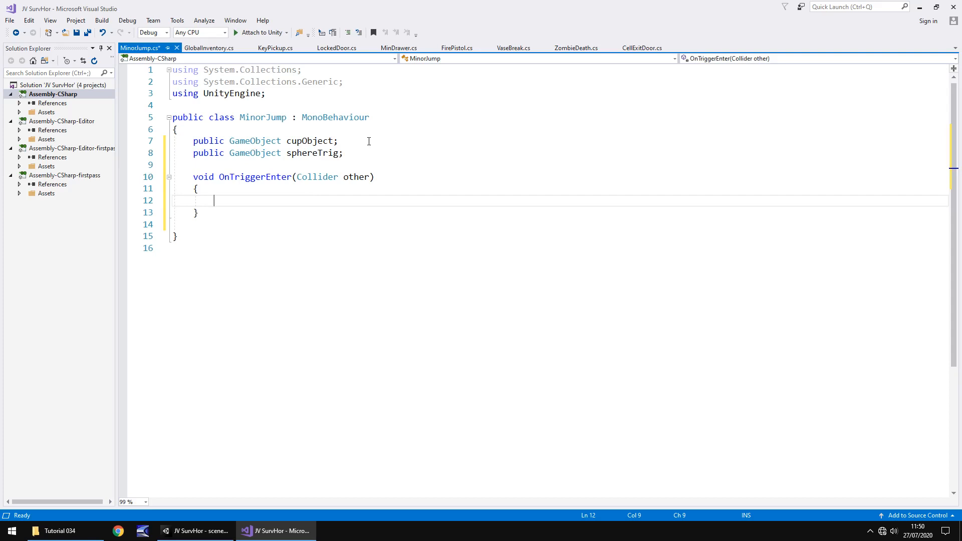
pyautogui.moveTo(361, 133)
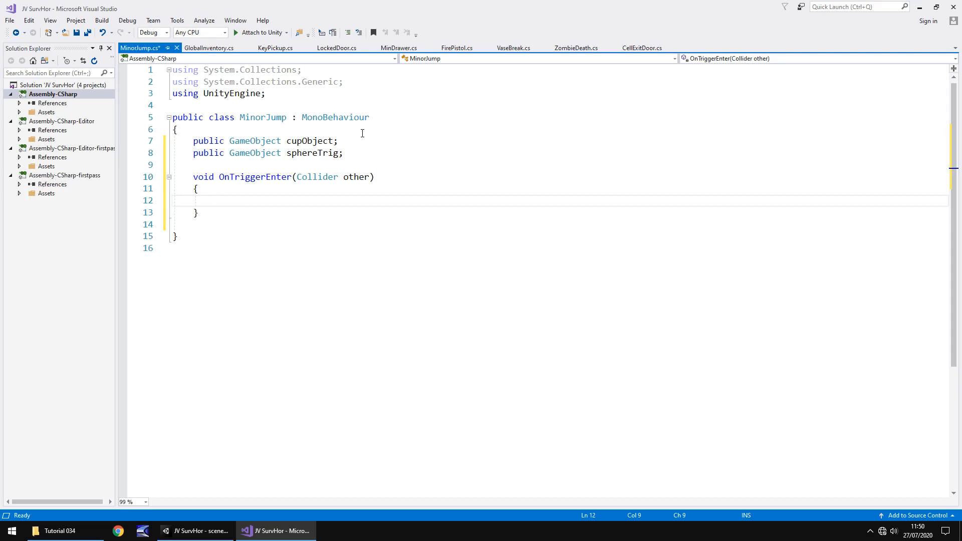
# - Make OnTriggerEnter call sphereTrig.SetActive(true);
pyautogui.write('s')
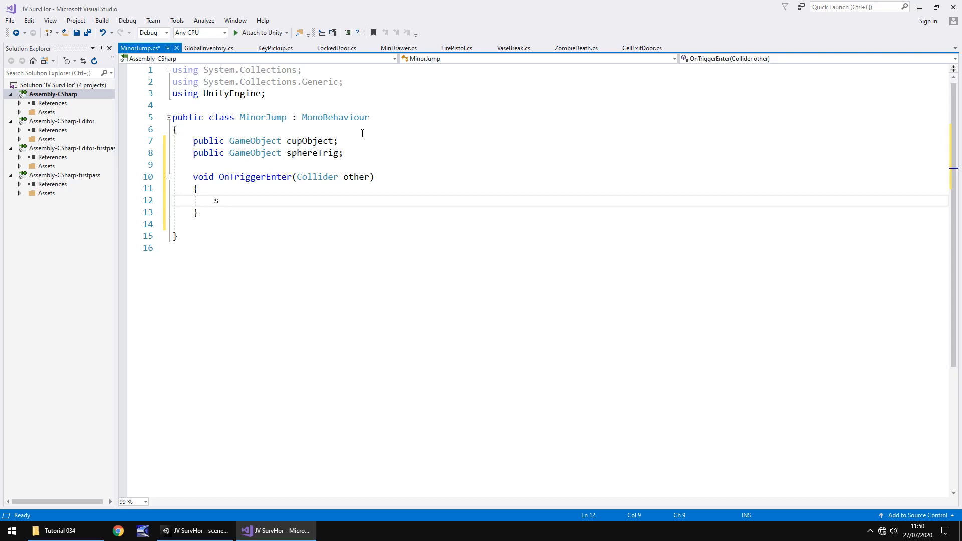
pyautogui.write('phereT')
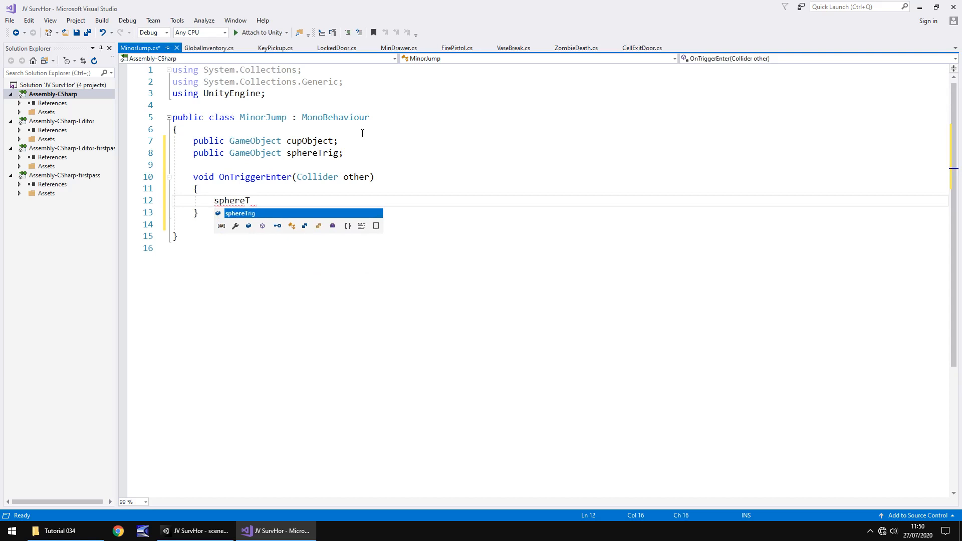
pyautogui.write('rig.SetActive(true')
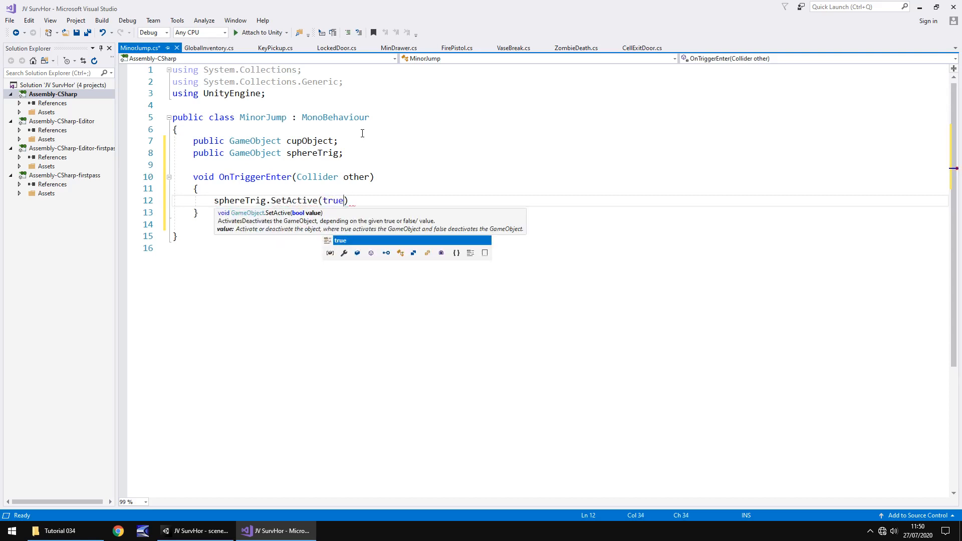
pyautogui.write(';')
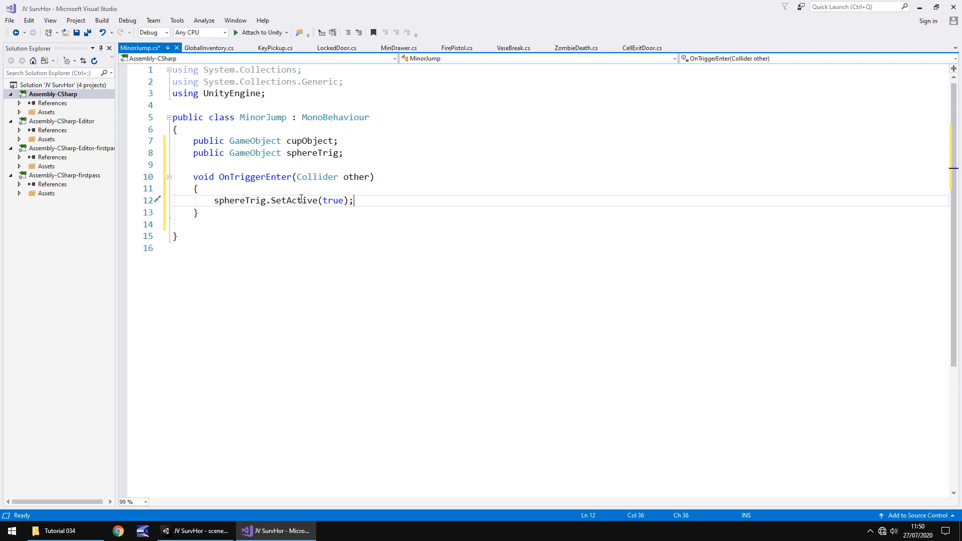
pyautogui.moveTo(267, 211)
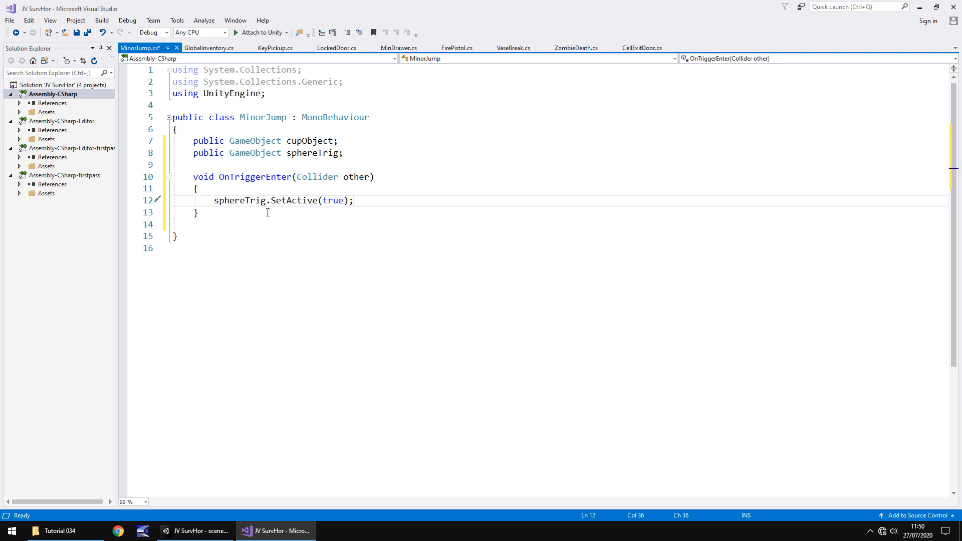
pyautogui.moveTo(260, 215)
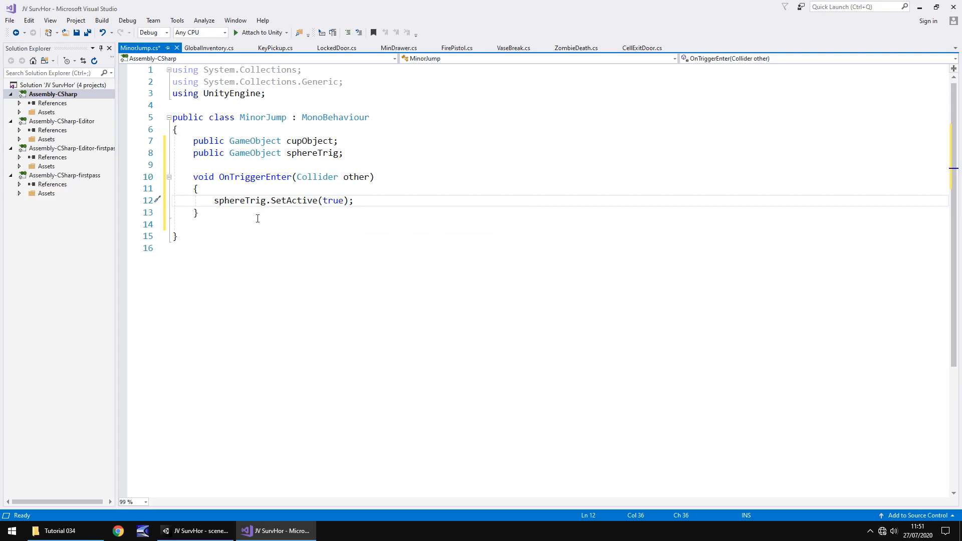
pyautogui.moveTo(251, 218)
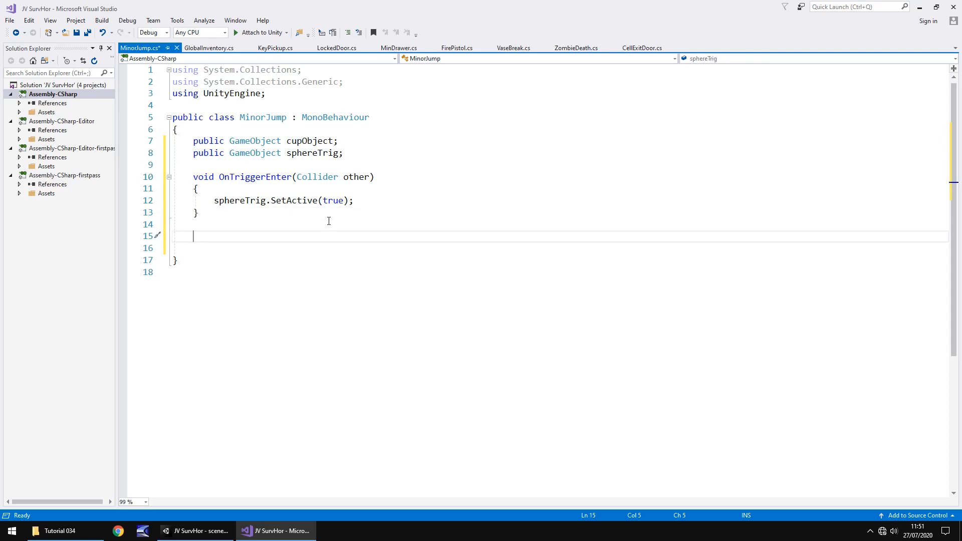
# - Declare an IEnumerator DeactivateSphere() coroutine in MinorJump
pyautogui.write('IE')
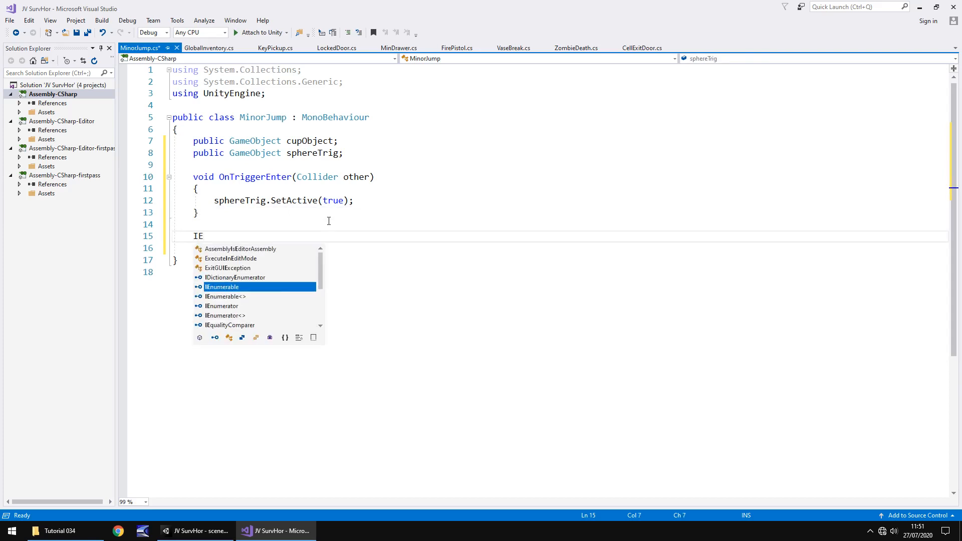
pyautogui.write('n')
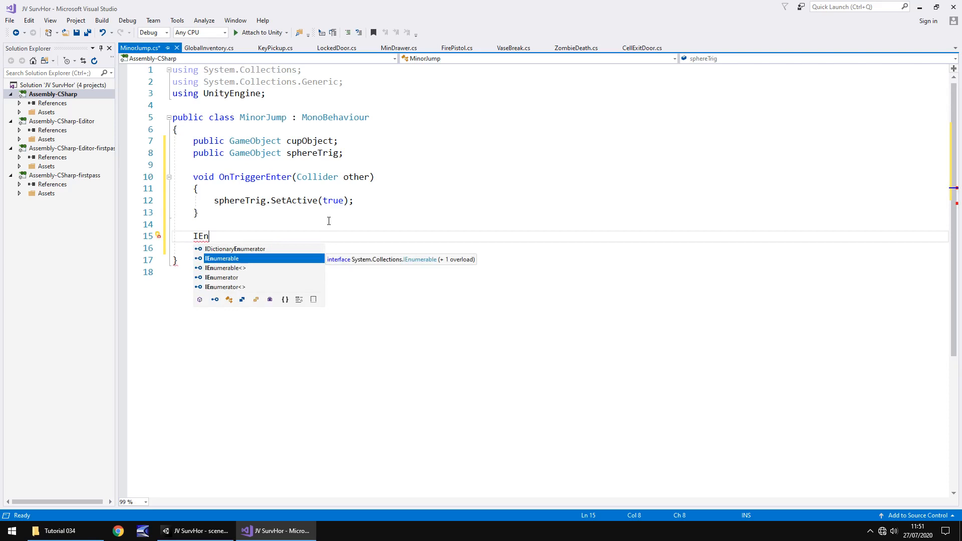
pyautogui.write('umerato')
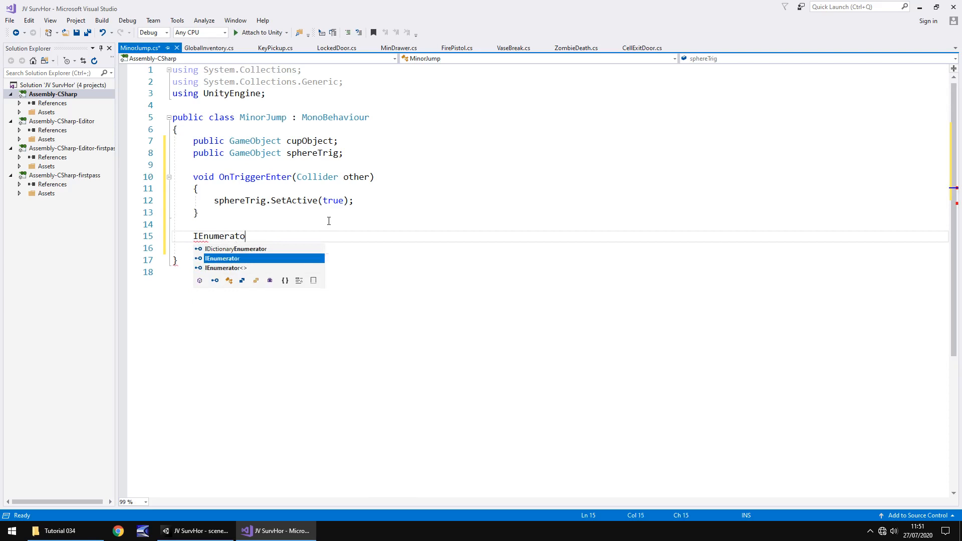
pyautogui.write('De')
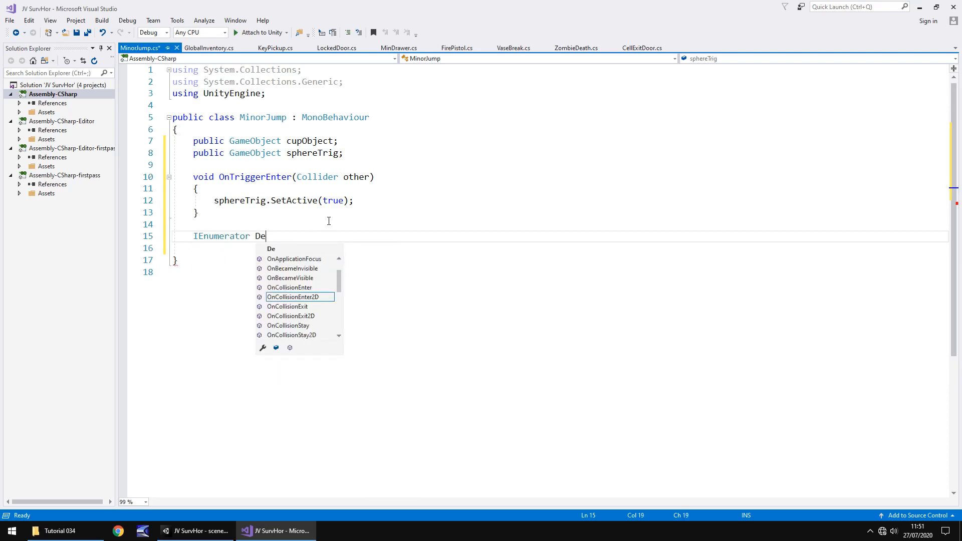
pyautogui.write('active')
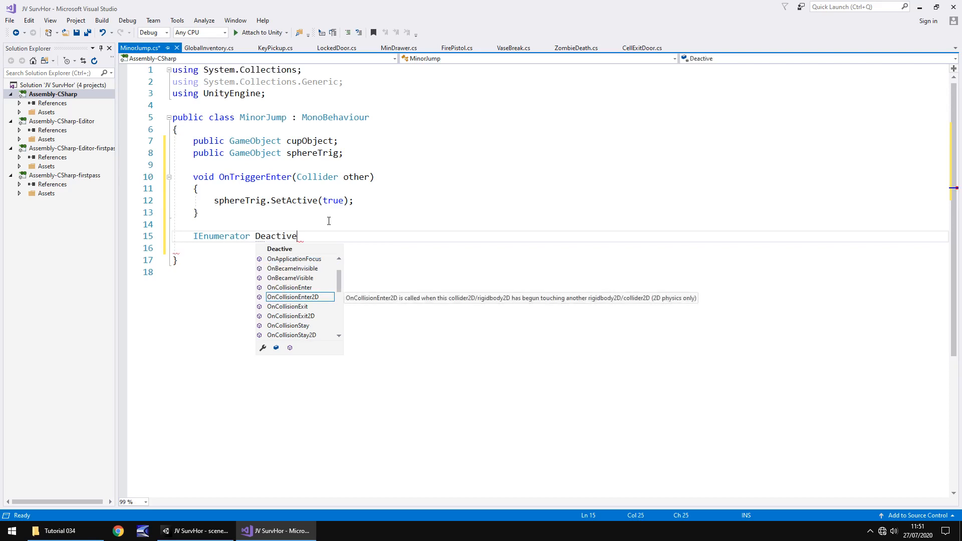
pyautogui.write('ate')
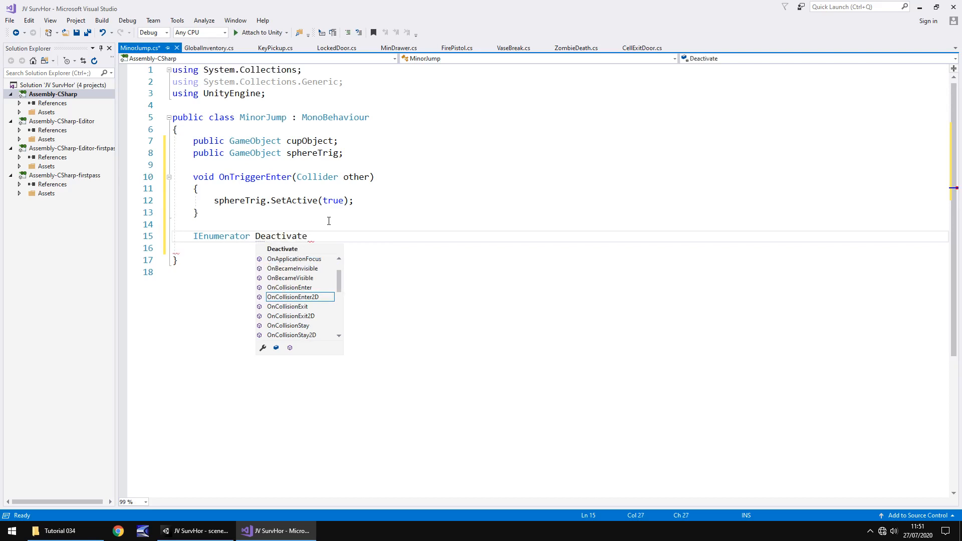
pyautogui.write('Sphere(')
pyautogui.click(560, 248)
pyautogui.write('{')
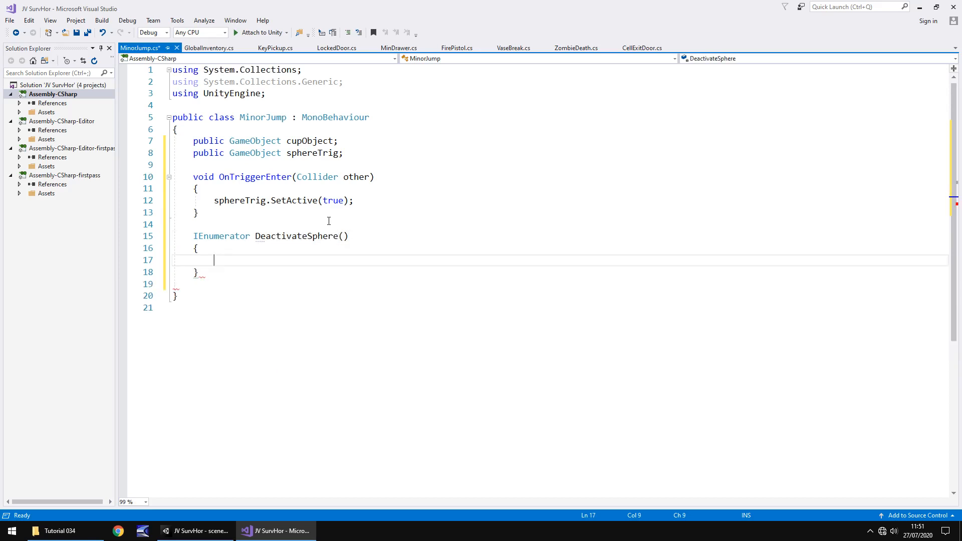
# - Have DeactivateSphere wait 0.5f seconds, then call sphereTrig.SetActive(false);
pyautogui.write('yield return new Wait')
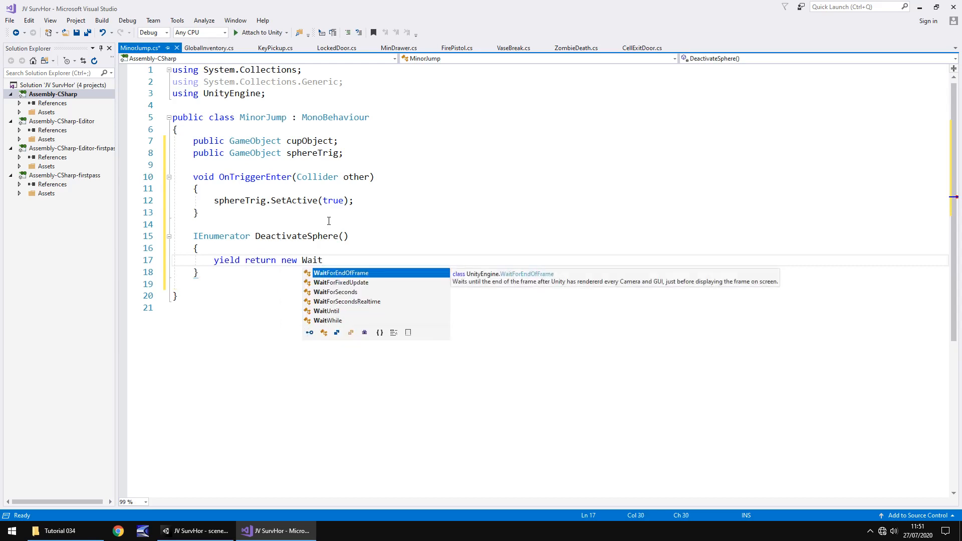
pyautogui.write('ForSeconds')
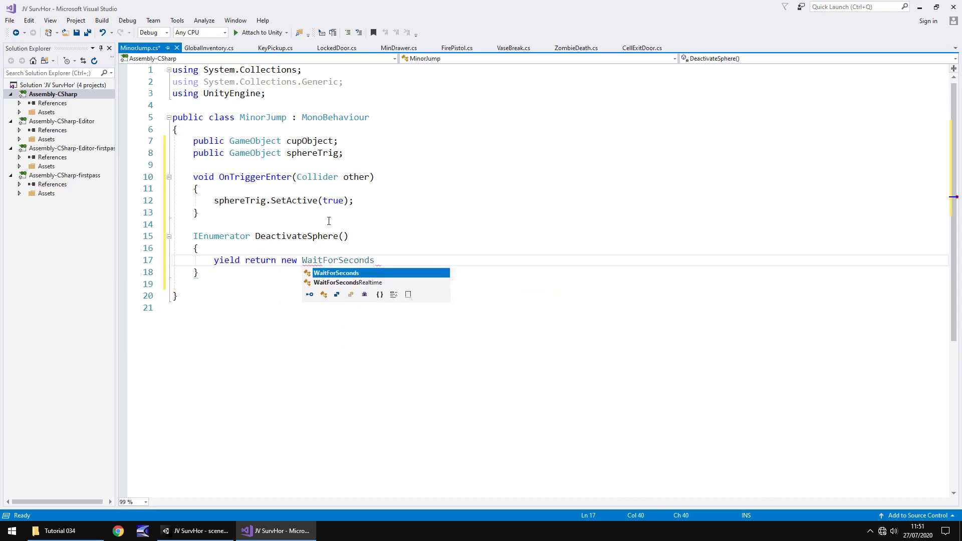
pyautogui.write('(0.5)')
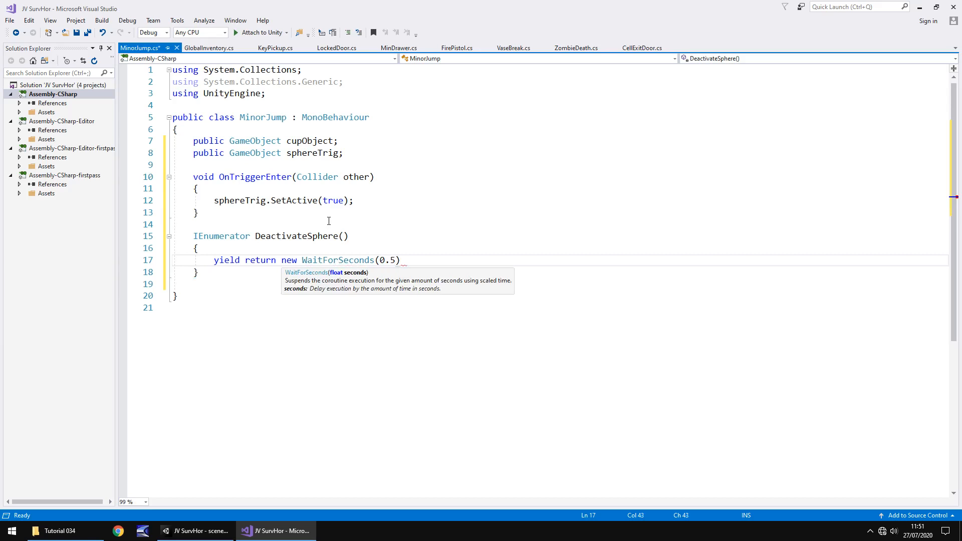
pyautogui.write('f')
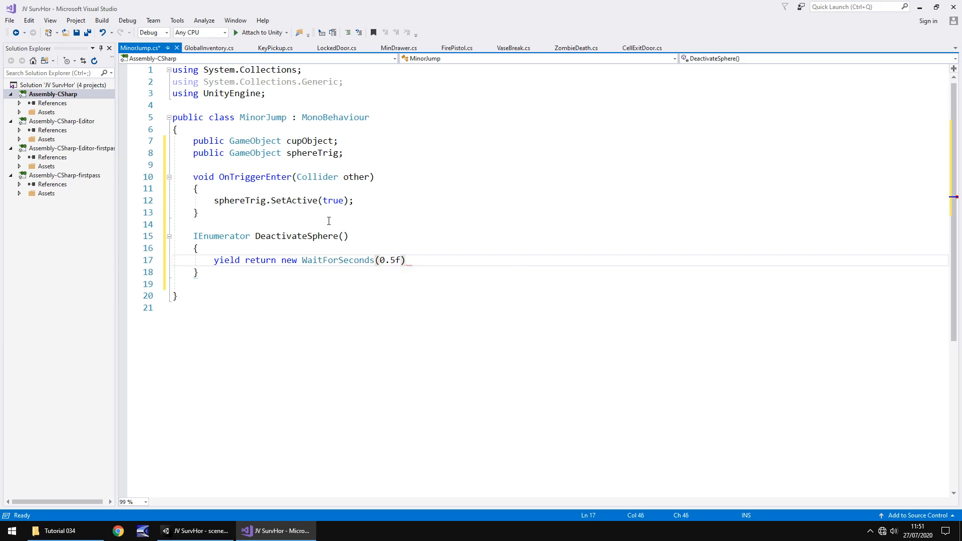
pyautogui.write(';')
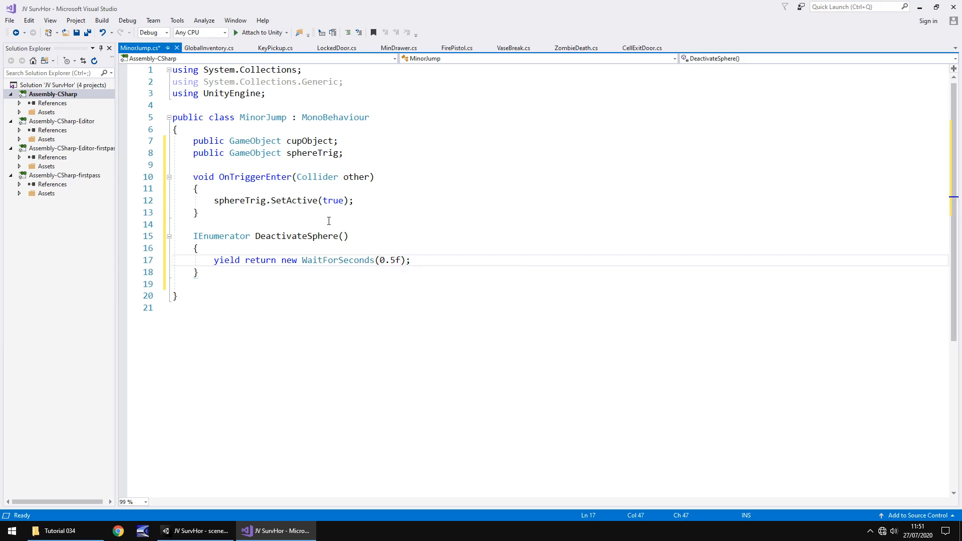
pyautogui.write('sphereTrig')
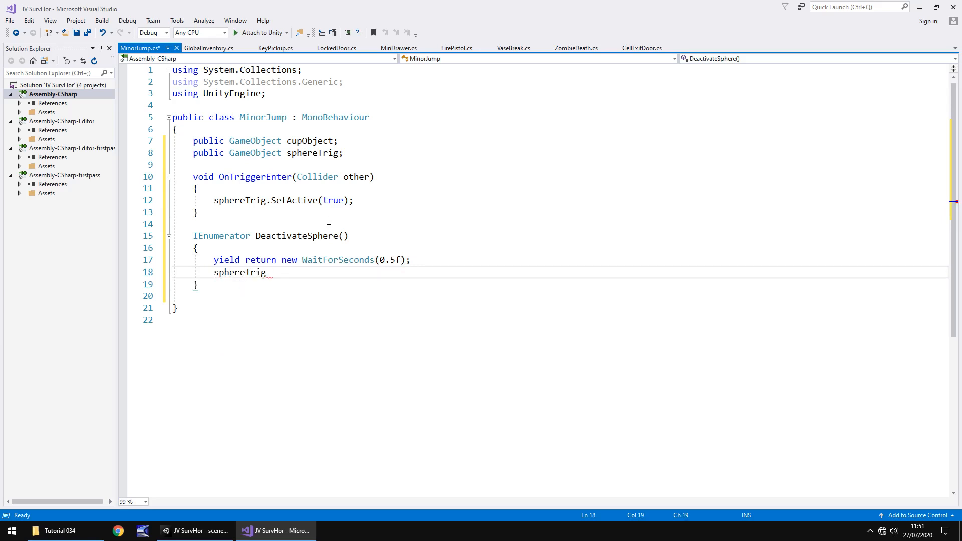
pyautogui.write('.SetActive(')
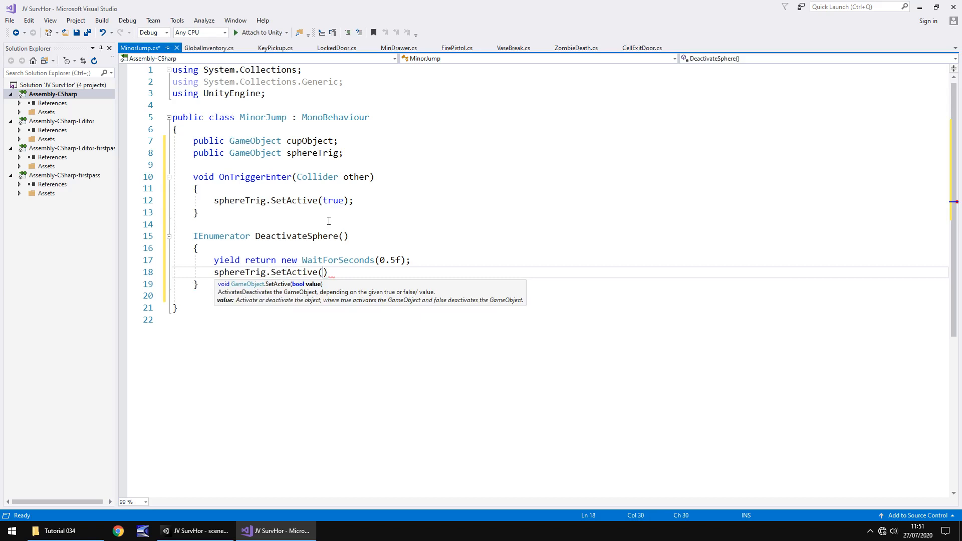
pyautogui.write('false);')
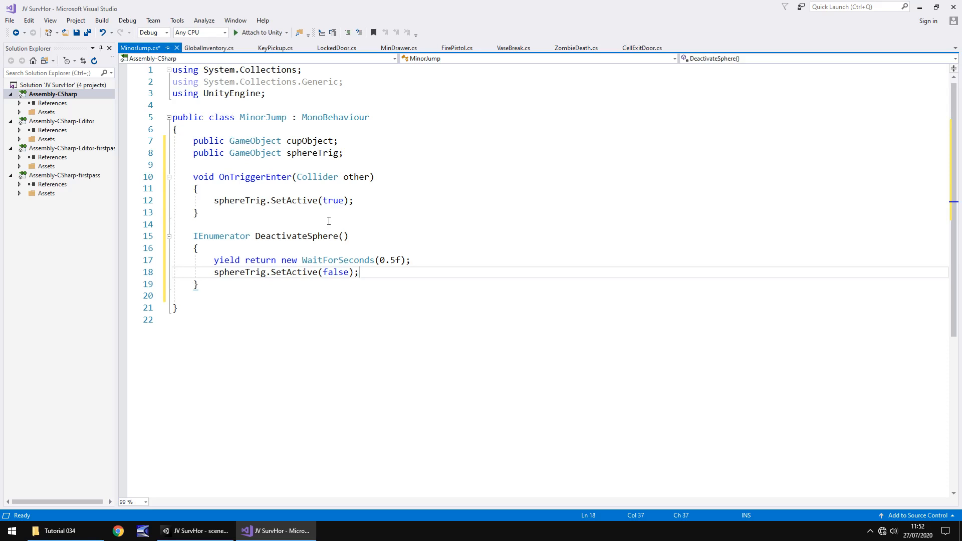
pyautogui.moveTo(264, 188)
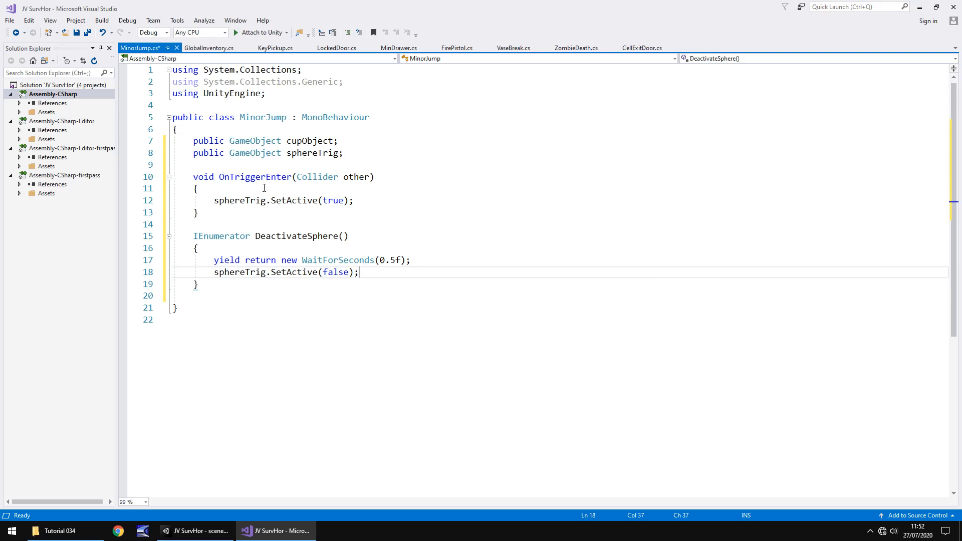
# - In OnTriggerEnter, disable this object's BoxCollider with GetComponent<BoxCollider>().enabled = false;
pyautogui.press('enter')
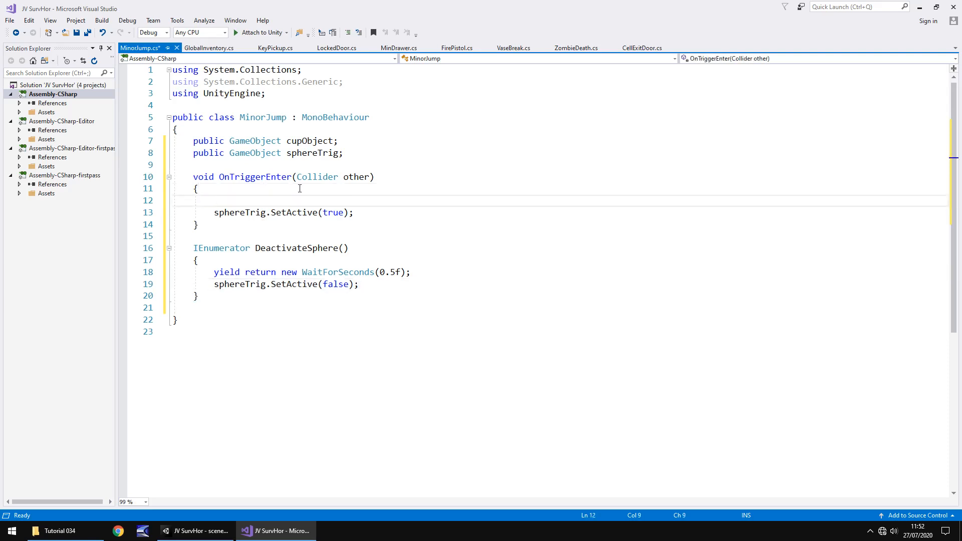
pyautogui.write('this.gam')
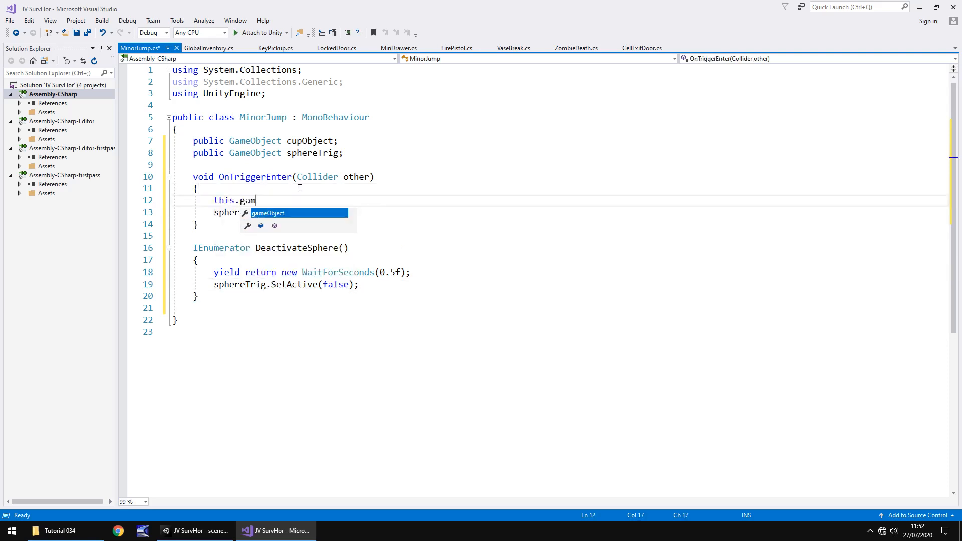
pyautogui.write('eObject.GetComponent<Bo>')
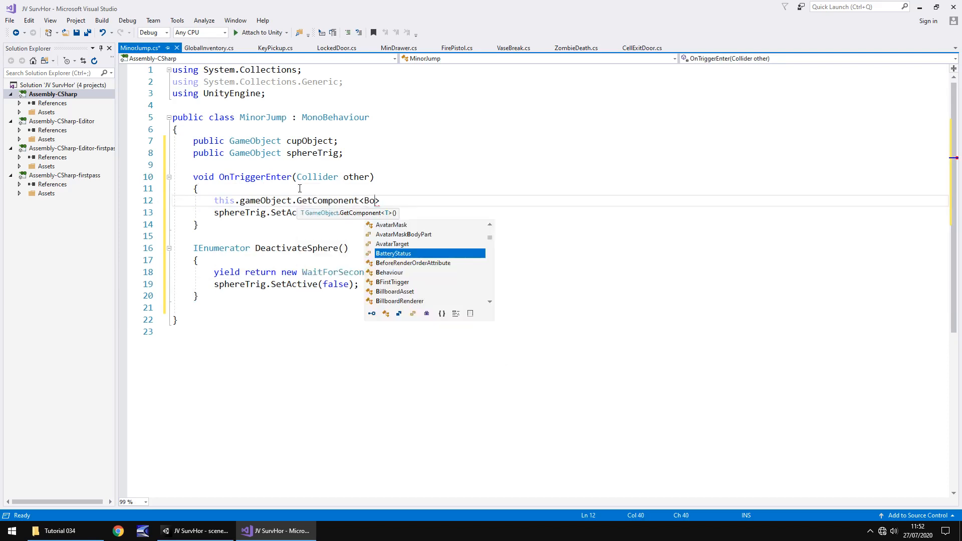
pyautogui.write('xCollider')
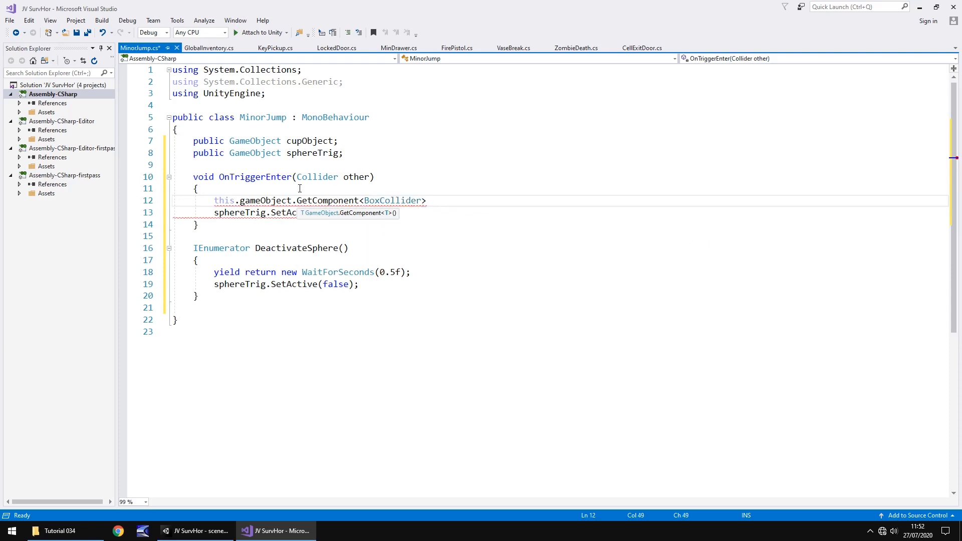
pyautogui.write('().enabled = false;')
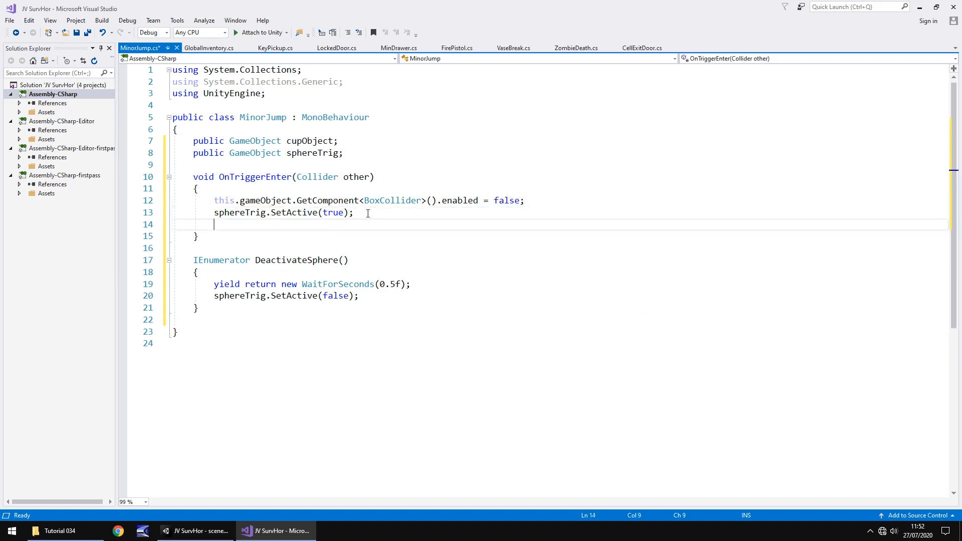
pyautogui.moveTo(341, 200)
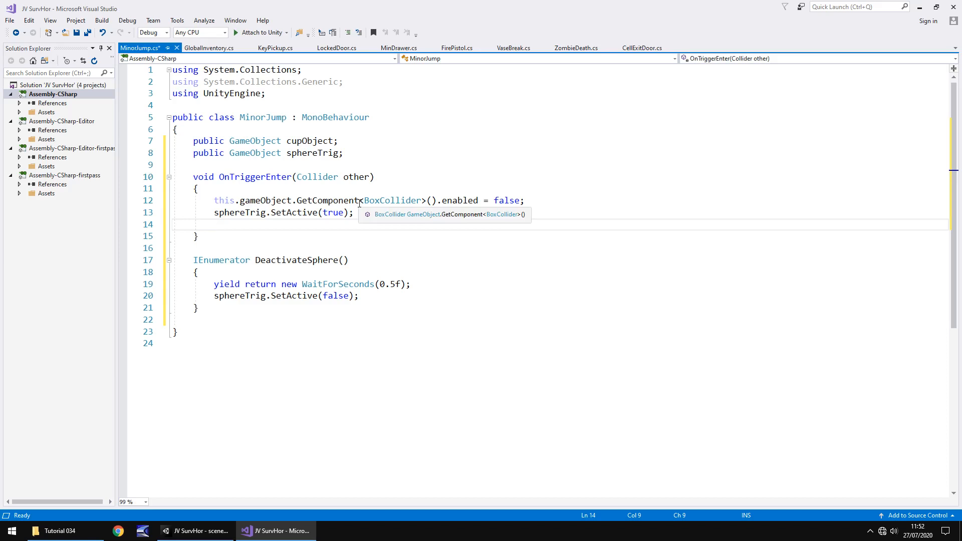
# - Add StartCoroutine(DeactivateSphere()); to the handler and save MinorJump.cs
pyautogui.write('StartCoroutine(')
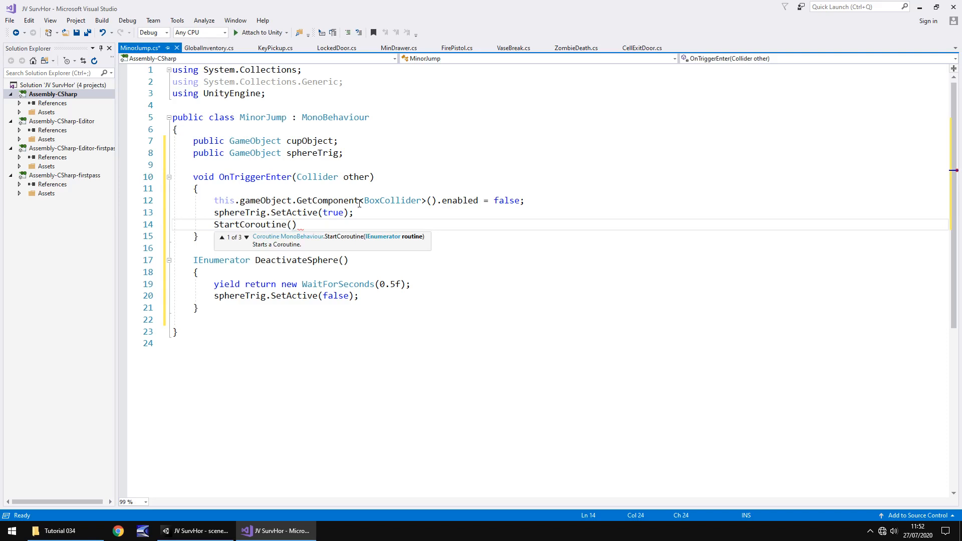
pyautogui.write('DeactivateSphere')
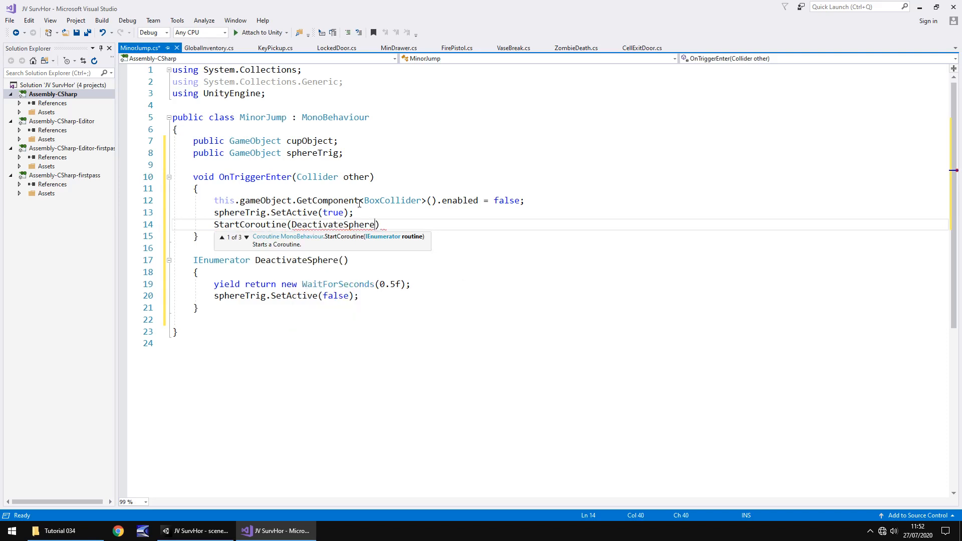
pyautogui.write('());')
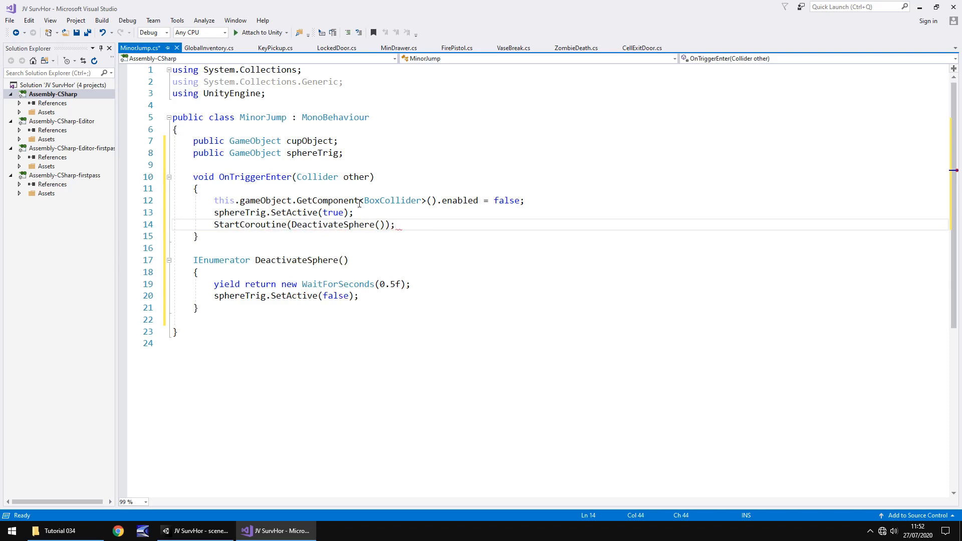
pyautogui.press('ctrl+s')
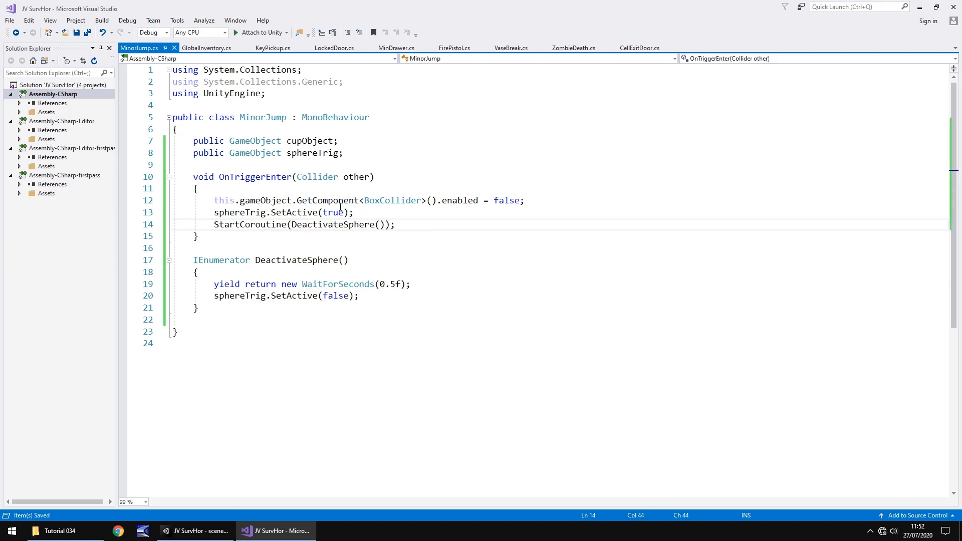
pyautogui.moveTo(305, 140)
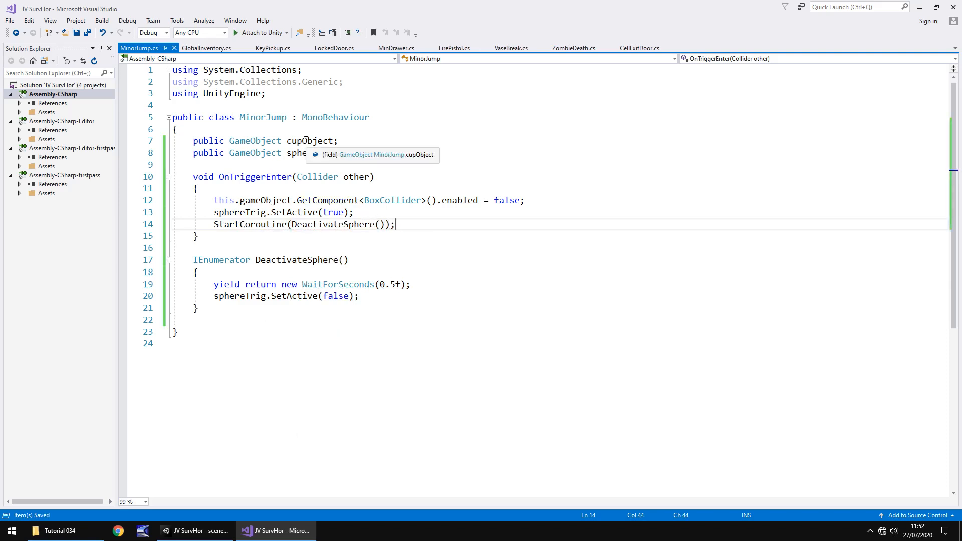
# - On MinorJumpTrig, assign FlyingObject as Cup Object and JumpActivator as Sphere Trig
pyautogui.click(197, 530)
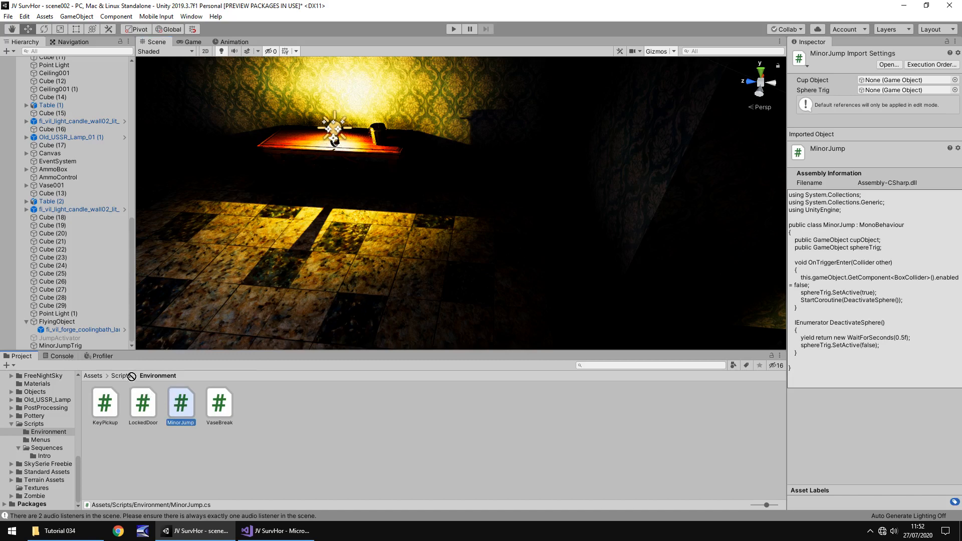
pyautogui.click(61, 346)
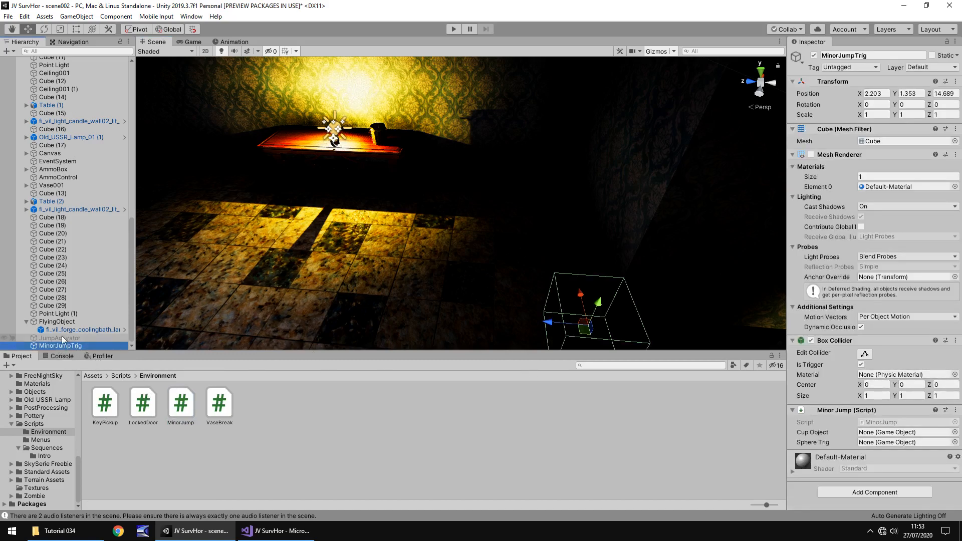
pyautogui.click(58, 322)
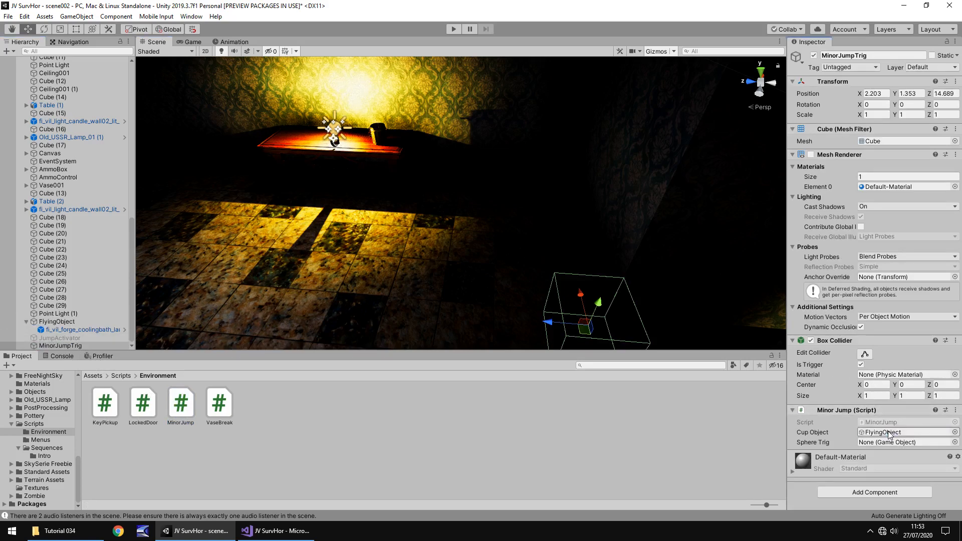
pyautogui.moveTo(345, 270)
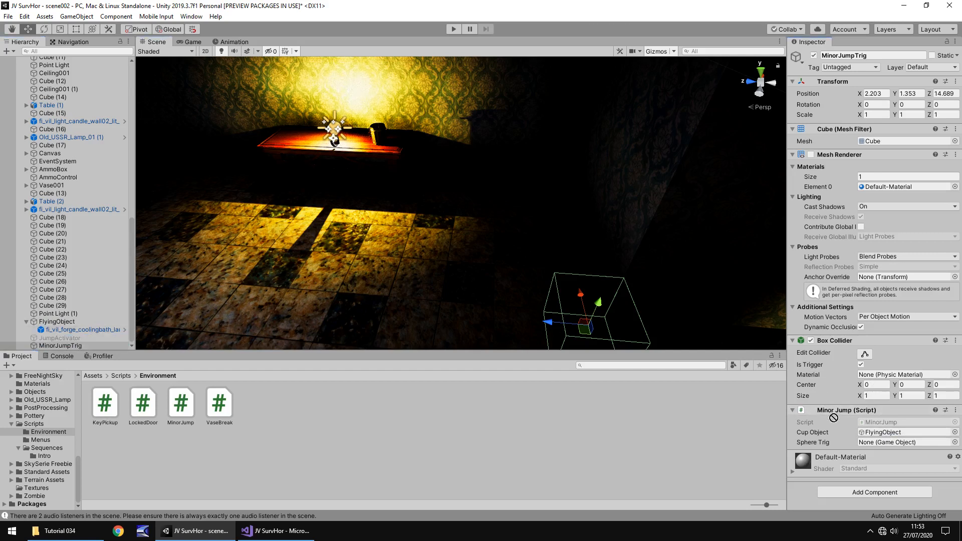
pyautogui.click(896, 442)
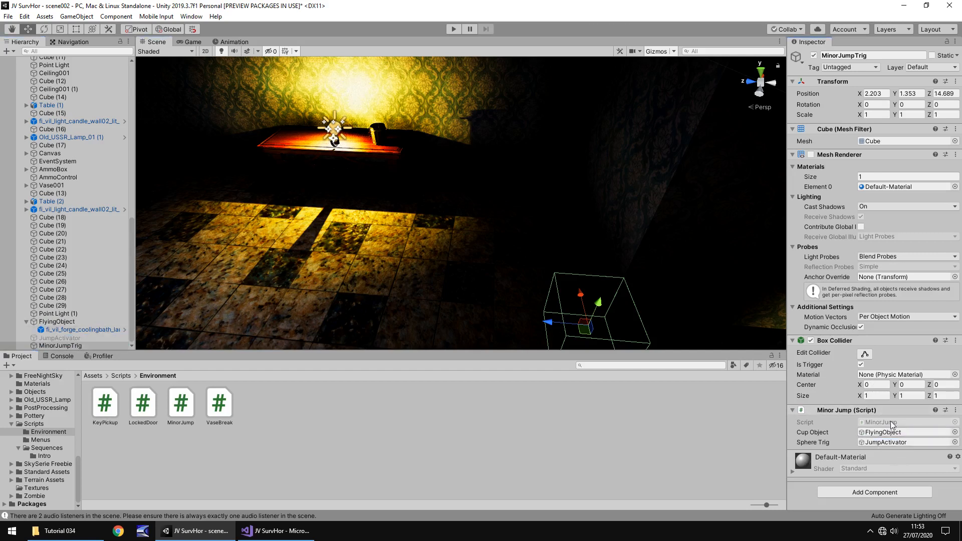
pyautogui.moveTo(412, 170)
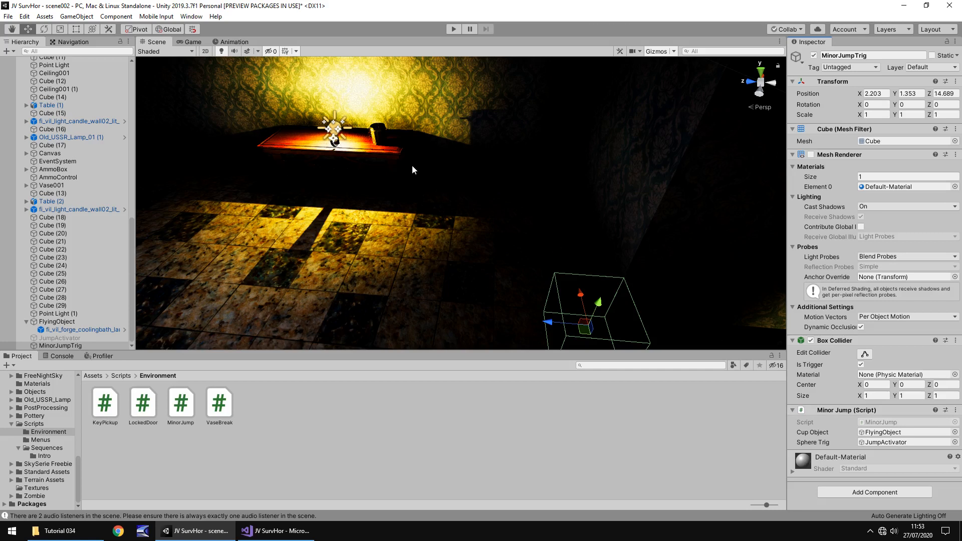
pyautogui.moveTo(442, 191)
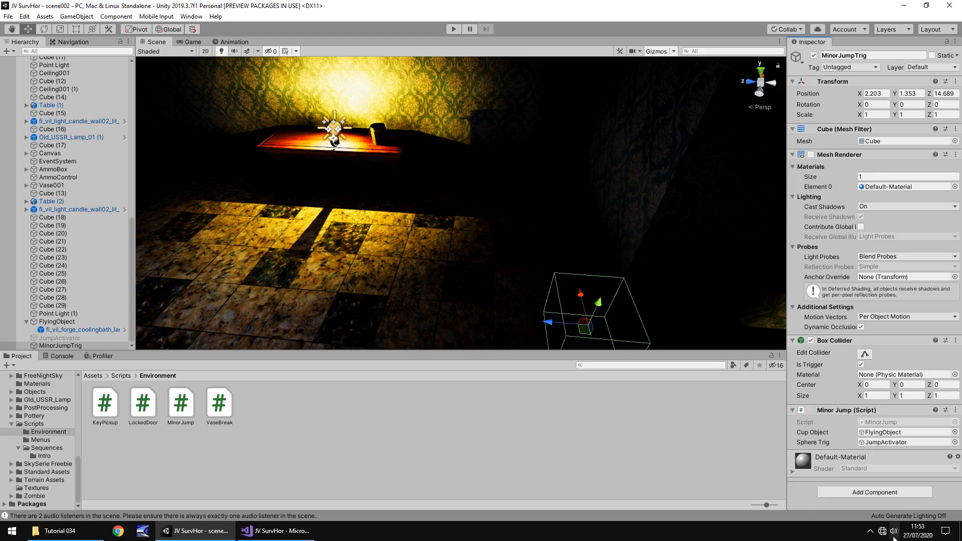
# - Deselect the trigger object and start play mode
pyautogui.click(894, 531)
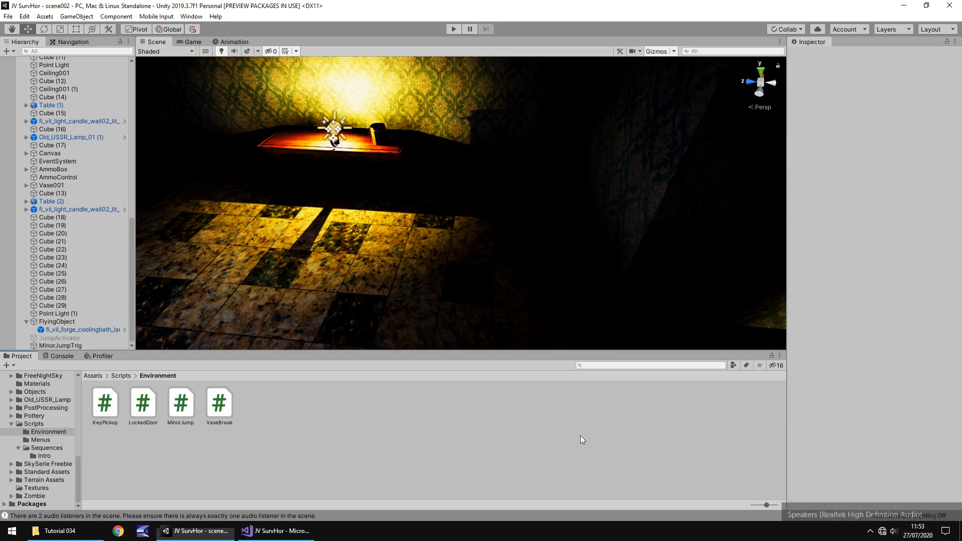
pyautogui.click(453, 29)
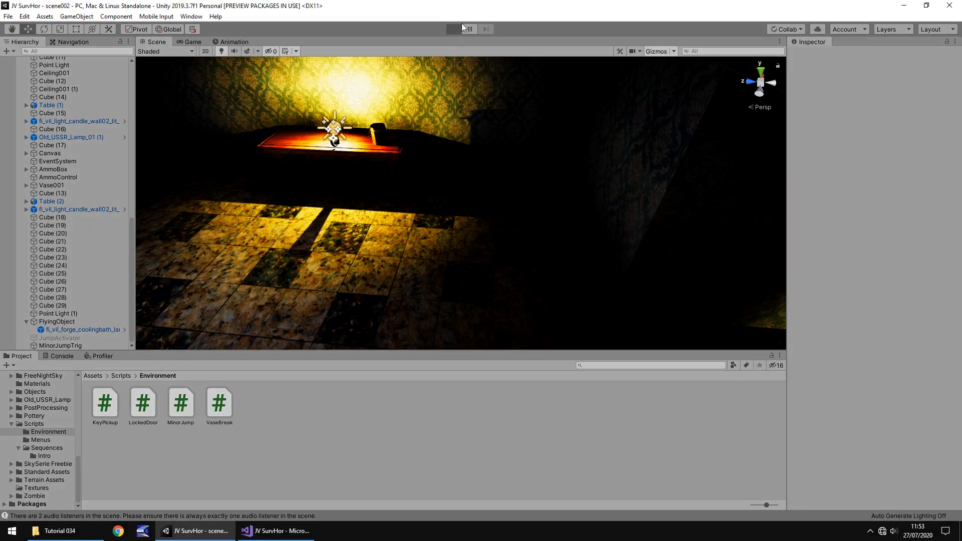
# - Walk the player through the doorway so the sphere knocks the cup down, then stop playing
pyautogui.click(453, 29)
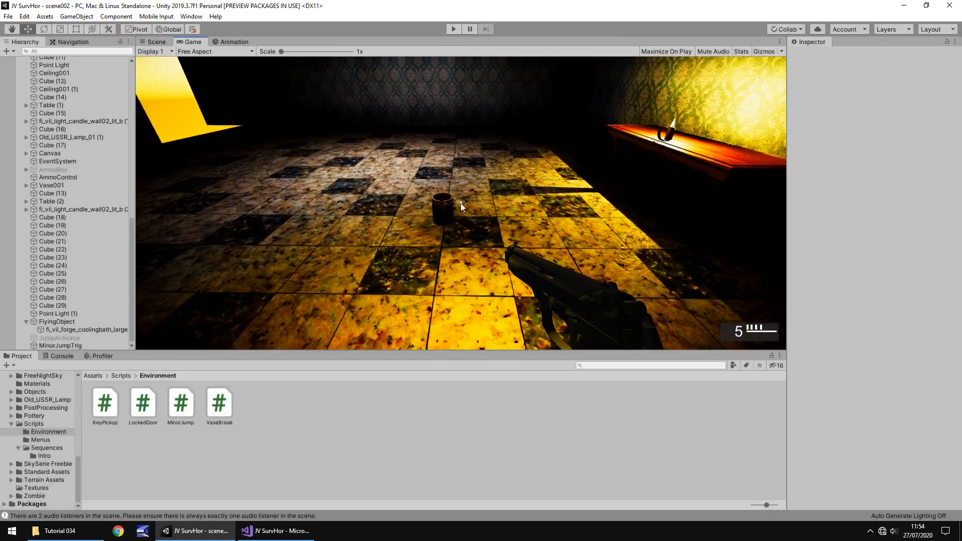
pyautogui.click(156, 41)
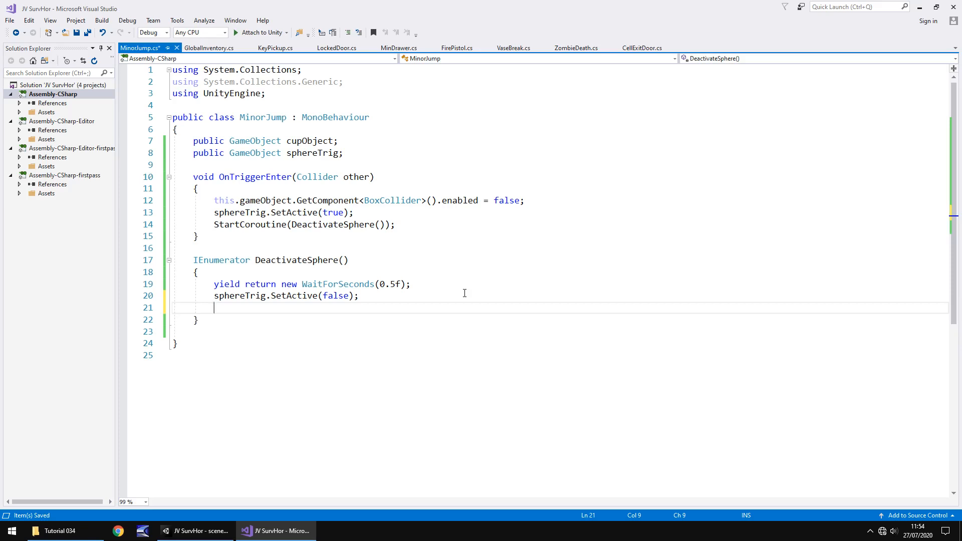
# - Extend DeactivateSphere with WaitForSeconds(2.5f) then cupObject.SetActive(false); and return to Unity
pyautogui.write('yield')
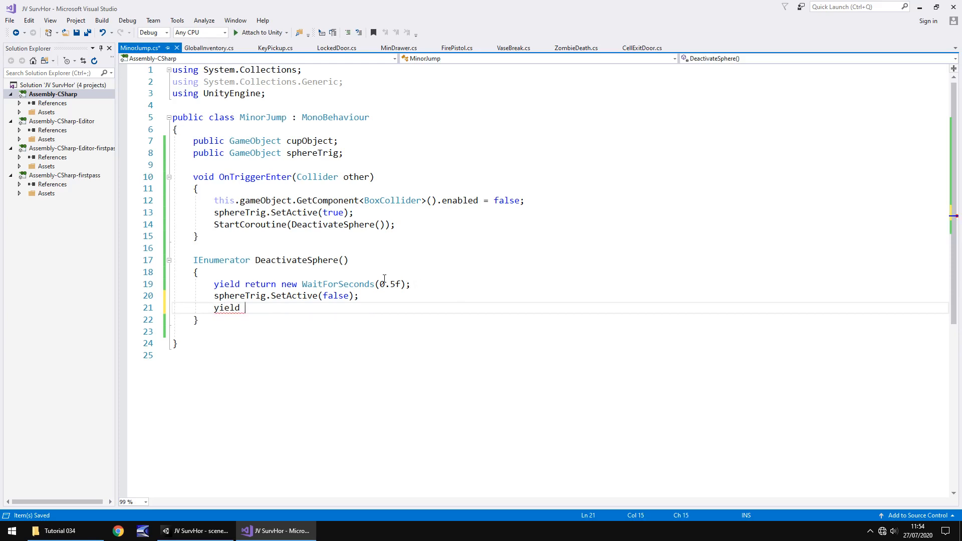
pyautogui.write('return new')
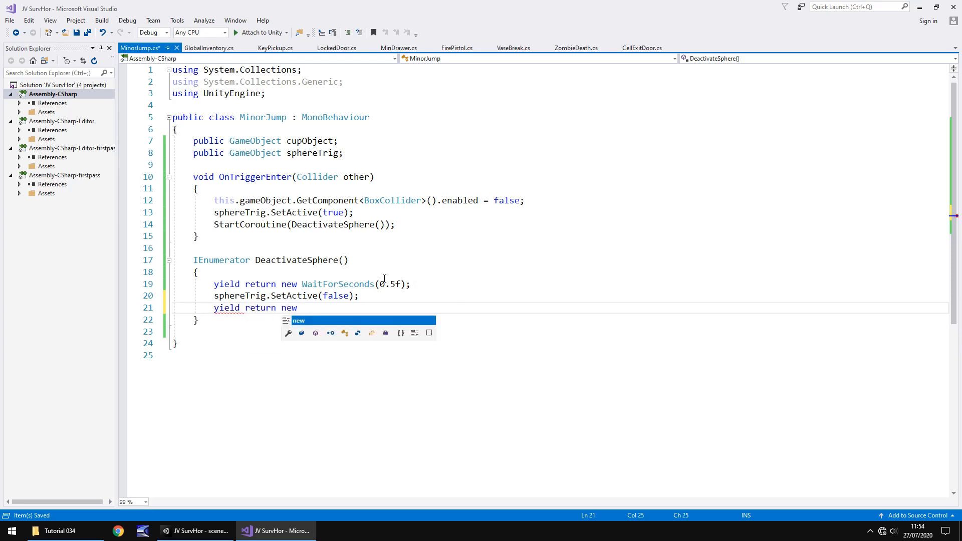
pyautogui.write('WaitForSeconds(')
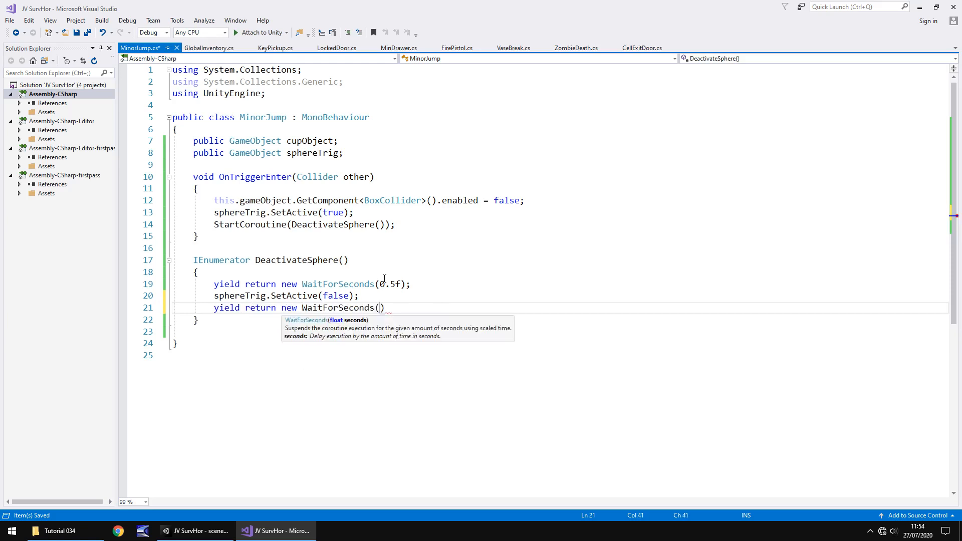
pyautogui.write('2.5')
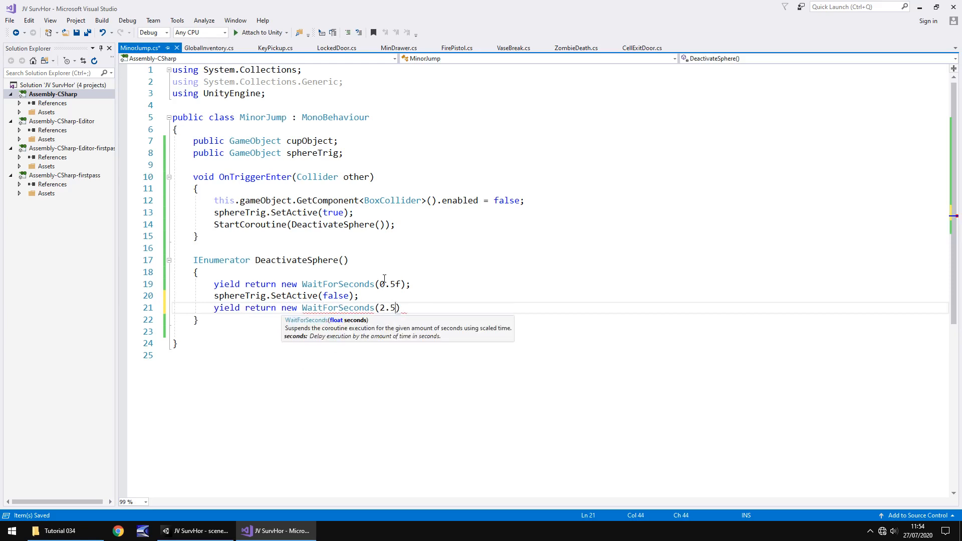
pyautogui.write('f;')
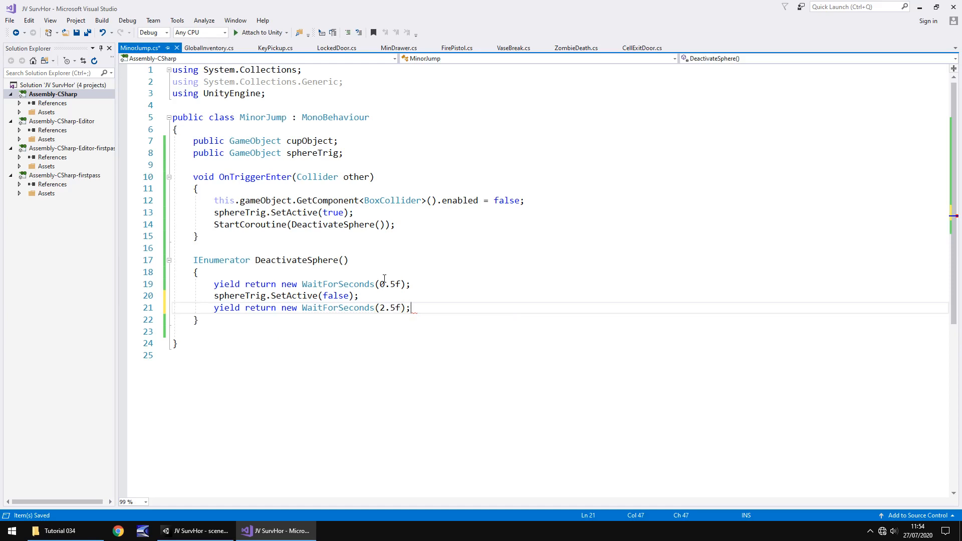
pyautogui.write('cupObject.SetActive(false')
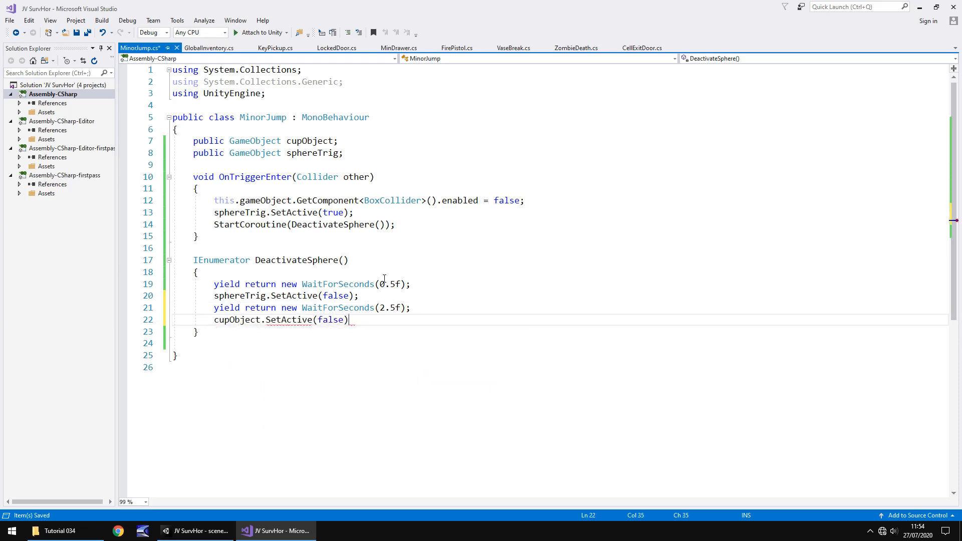
pyautogui.write(';')
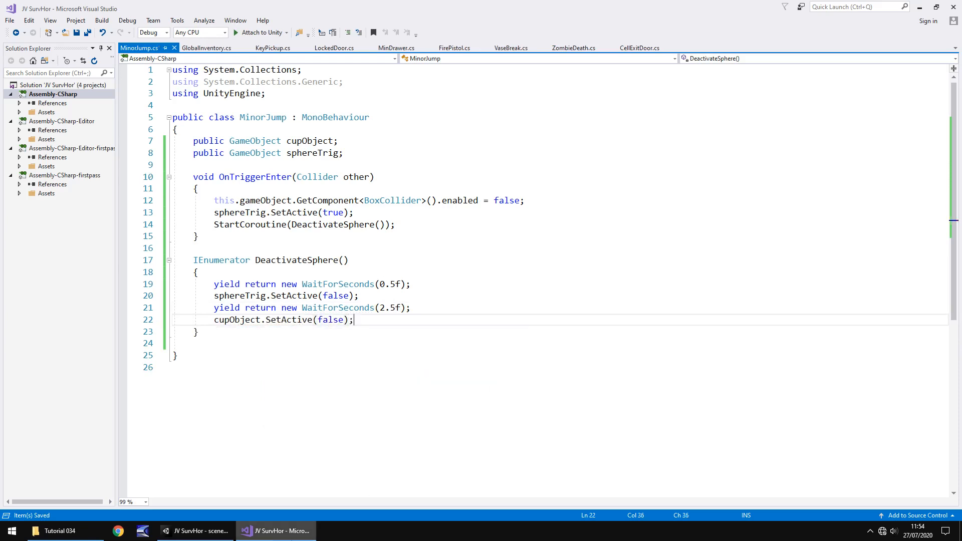
pyautogui.click(196, 531)
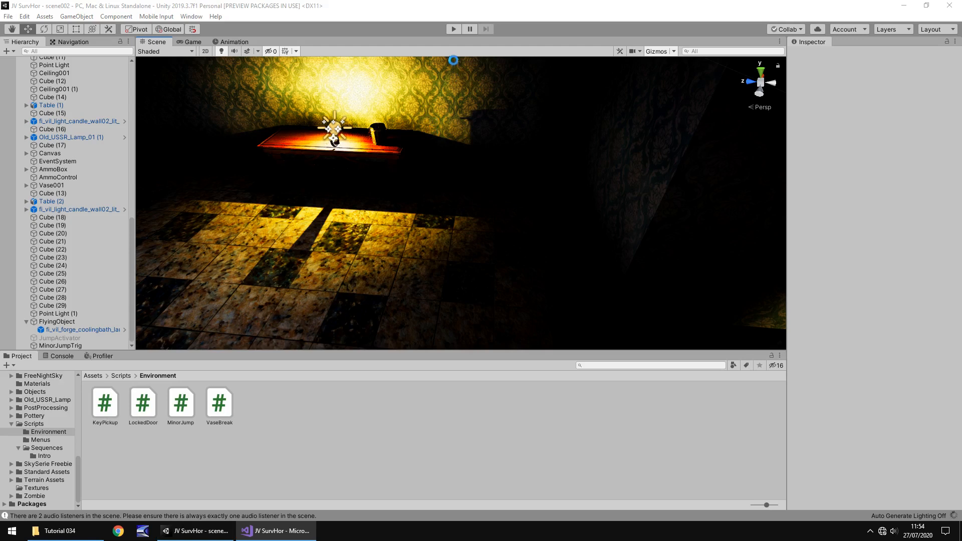
# - Run another play-mode test of the doorway trigger, stop it, and return to the MinorJump script
pyautogui.click(453, 29)
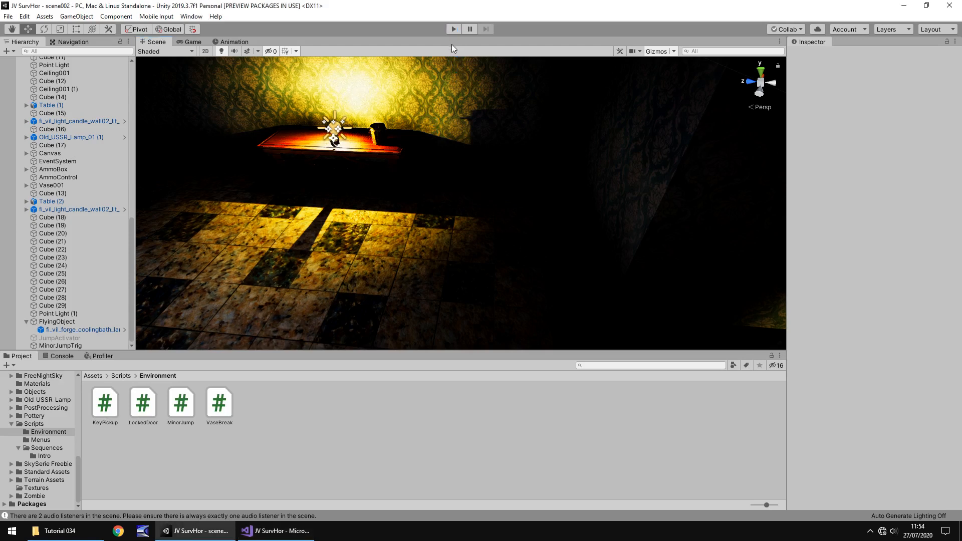
pyautogui.click(453, 29)
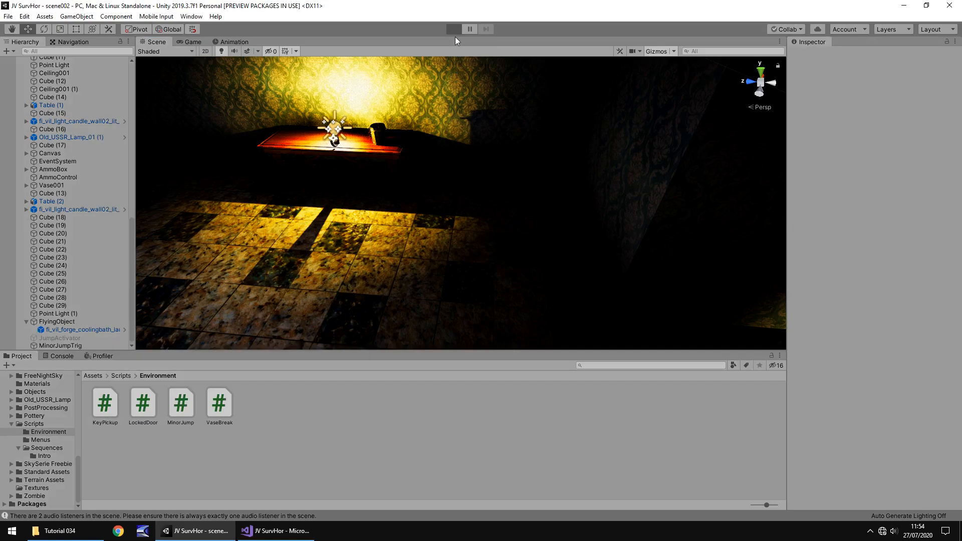
pyautogui.click(453, 29)
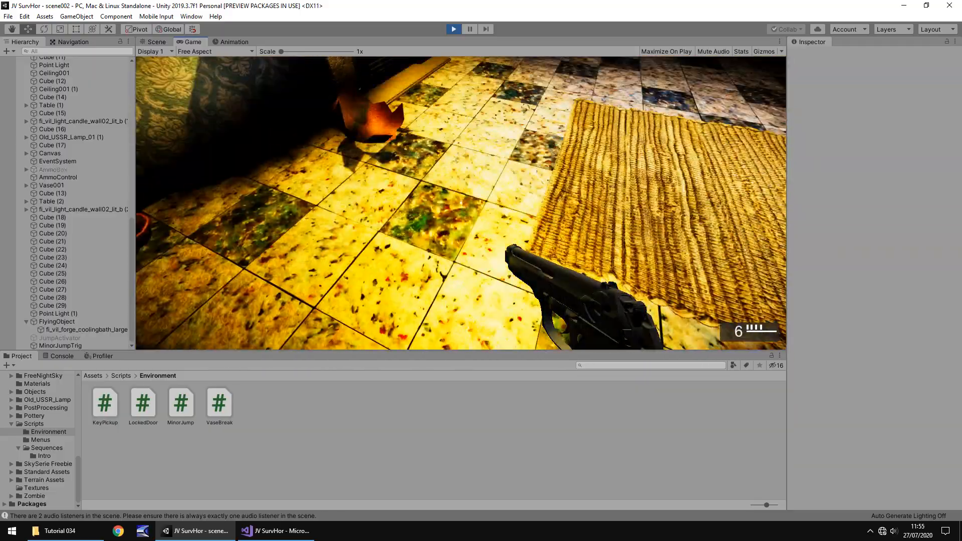
pyautogui.moveTo(460, 202)
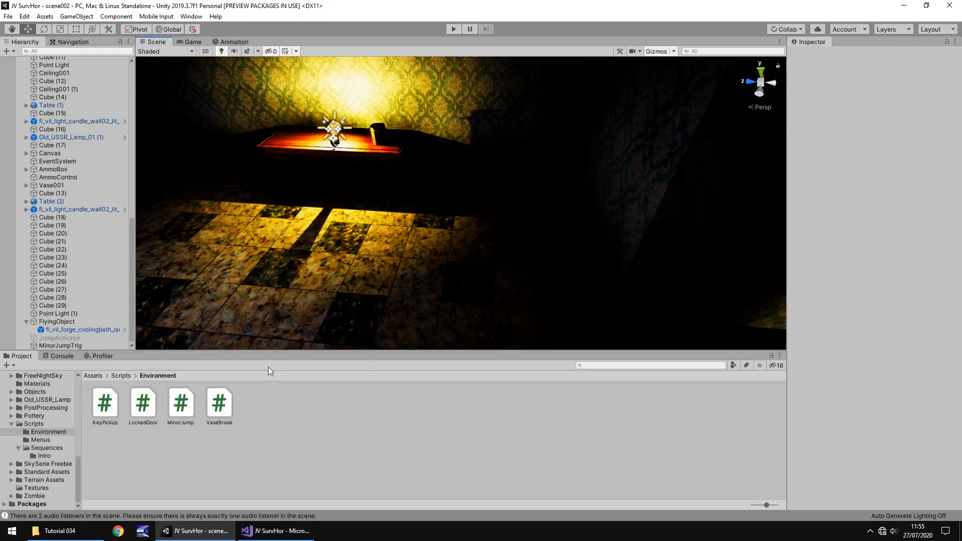
pyautogui.click(276, 531)
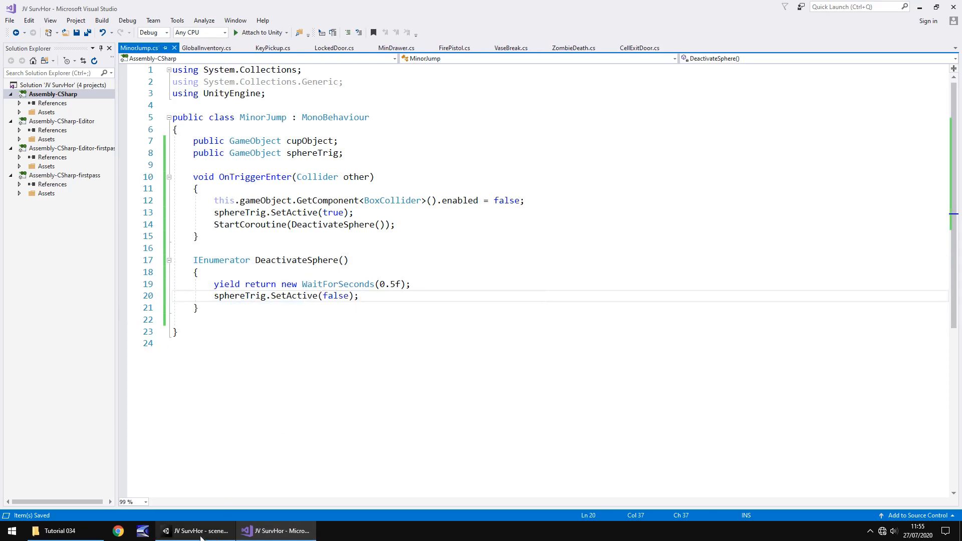
# - Bring the Unity editor with the table-and-cup scene back to the front
pyautogui.click(197, 531)
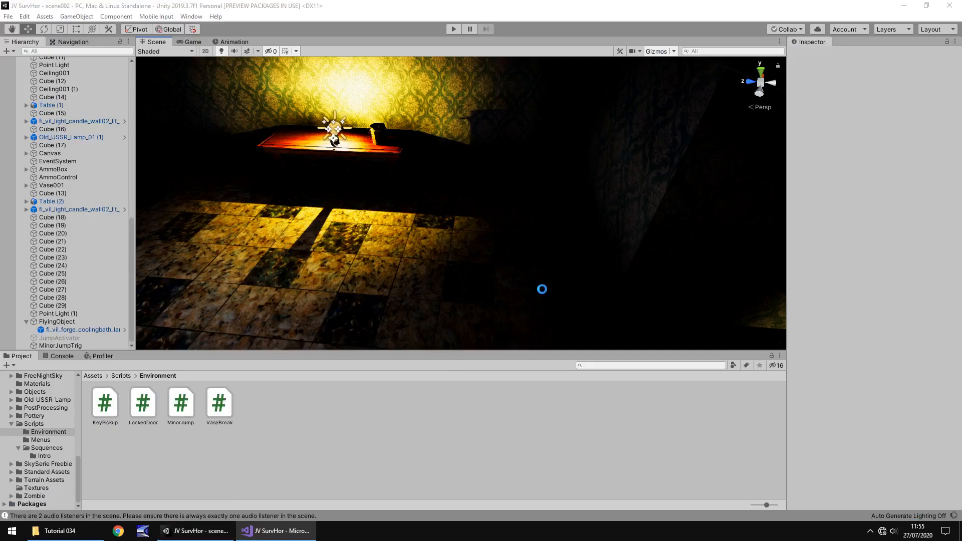
pyautogui.moveTo(476, 187)
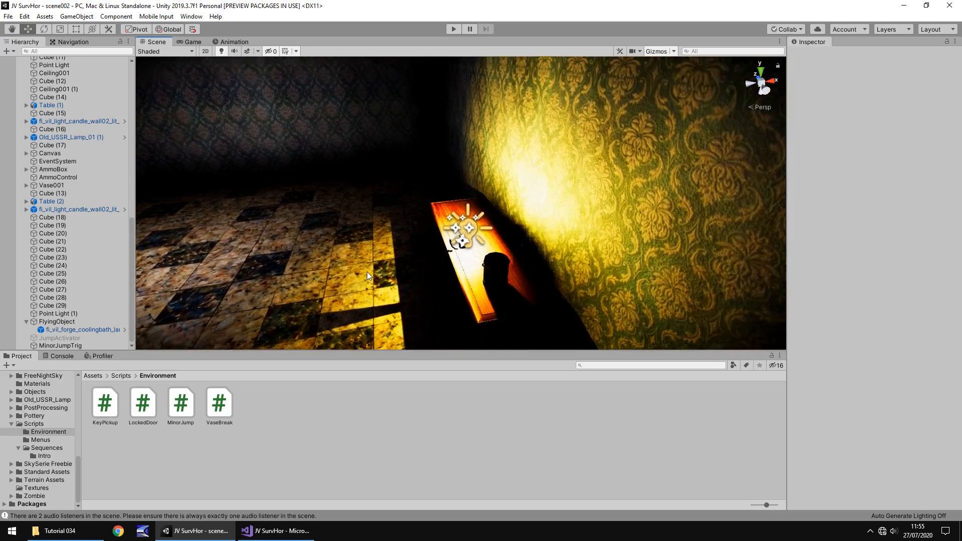
# - Reposition JumpActivator to about X 7.029, Y 0.883 beside the cup and deactivate it again
pyautogui.click(60, 338)
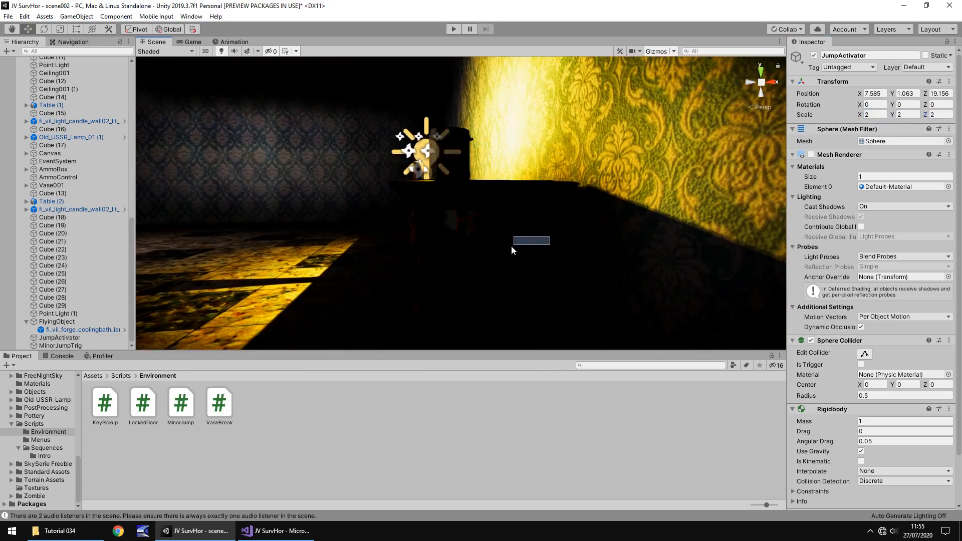
pyautogui.click(59, 337)
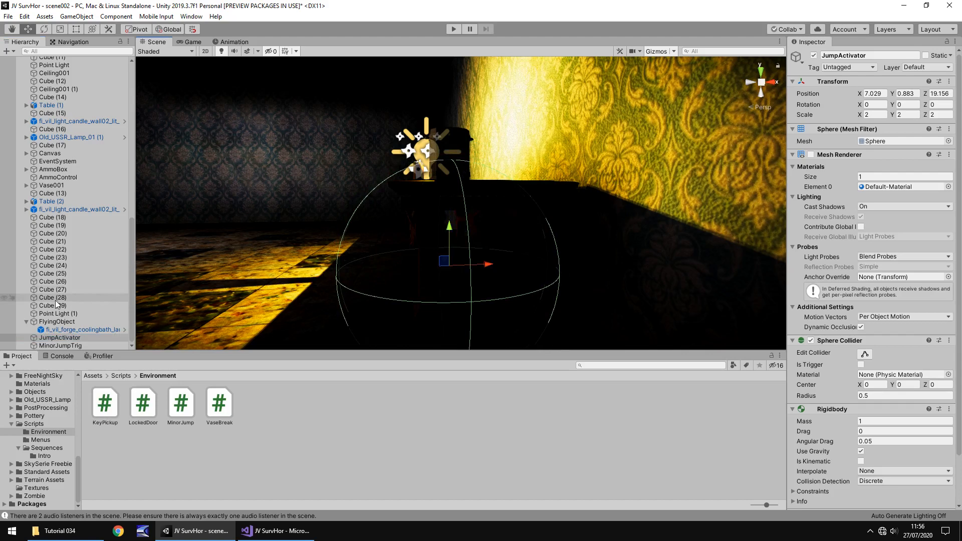
pyautogui.click(453, 30)
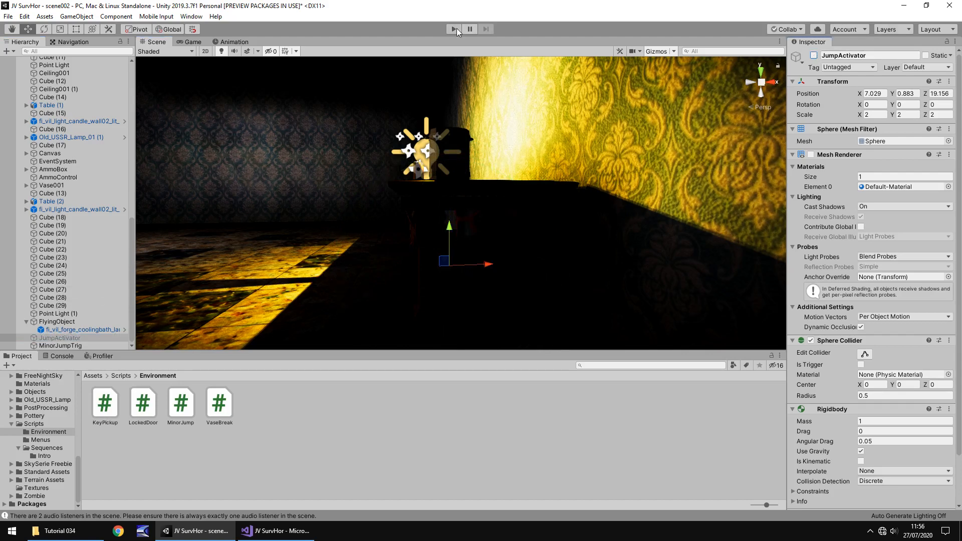
pyautogui.click(453, 29)
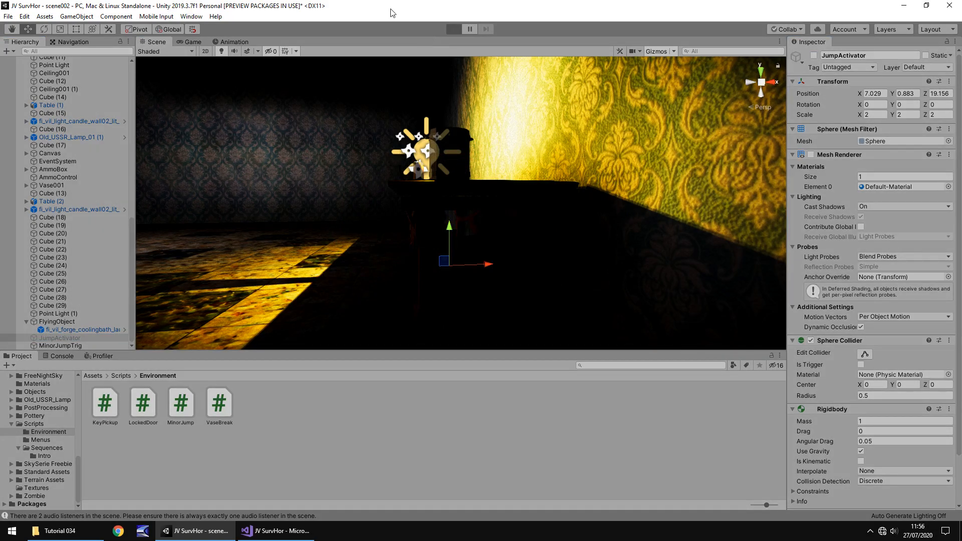
pyautogui.click(453, 30)
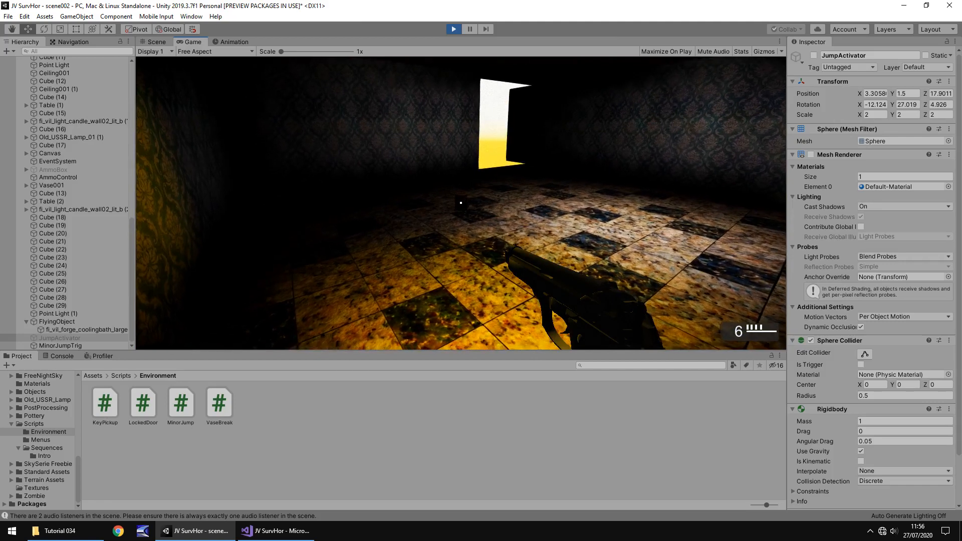
pyautogui.click(154, 41)
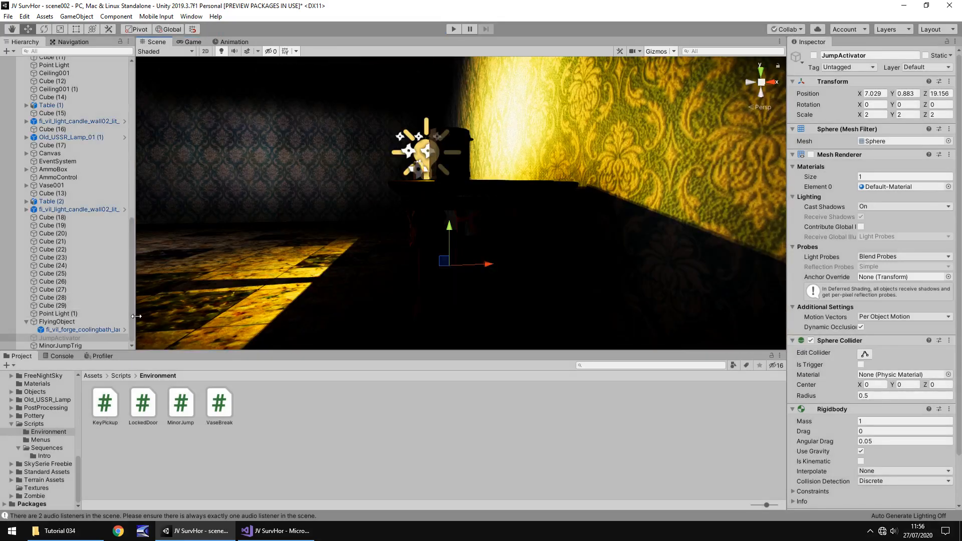
pyautogui.moveTo(323, 231)
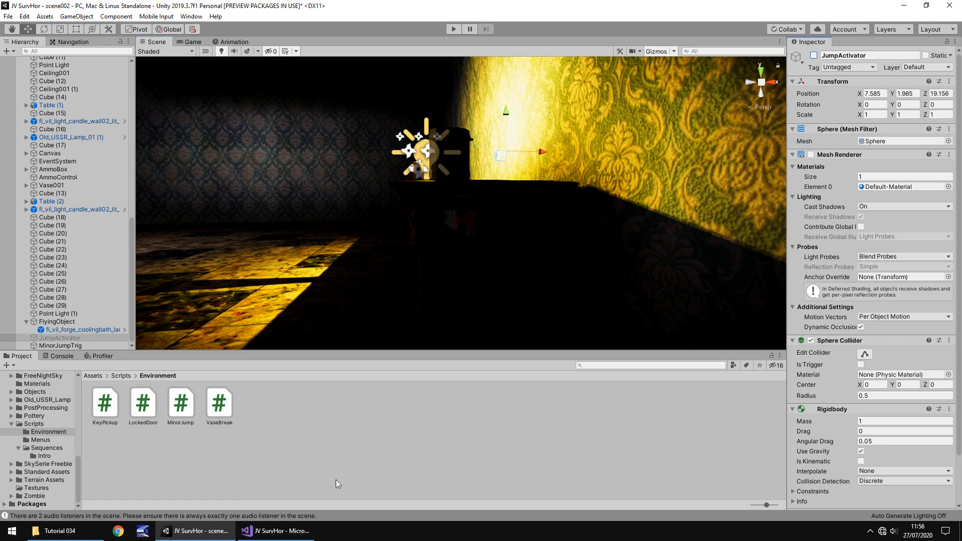
# - Deselect the JumpActivator sphere by clicking empty space in the Project panel
pyautogui.click(48, 431)
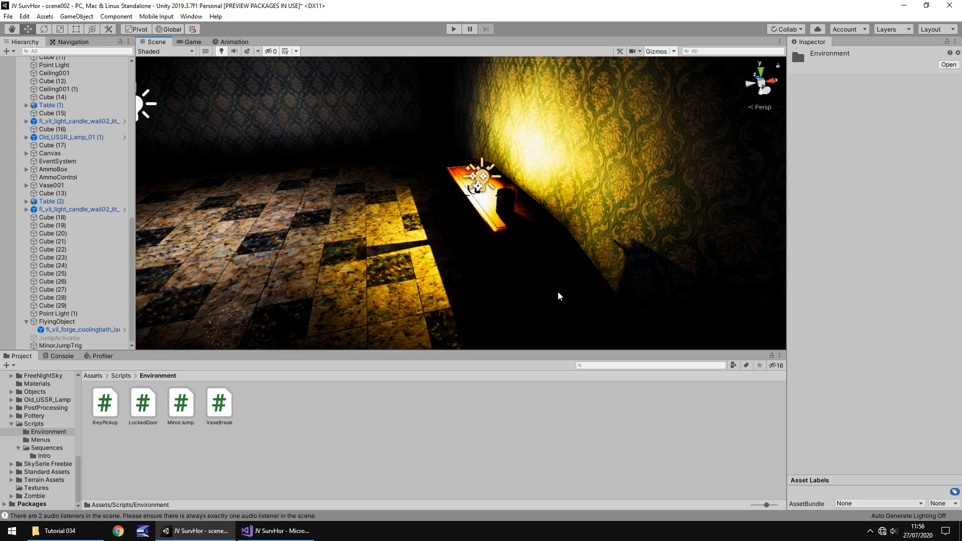
pyautogui.moveTo(584, 304)
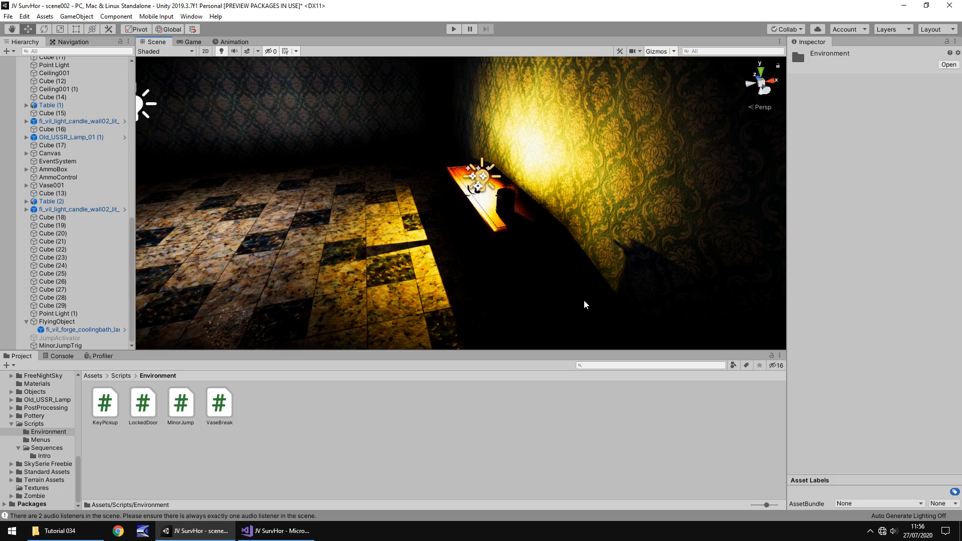
pyautogui.moveTo(547, 265)
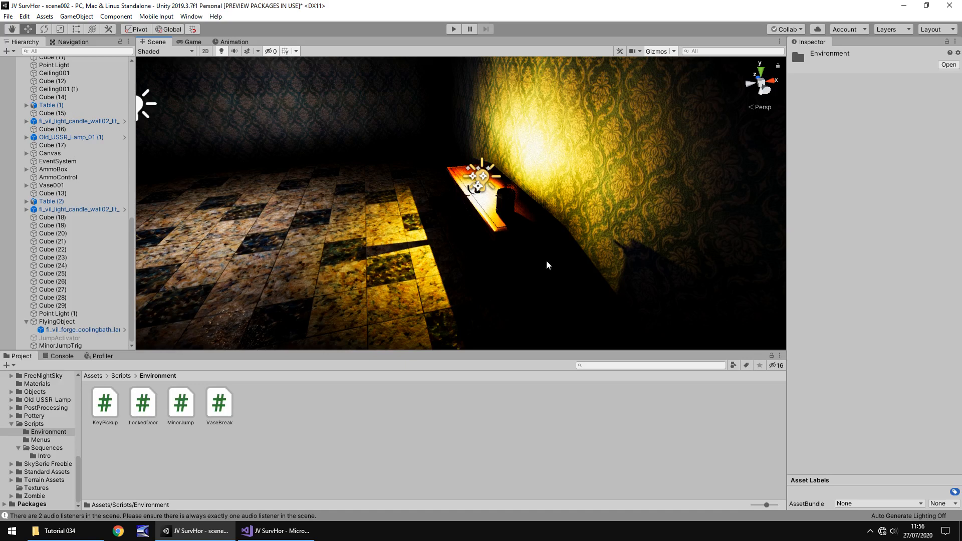
pyautogui.moveTo(416, 38)
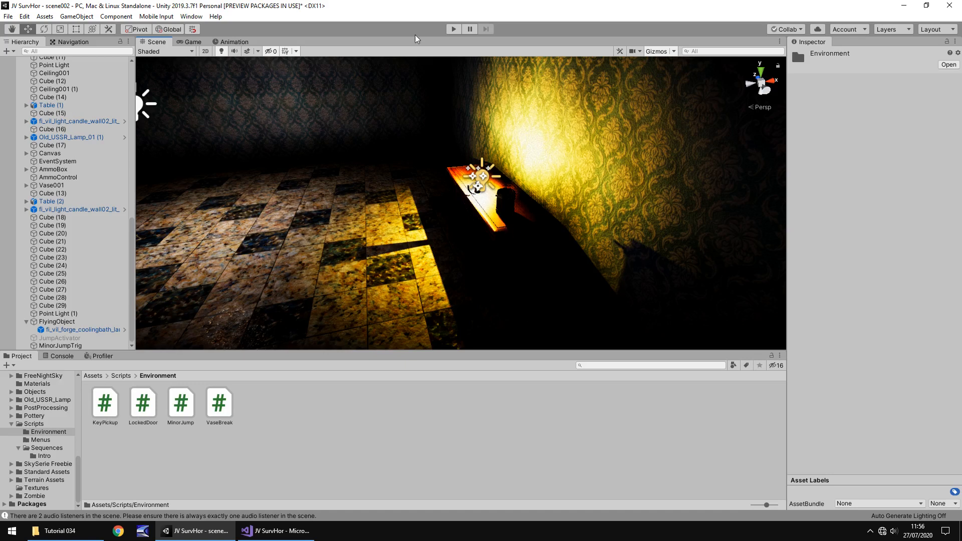
pyautogui.moveTo(564, 202)
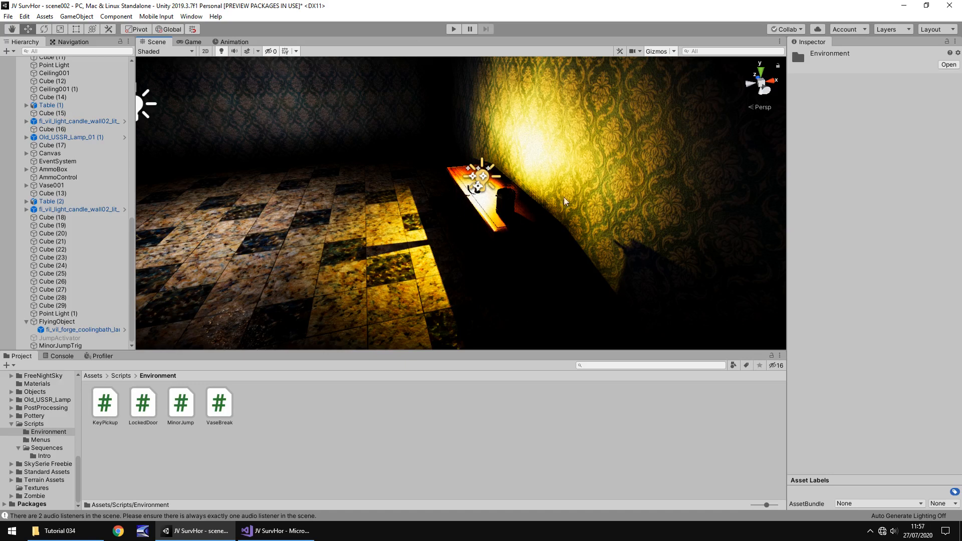
pyautogui.moveTo(430, 213)
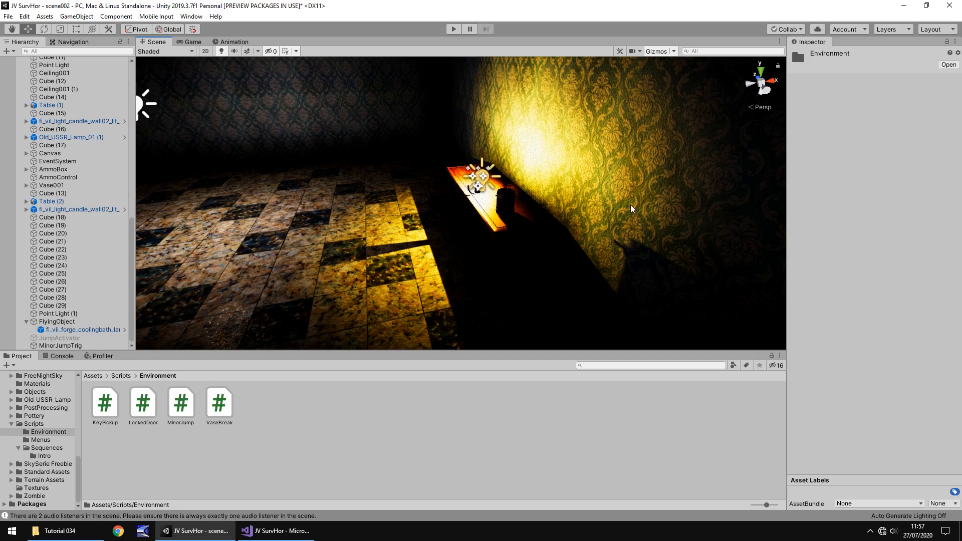
pyautogui.moveTo(463, 217)
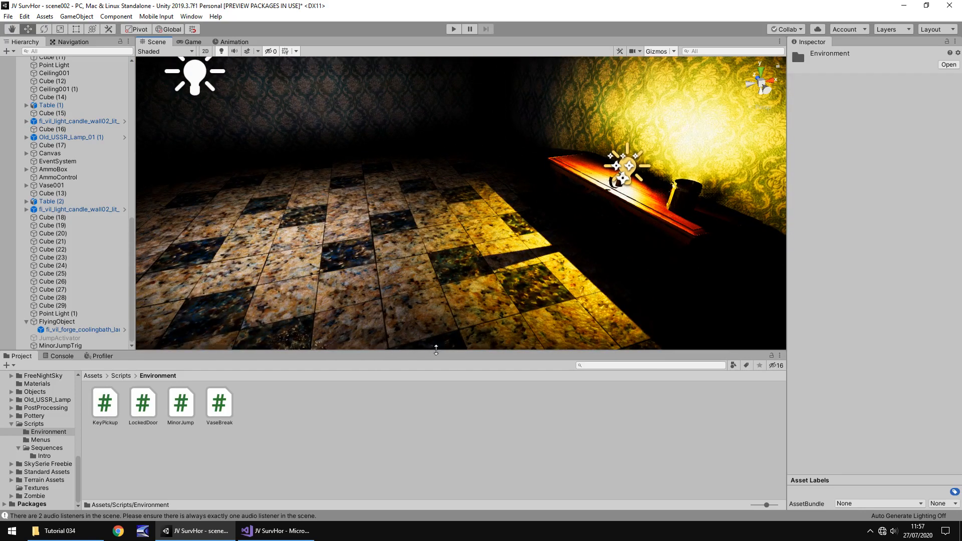
pyautogui.moveTo(550, 236)
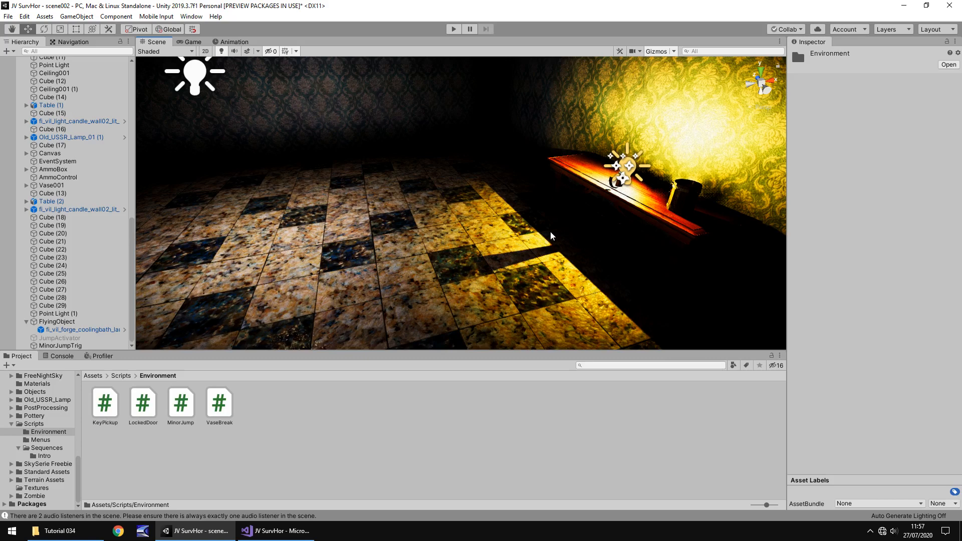